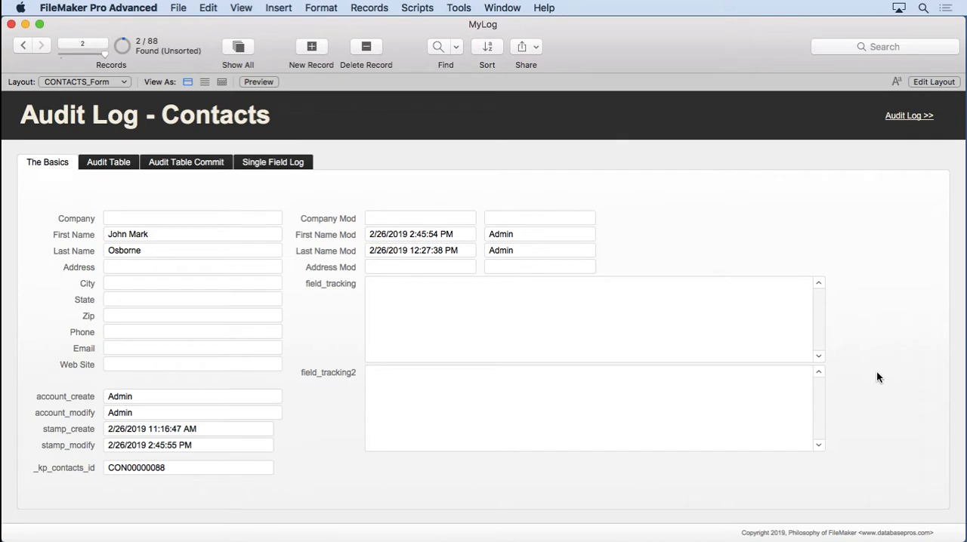
mouse_move(266, 100)
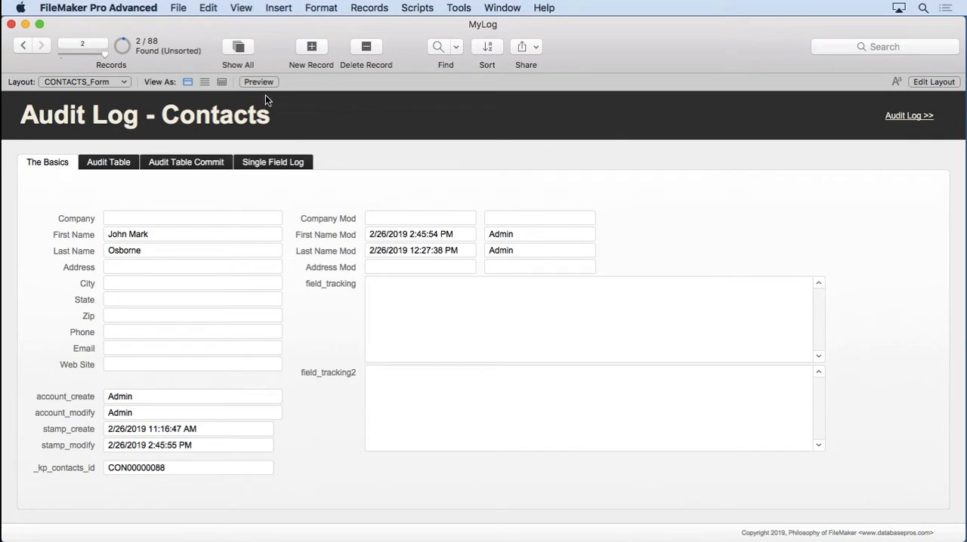
- Review the account_modify and account_create field definitions in Manage Database
left_click(178, 8)
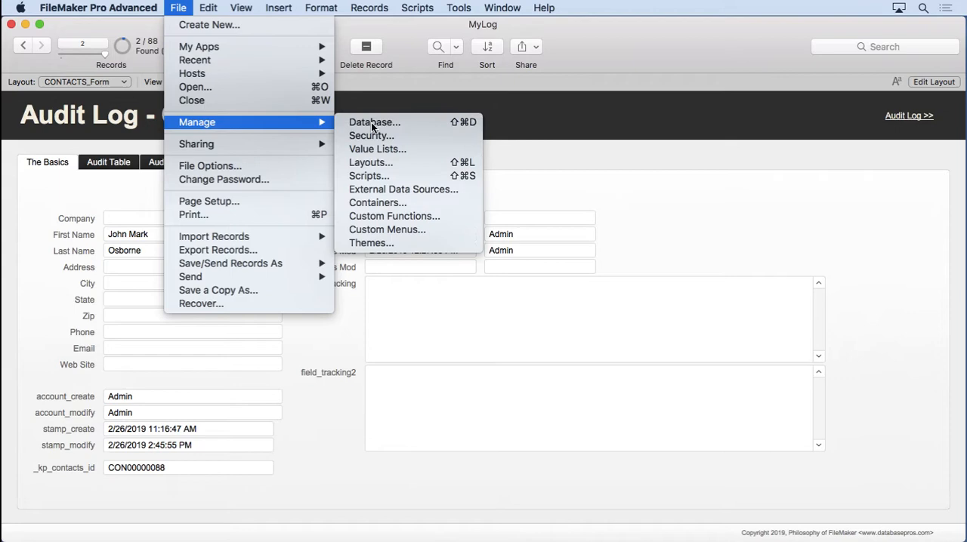
left_click(374, 121)
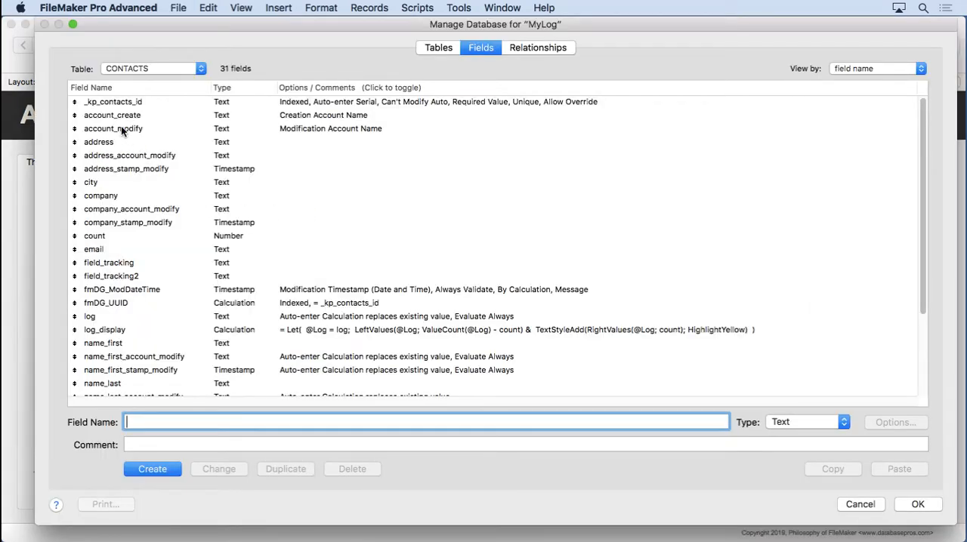
left_click(112, 128)
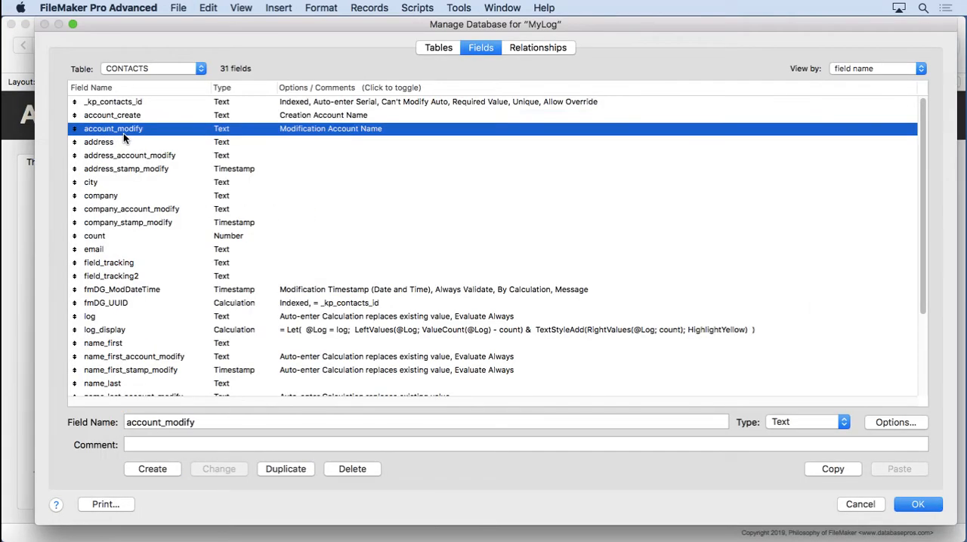
left_click(112, 115)
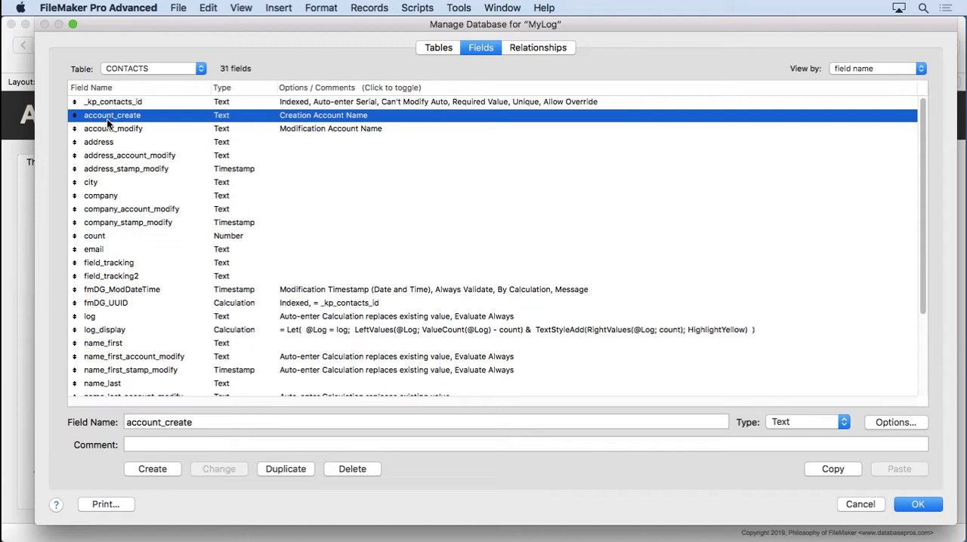
mouse_move(294, 124)
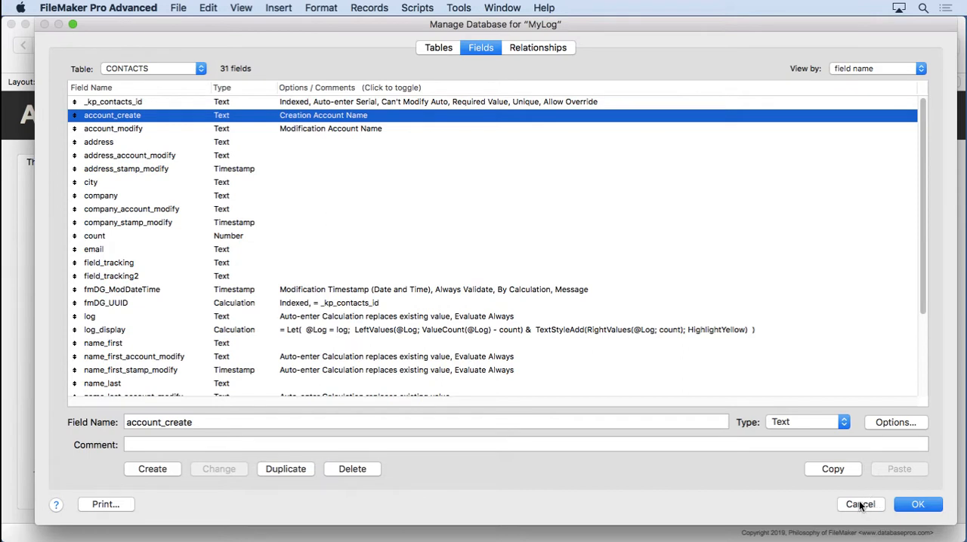
mouse_move(819, 487)
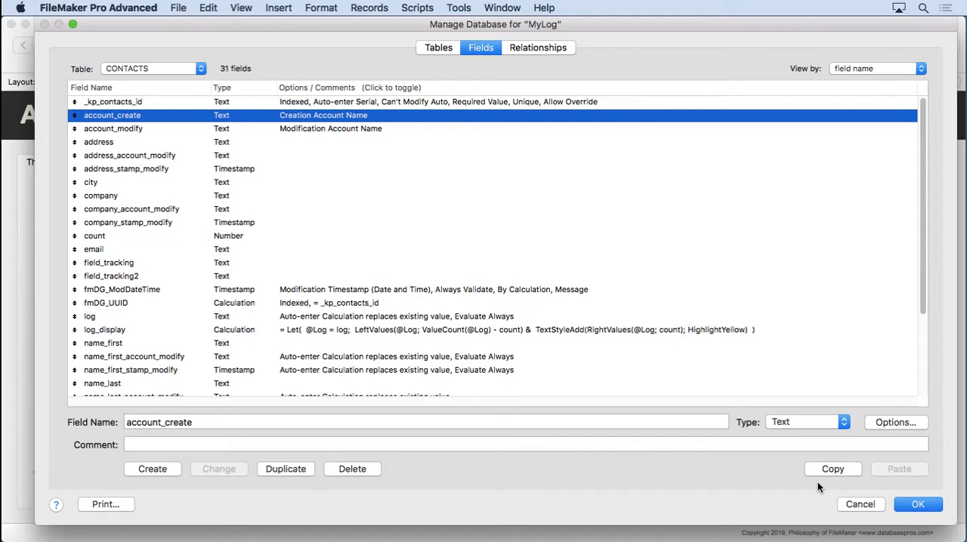
mouse_move(864, 505)
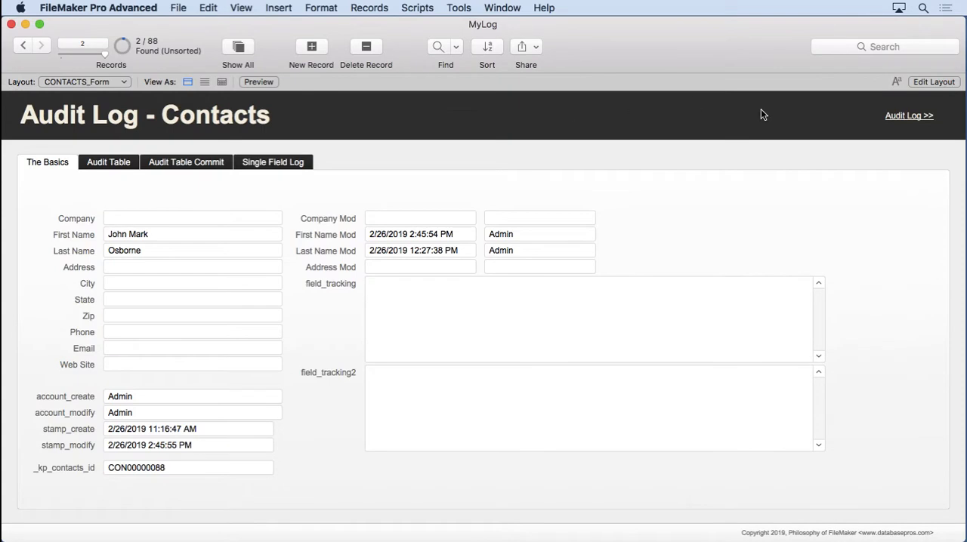
- Create a new blank Computer layout named AuditLog based on the AuditLog table
left_click(934, 82)
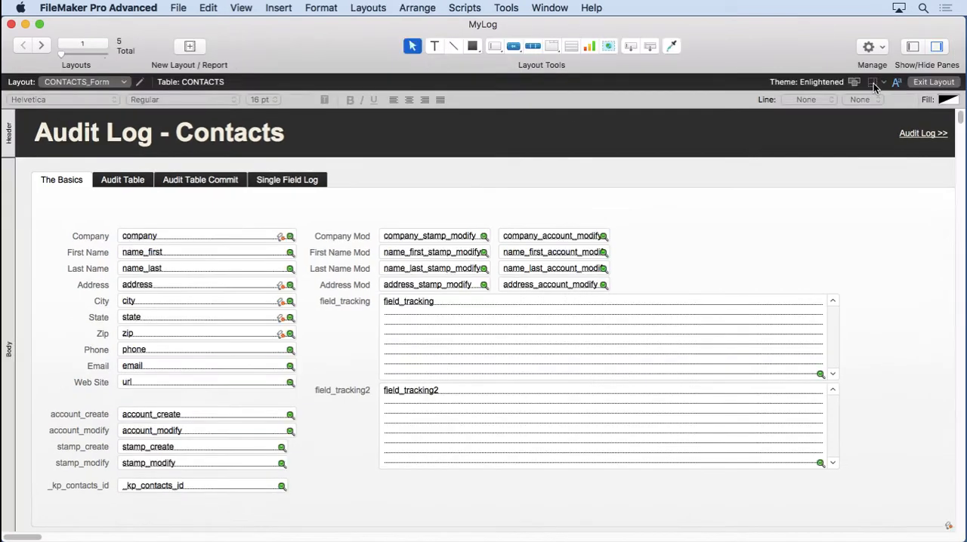
left_click(936, 45)
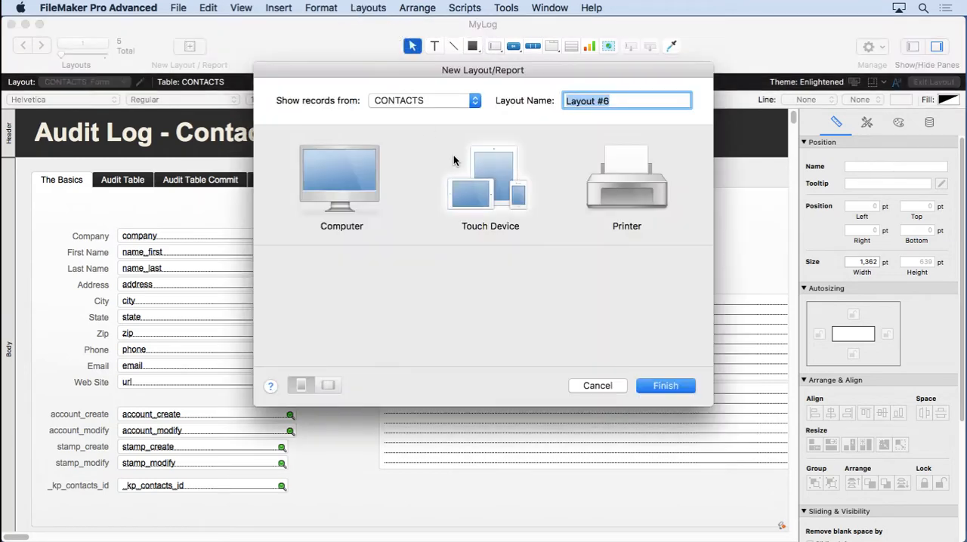
left_click(425, 100)
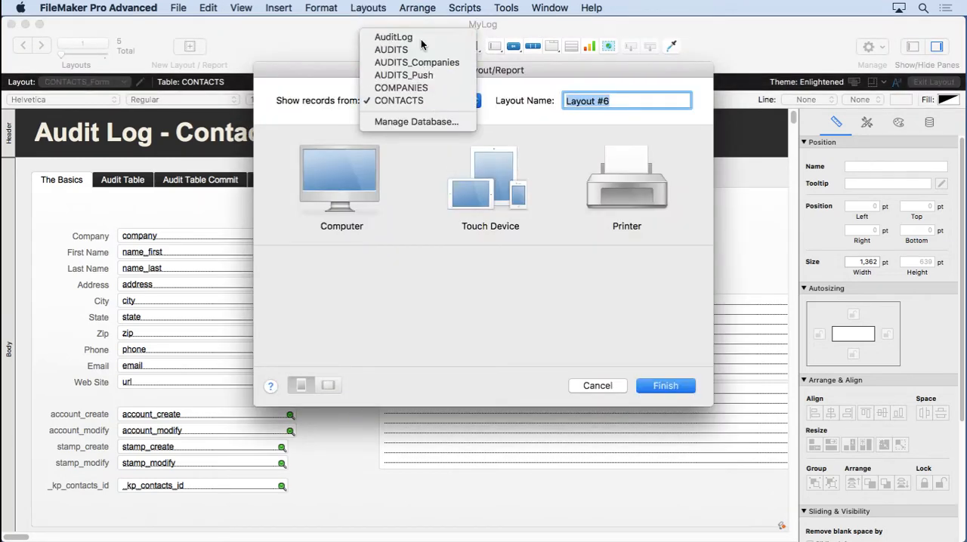
left_click(393, 37)
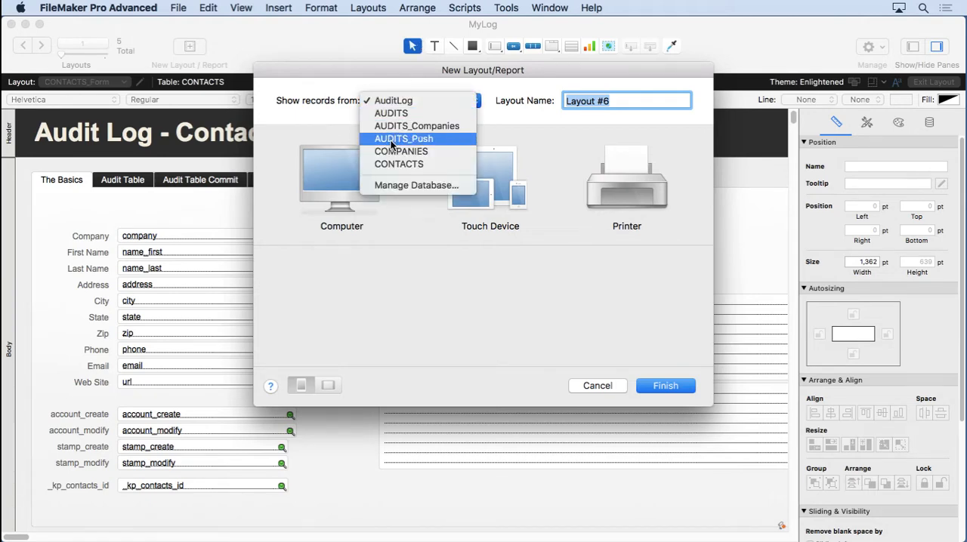
mouse_move(390, 111)
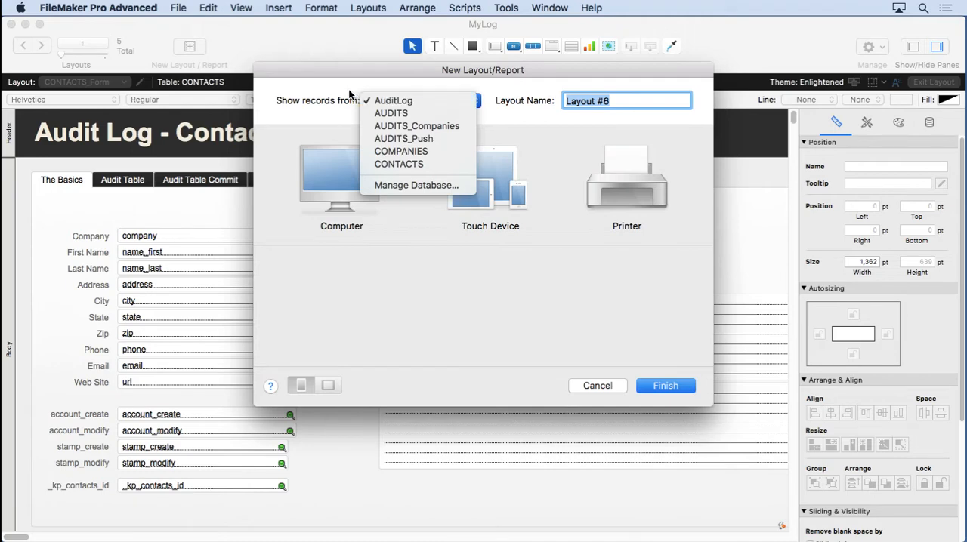
left_click(393, 100)
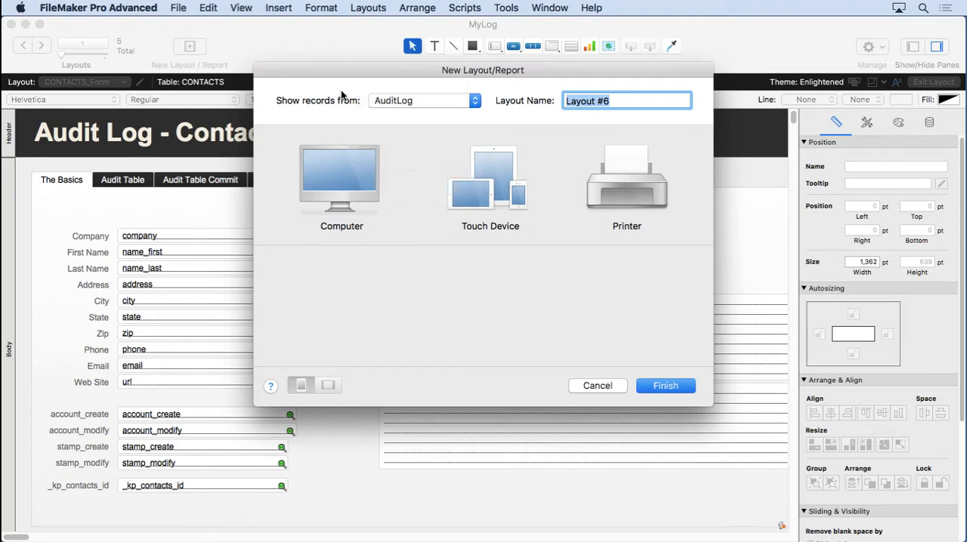
mouse_move(355, 103)
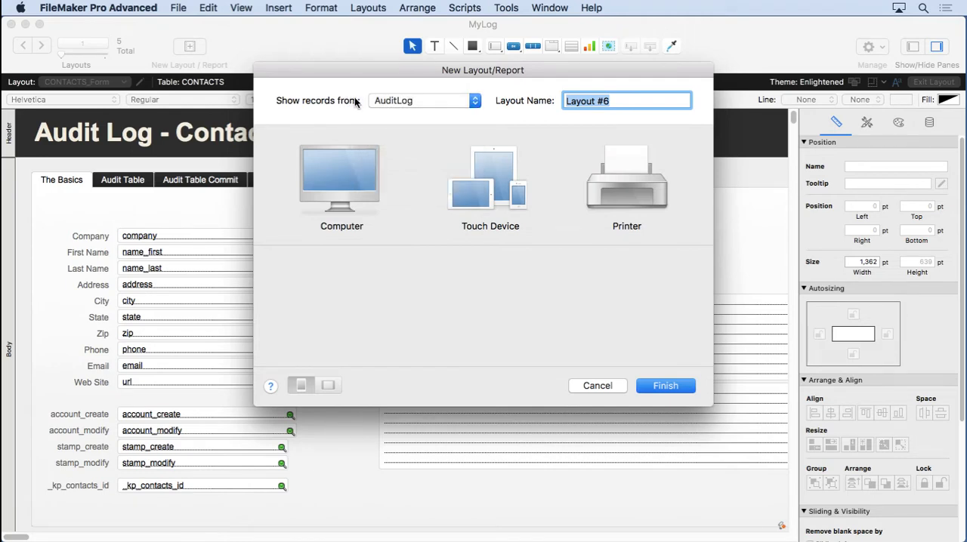
type("AuditLog")
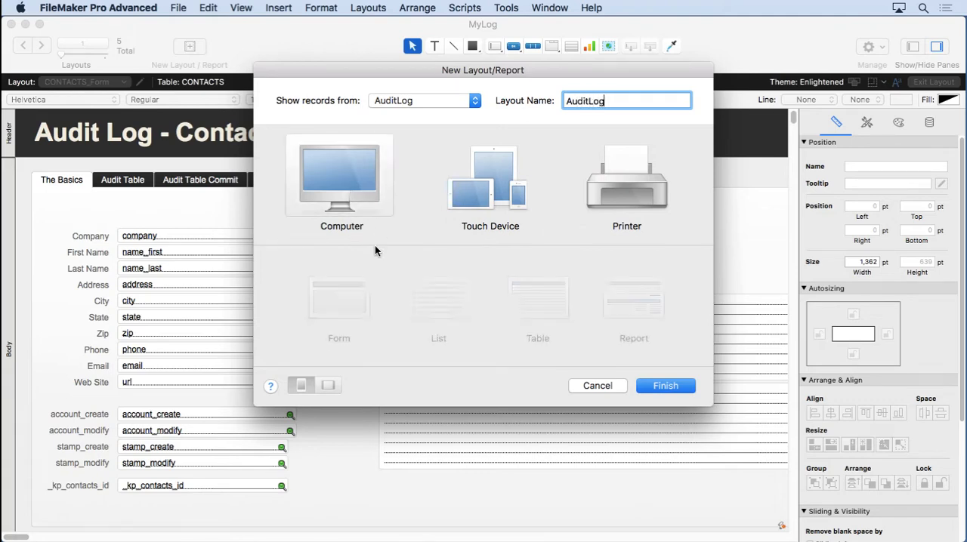
left_click(665, 387)
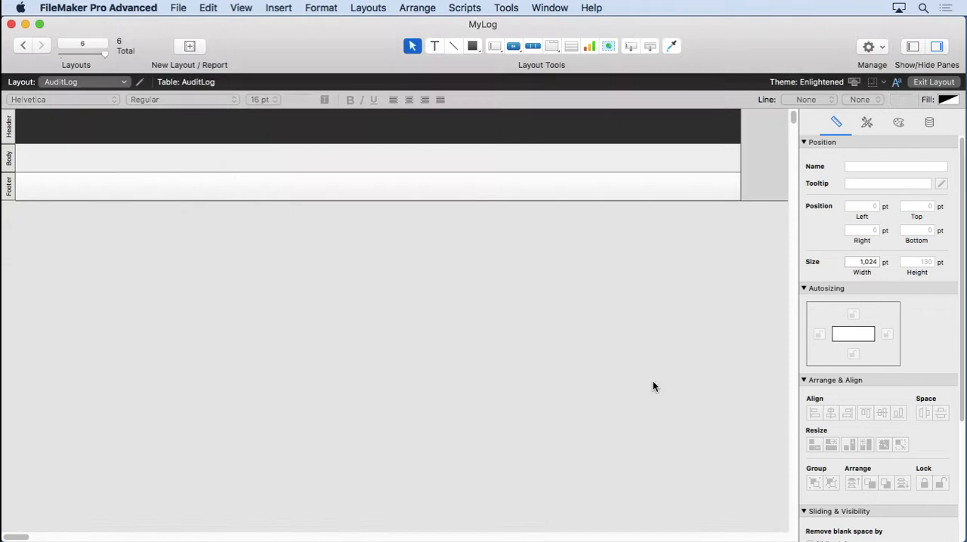
mouse_move(625, 48)
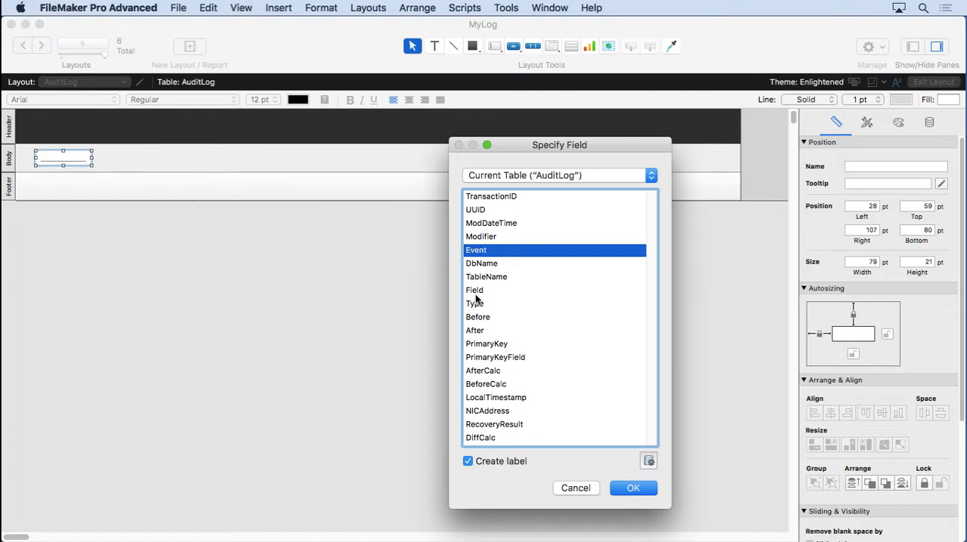
- Place the Field field in the body, its label in the header, and widen the box
left_click(474, 290)
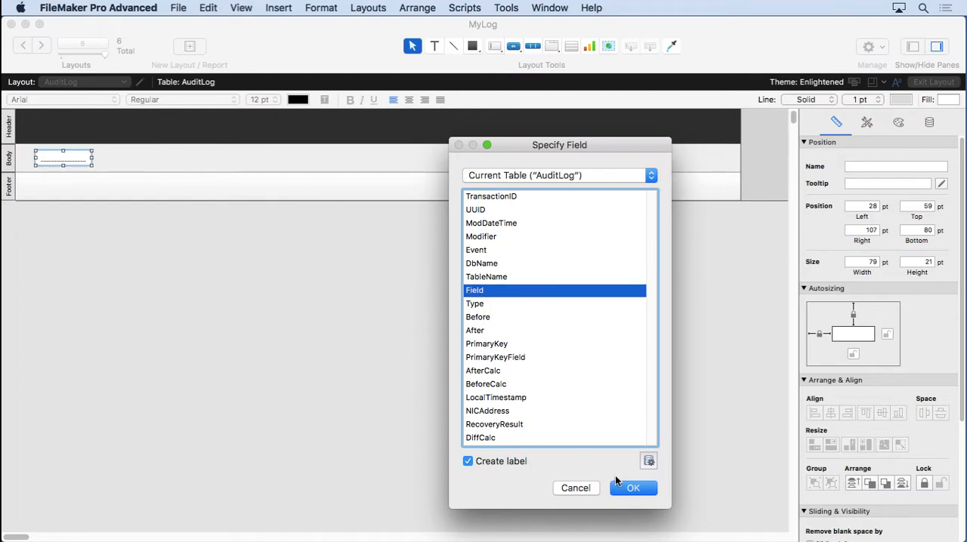
left_click(633, 488)
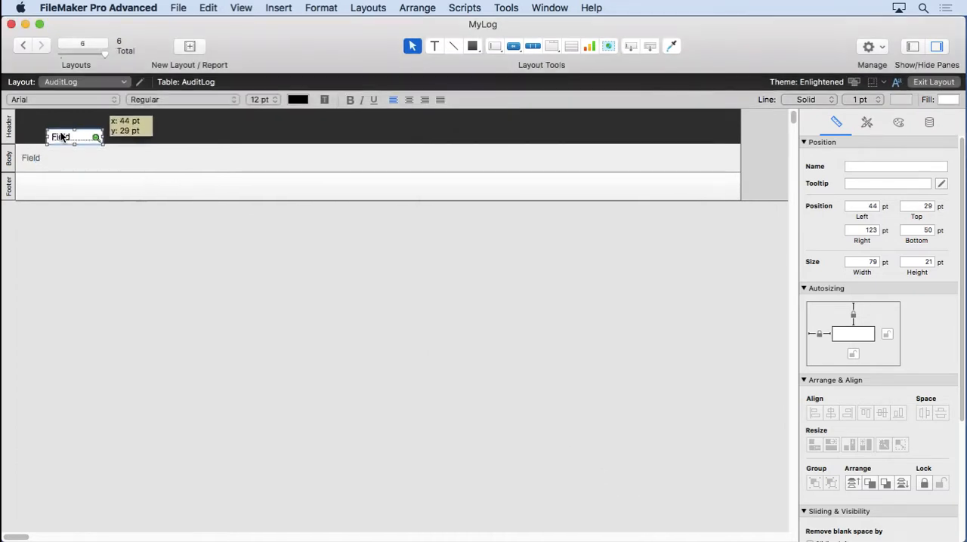
left_click_drag(74, 137, 53, 157)
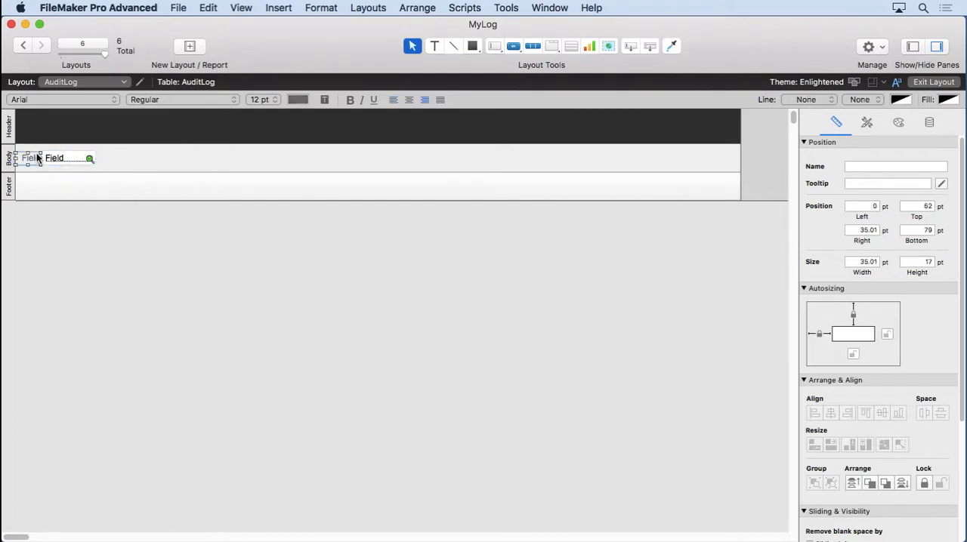
left_click_drag(30, 157, 55, 127)
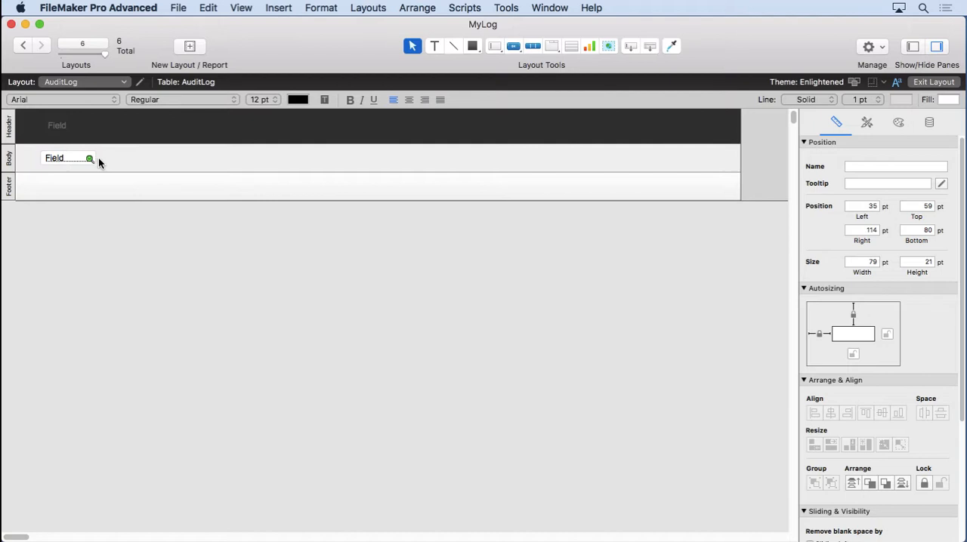
left_click_drag(91, 157, 154, 157)
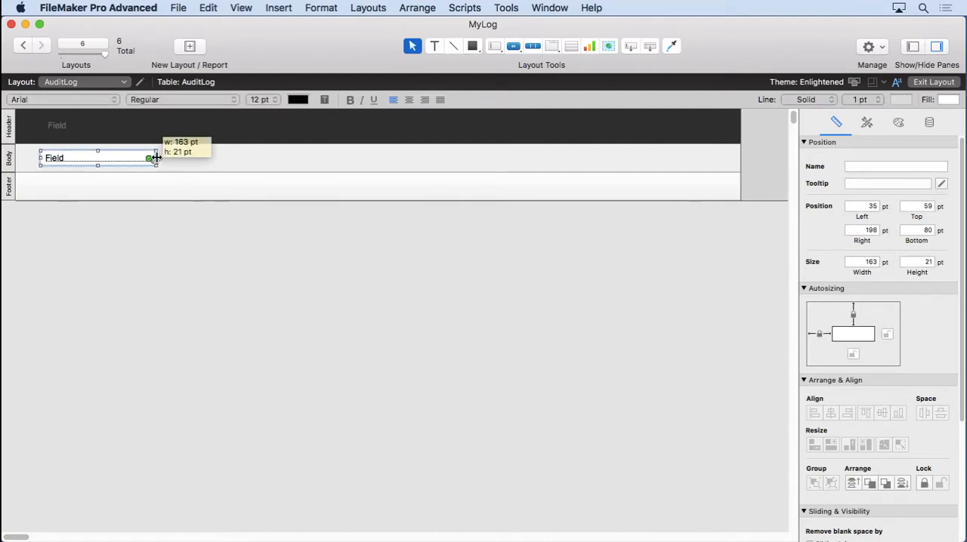
- Add Before, After and Event fields to the row with their labels in the header
left_click_drag(155, 157, 239, 159)
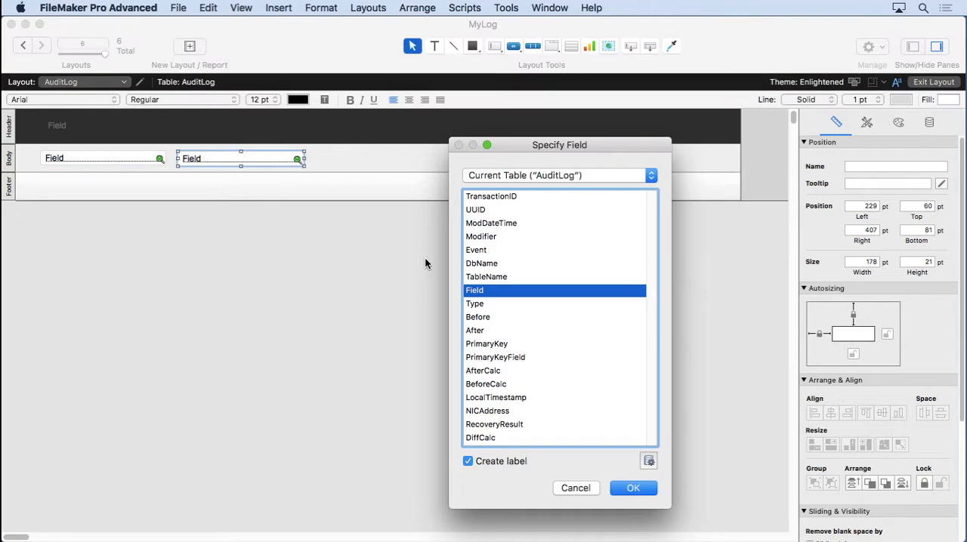
left_click(633, 488)
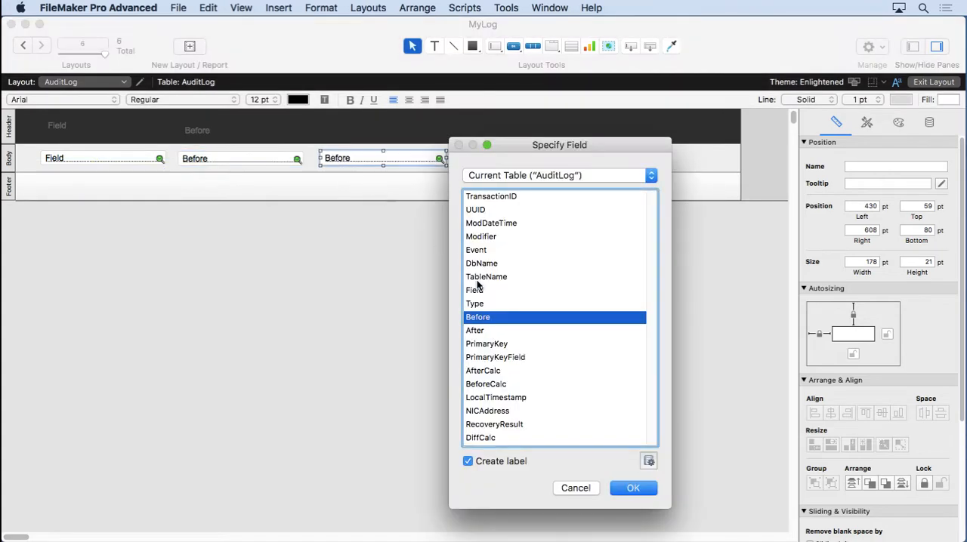
left_click(632, 488)
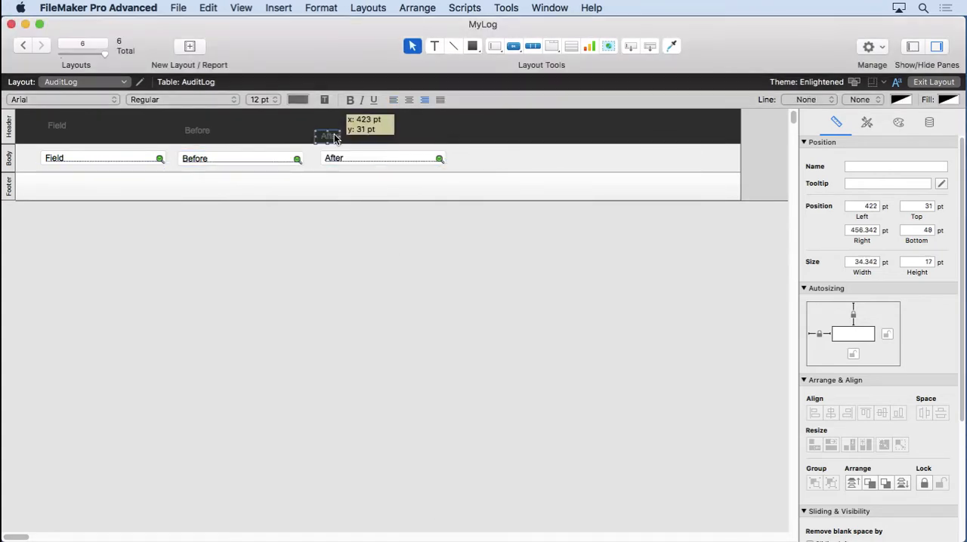
left_click_drag(333, 136, 475, 159)
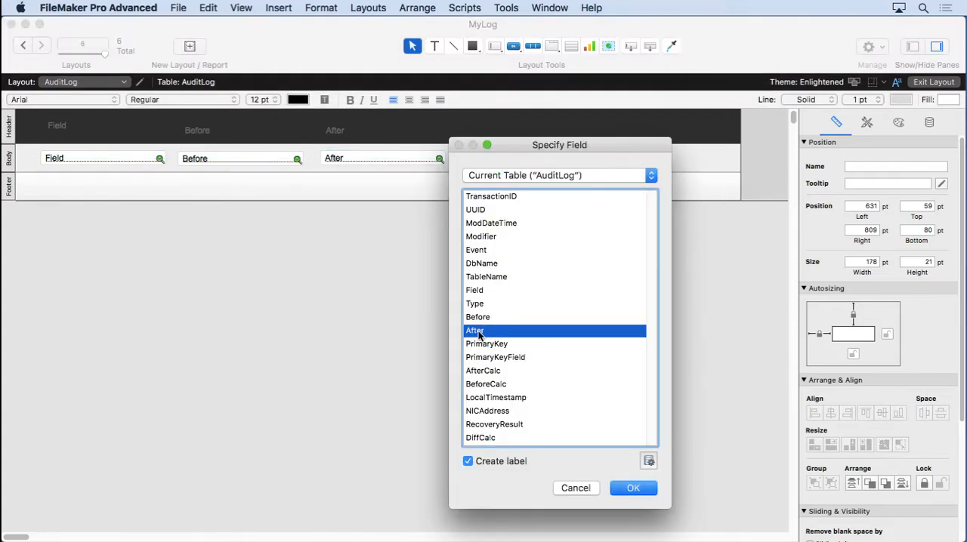
left_click(633, 488)
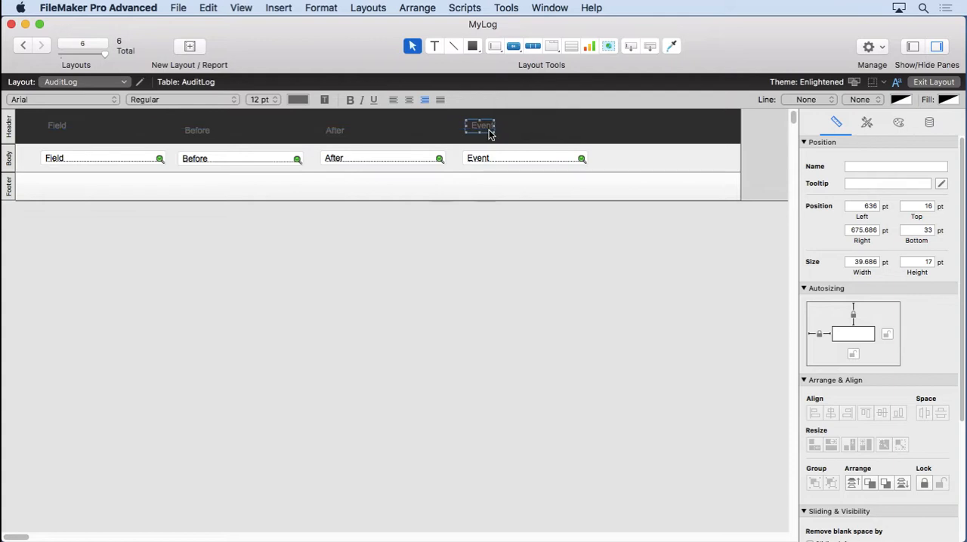
mouse_move(713, 144)
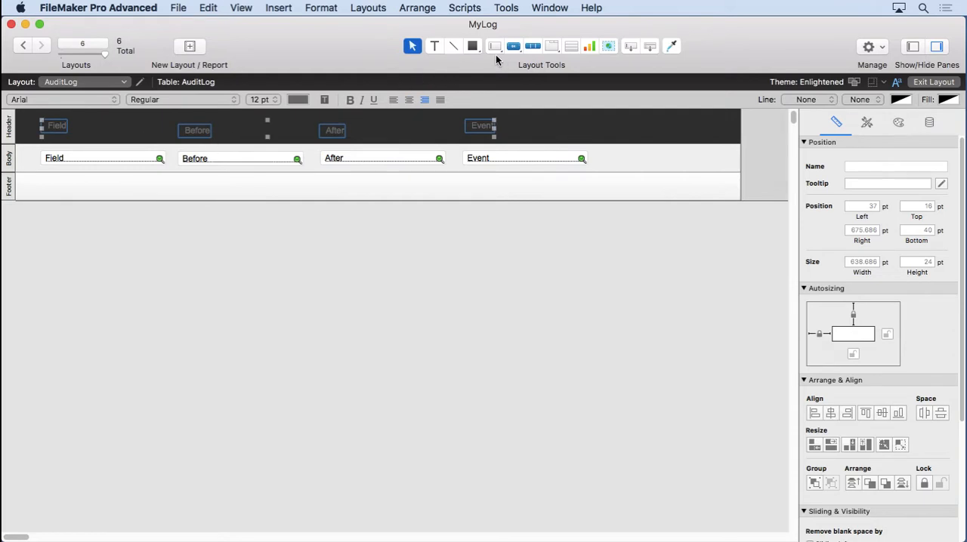
mouse_move(758, 317)
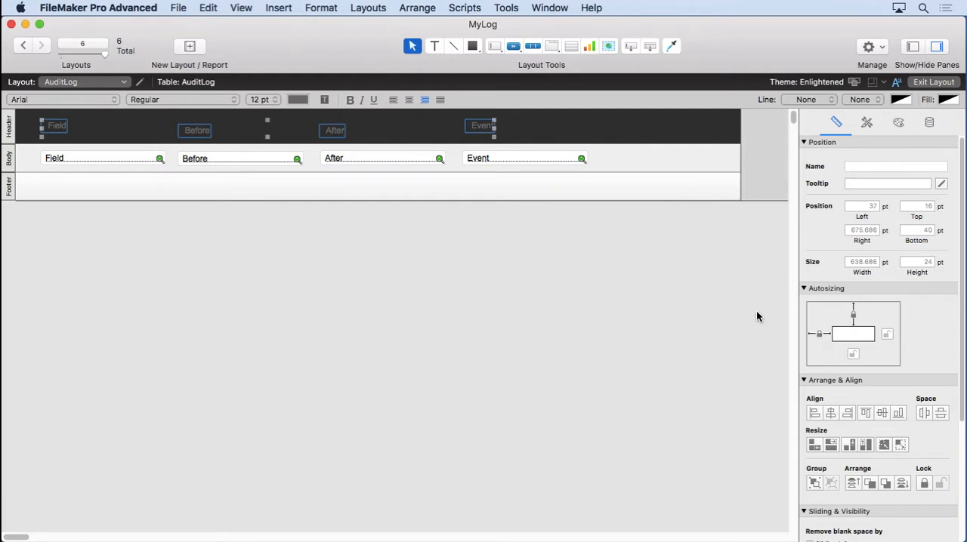
mouse_move(891, 423)
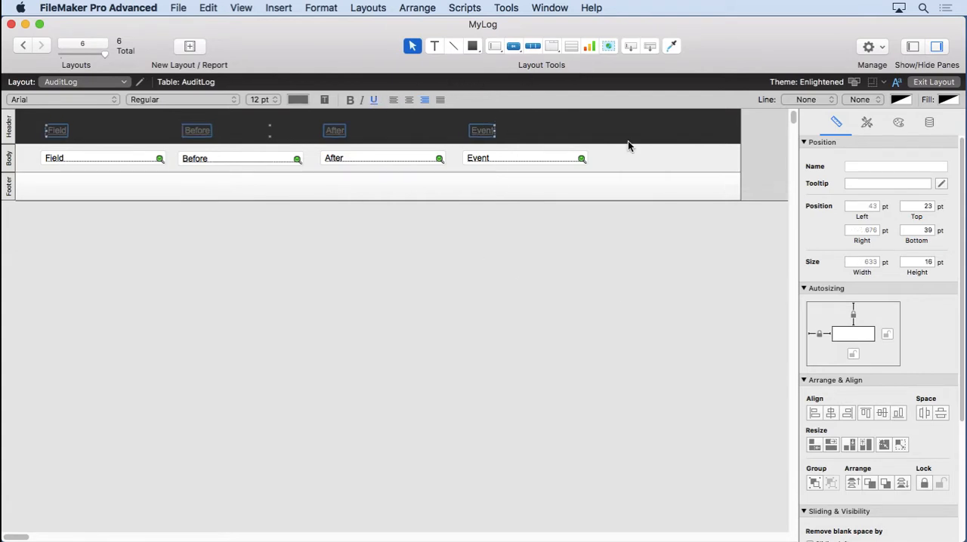
- Select and restyle the Before, After and Event header labels to align over their fields
left_click(320, 8)
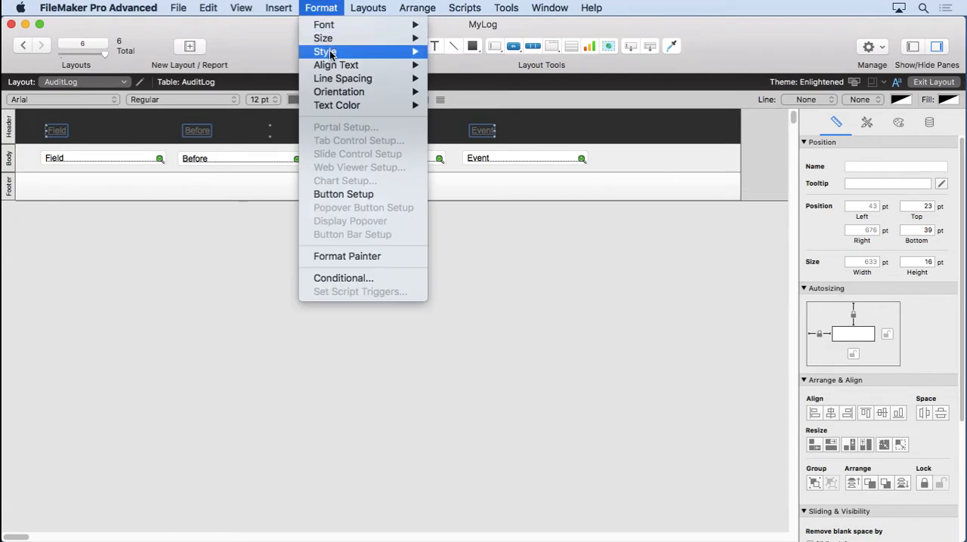
mouse_move(335, 64)
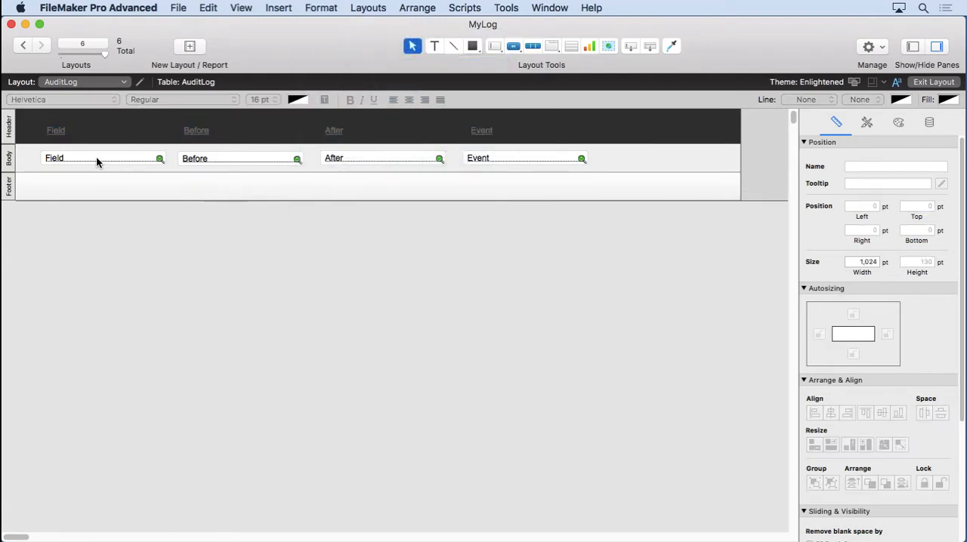
left_click(55, 130)
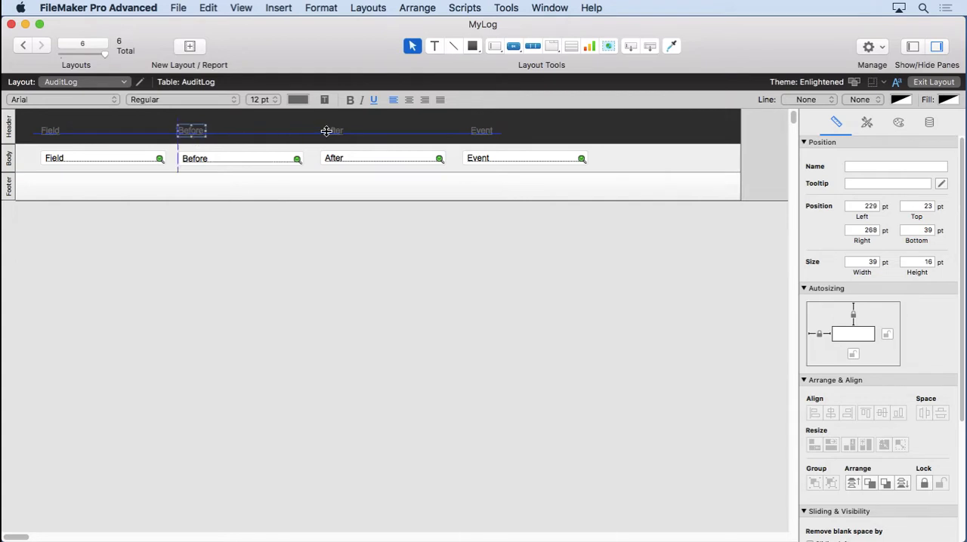
left_click(329, 130)
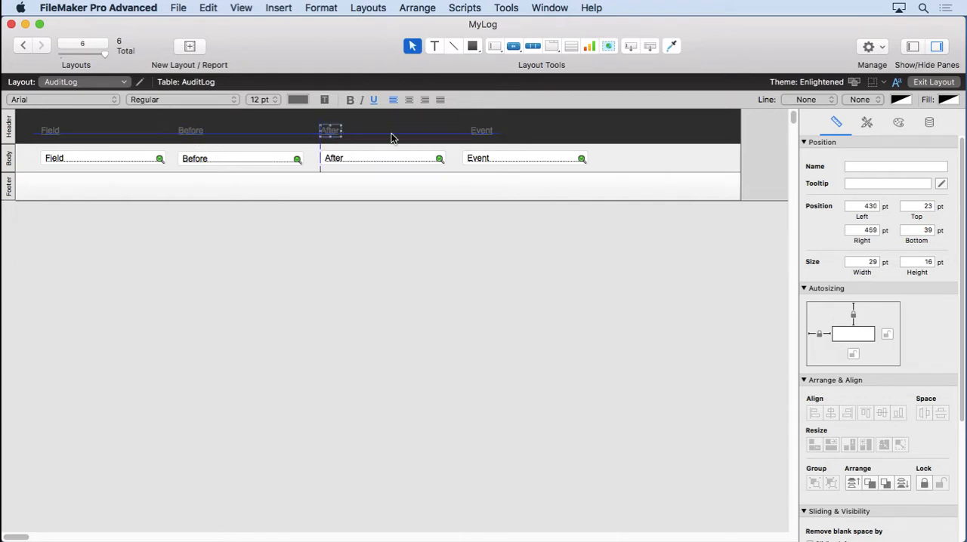
left_click(478, 130)
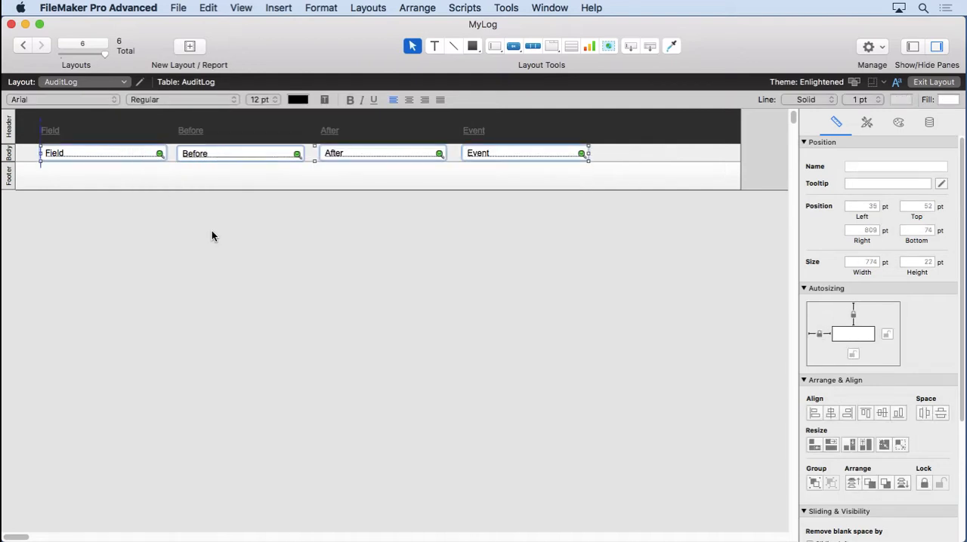
- Preview the AuditLog list in Browse mode, return to CONTACTS_Form, and open fmDG_Example.fmp12
left_click(242, 7)
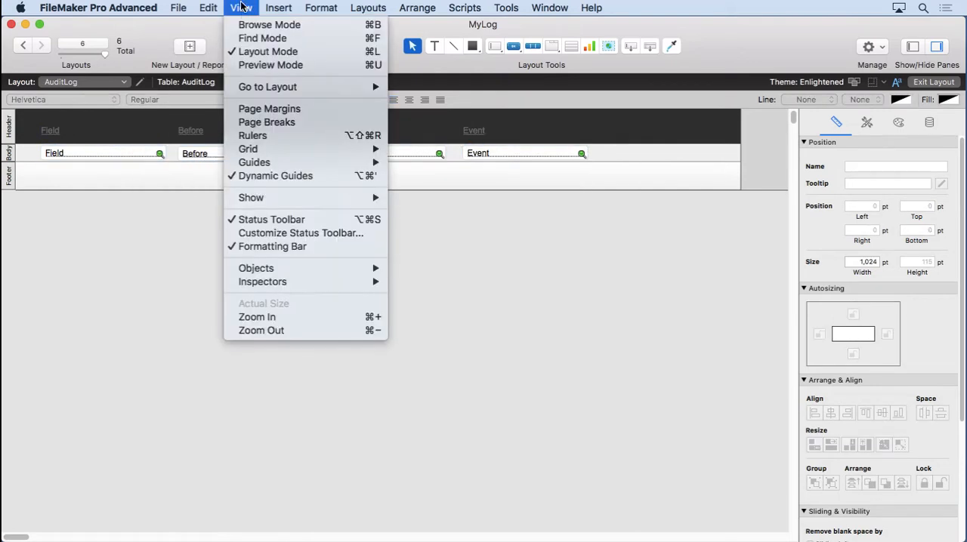
left_click(269, 24)
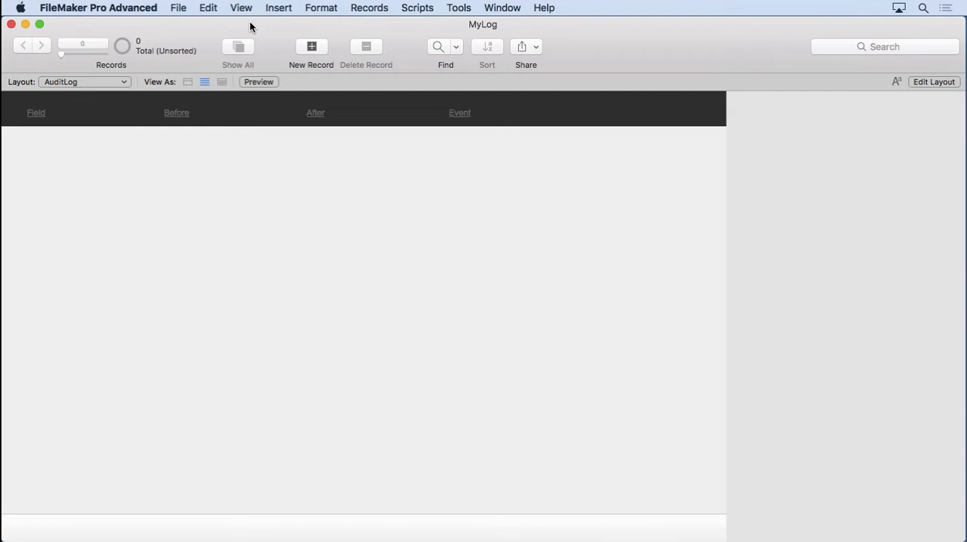
mouse_move(242, 39)
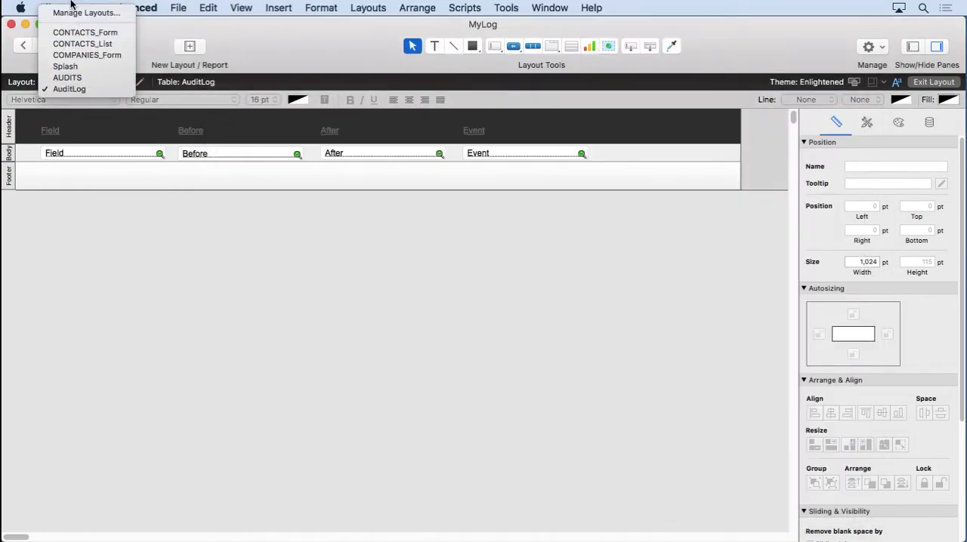
left_click(85, 31)
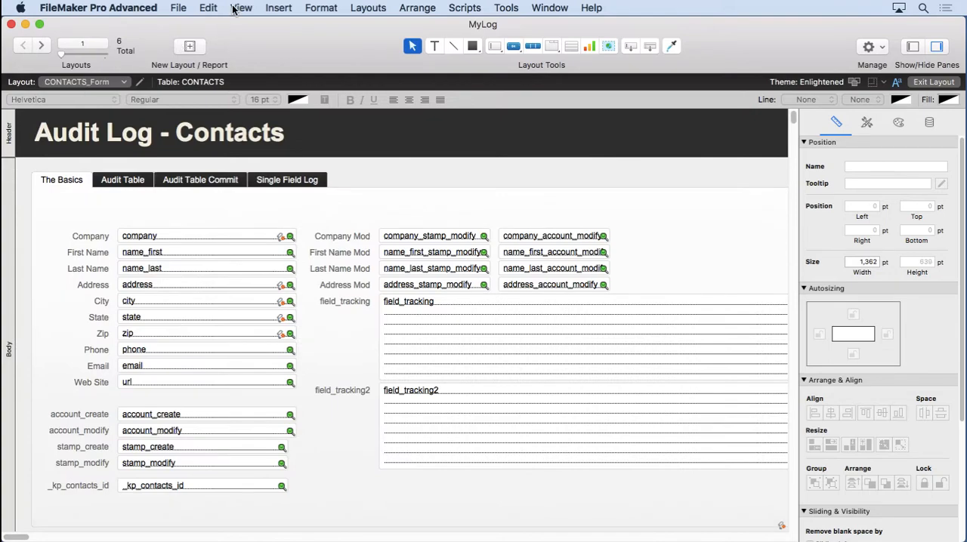
left_click(933, 81)
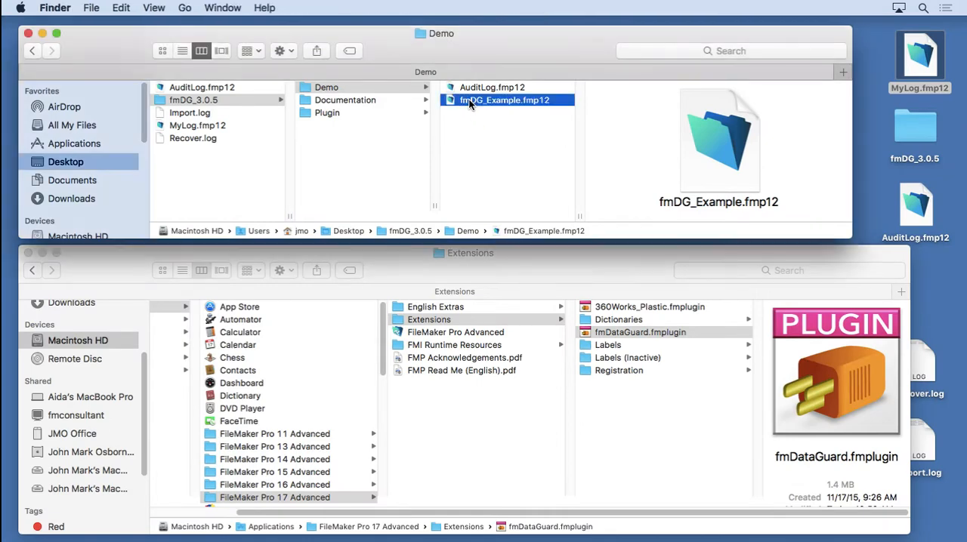
double_click(501, 100)
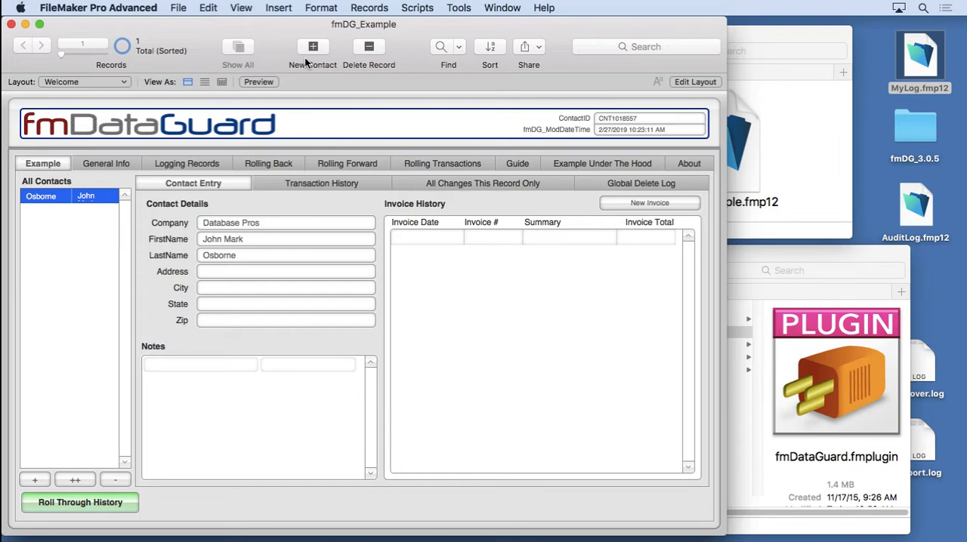
- Open Manage Security for fmDG_Example and review the Admin and User accounts
left_click(178, 8)
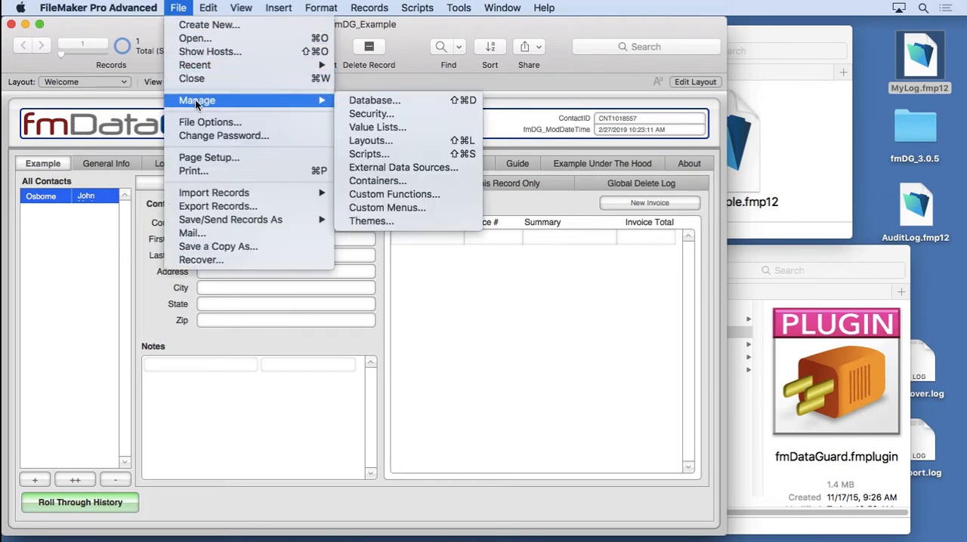
left_click(417, 8)
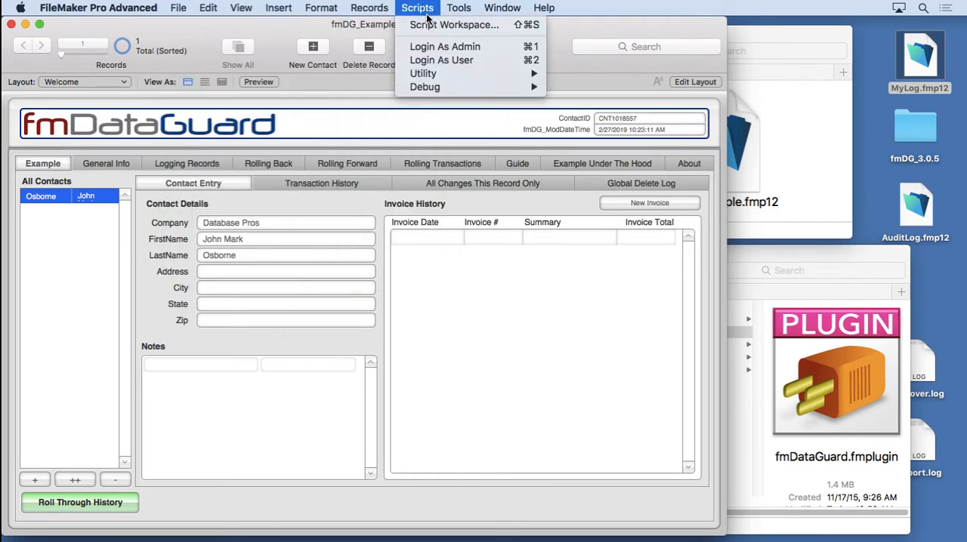
mouse_move(444, 45)
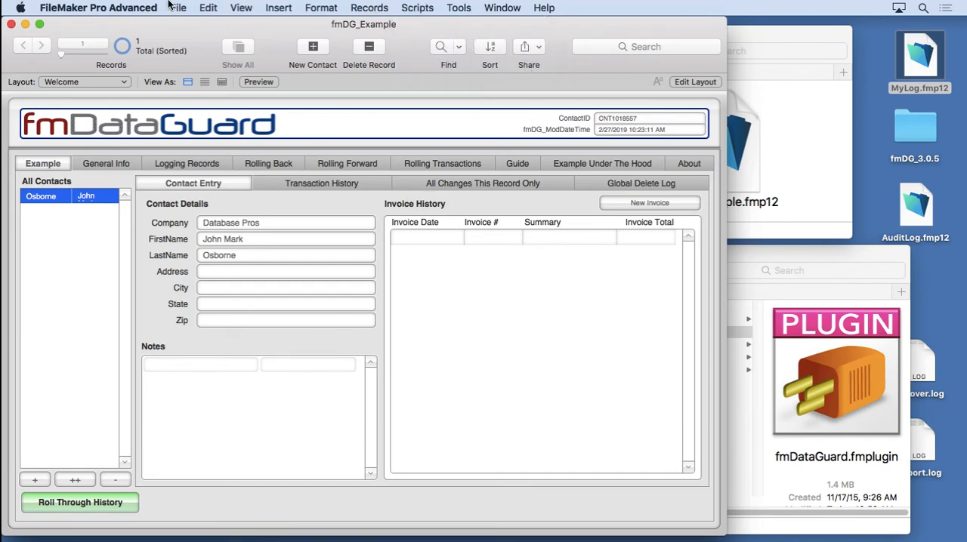
left_click(179, 8)
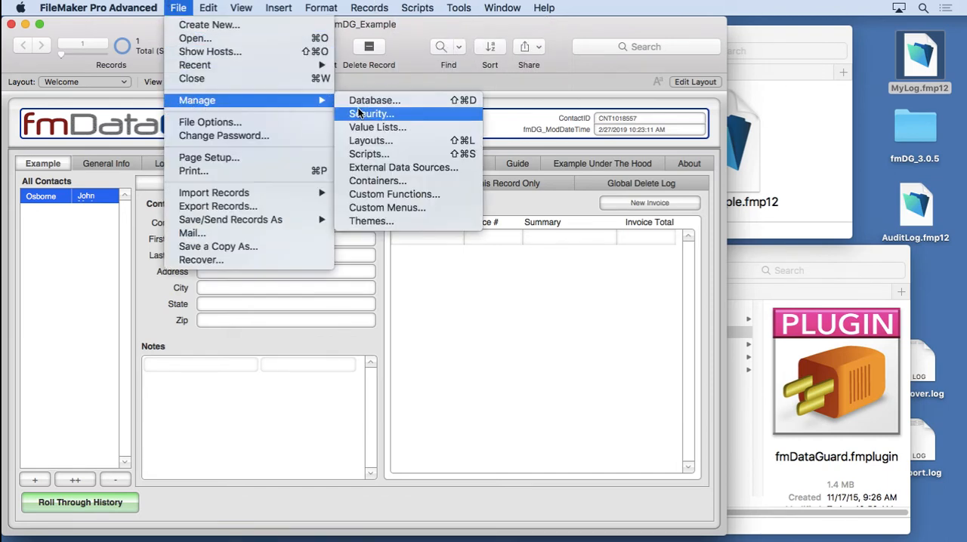
left_click(371, 113)
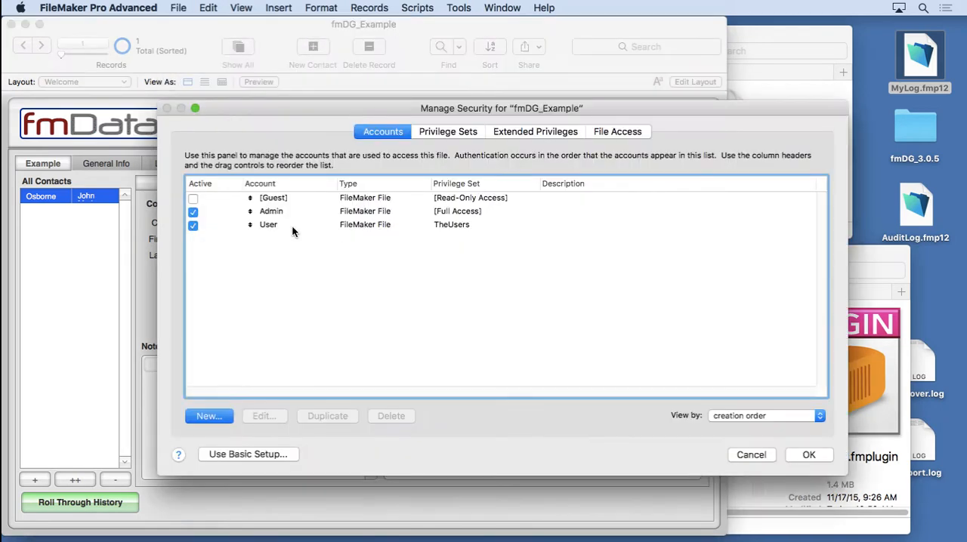
mouse_move(274, 230)
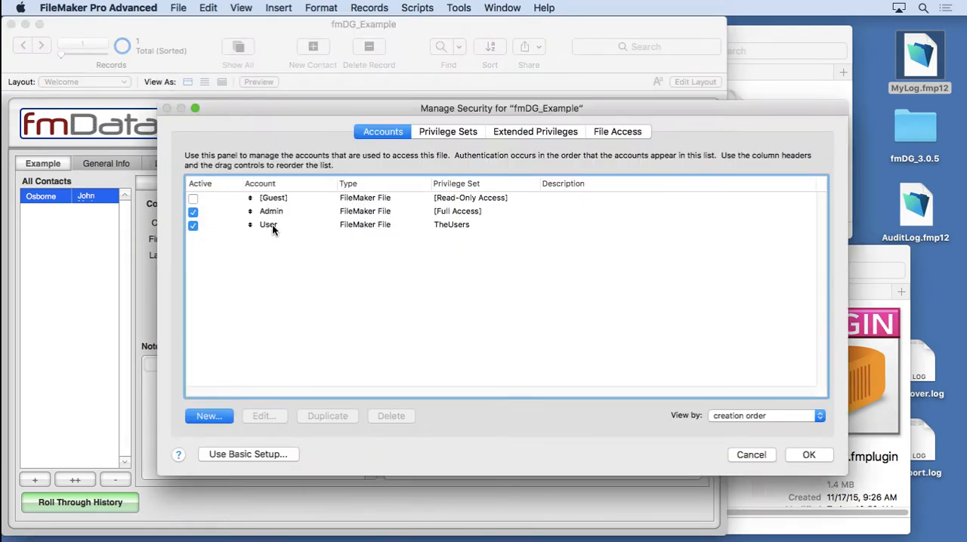
left_click(269, 223)
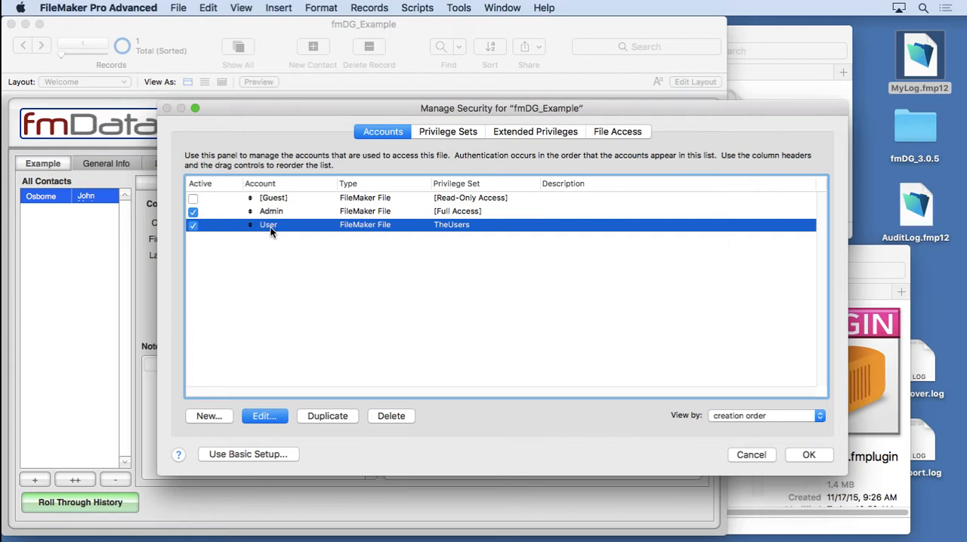
mouse_move(355, 232)
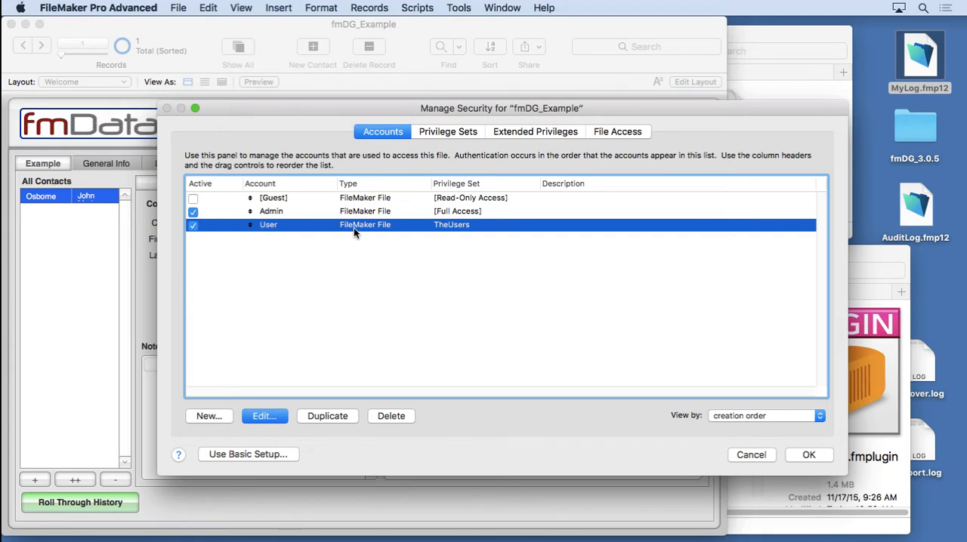
mouse_move(315, 224)
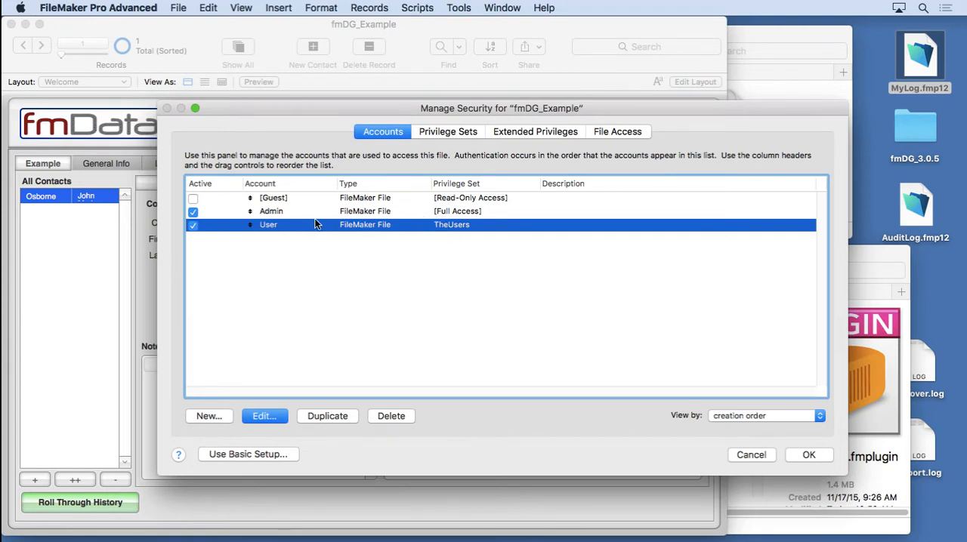
left_click(270, 211)
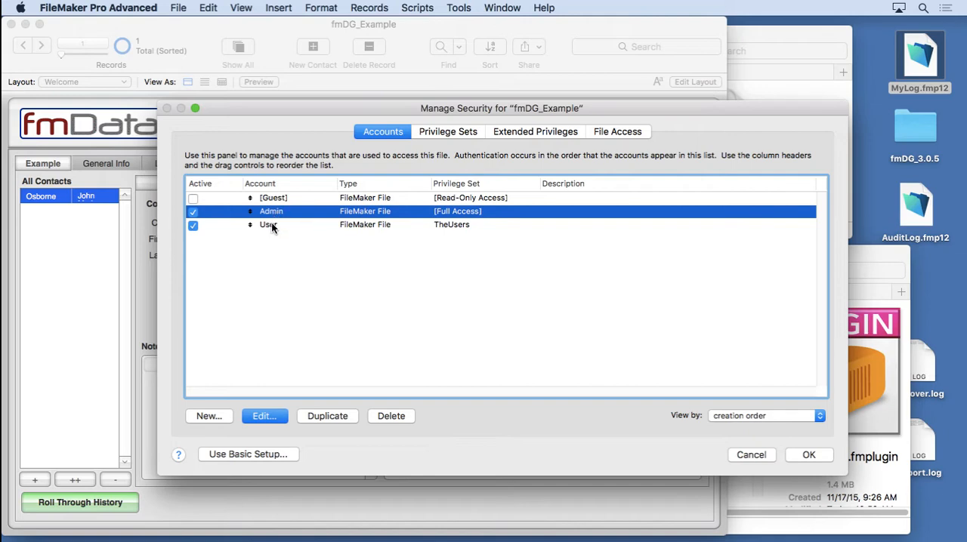
left_click(269, 224)
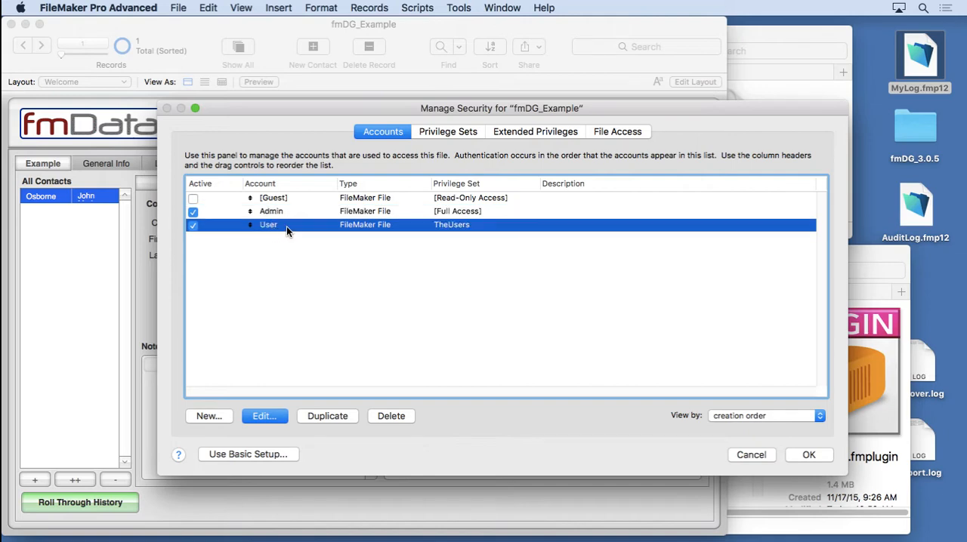
mouse_move(446, 217)
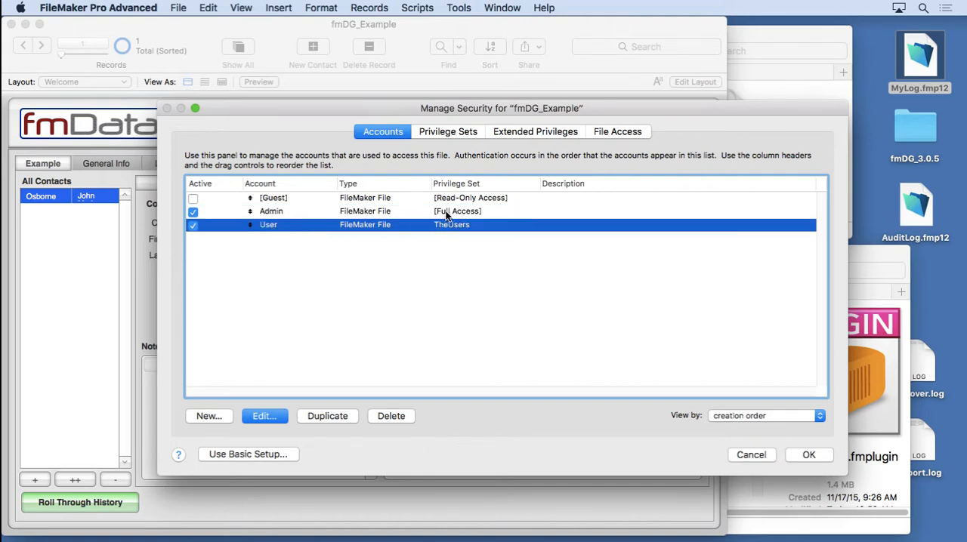
- Inspect the [Full Access] privilege set, cancel without changes, and return to Accounts
left_click(447, 131)
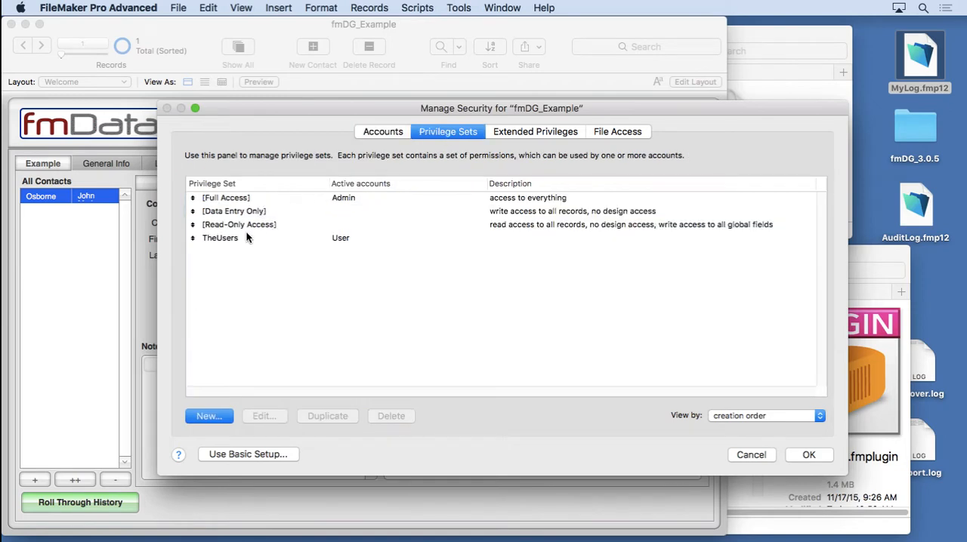
left_click(226, 196)
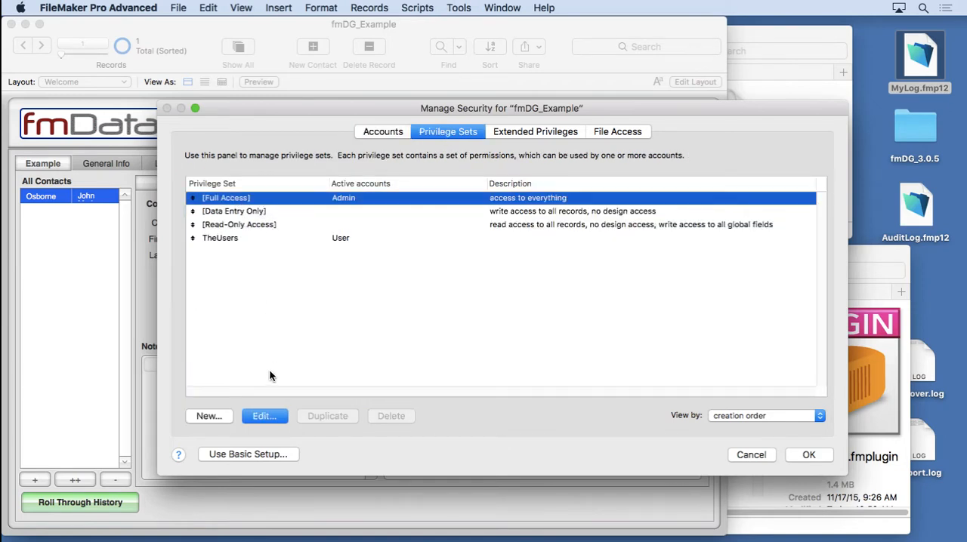
left_click(262, 415)
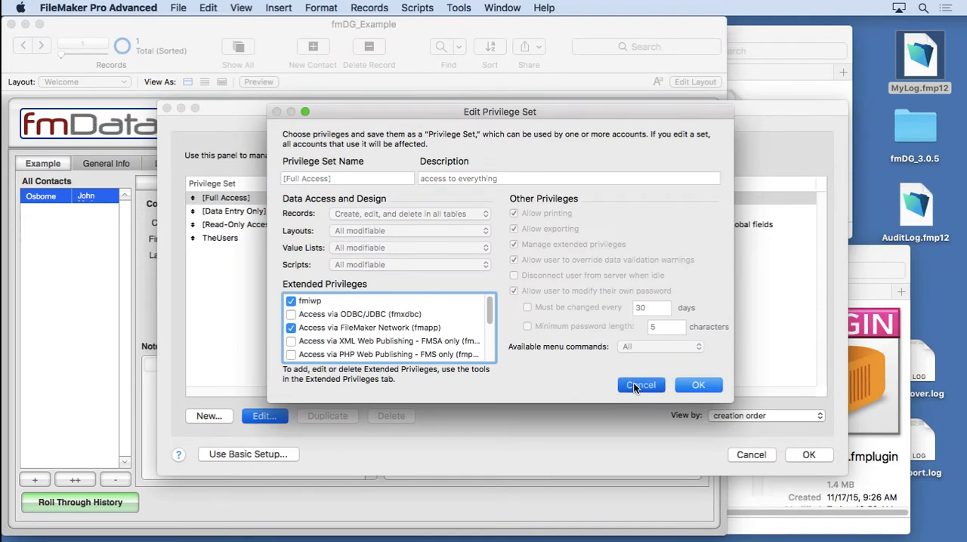
left_click(640, 385)
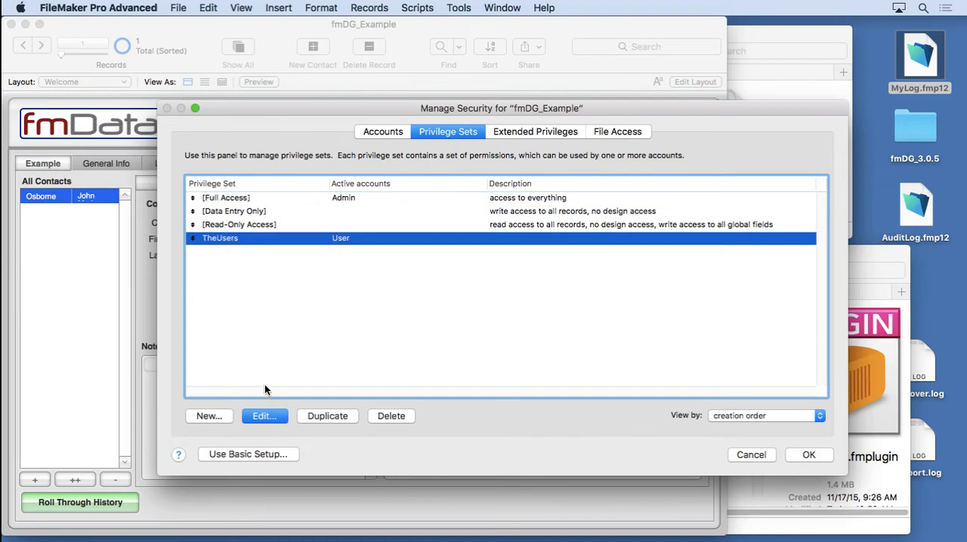
mouse_move(245, 245)
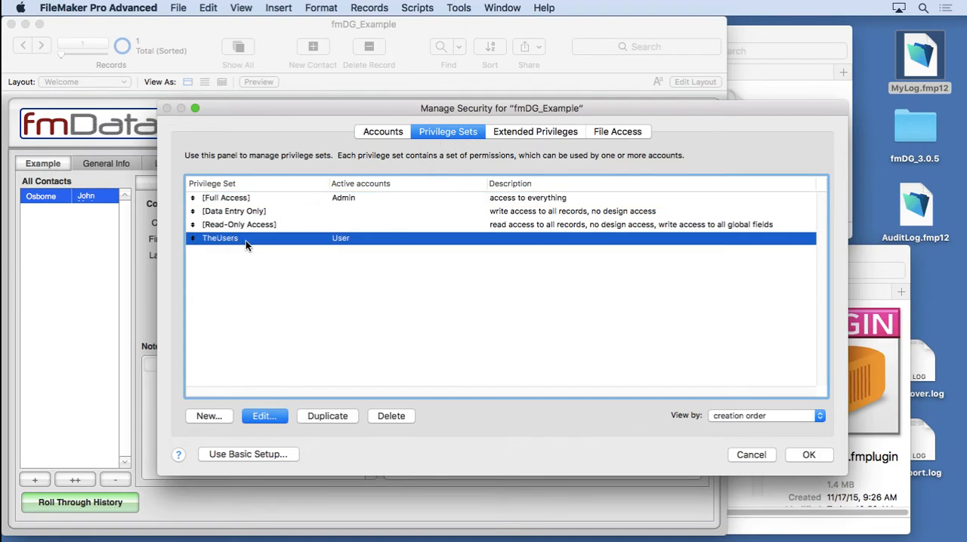
left_click(382, 131)
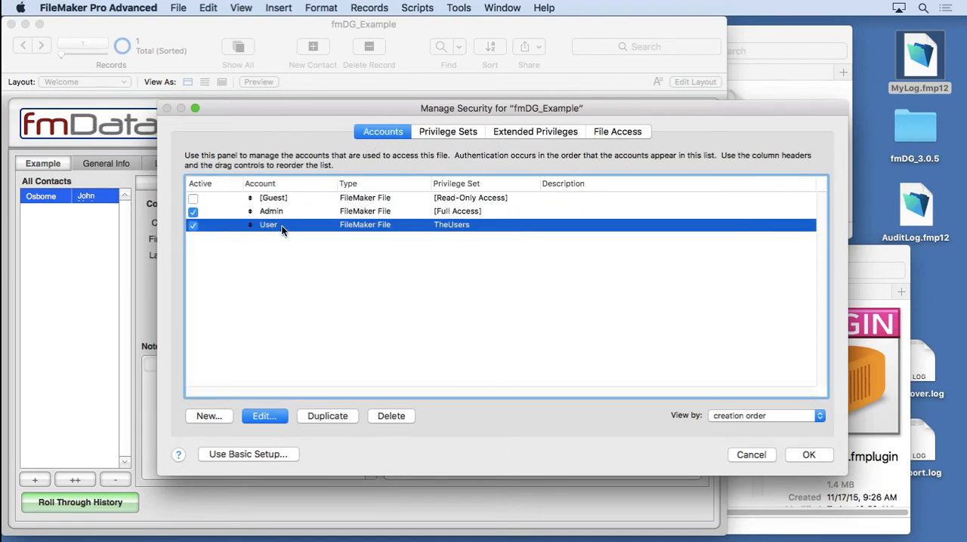
- Review TheUsers' custom record privileges per table and open the Contacts limited edit calculation
left_click(263, 417)
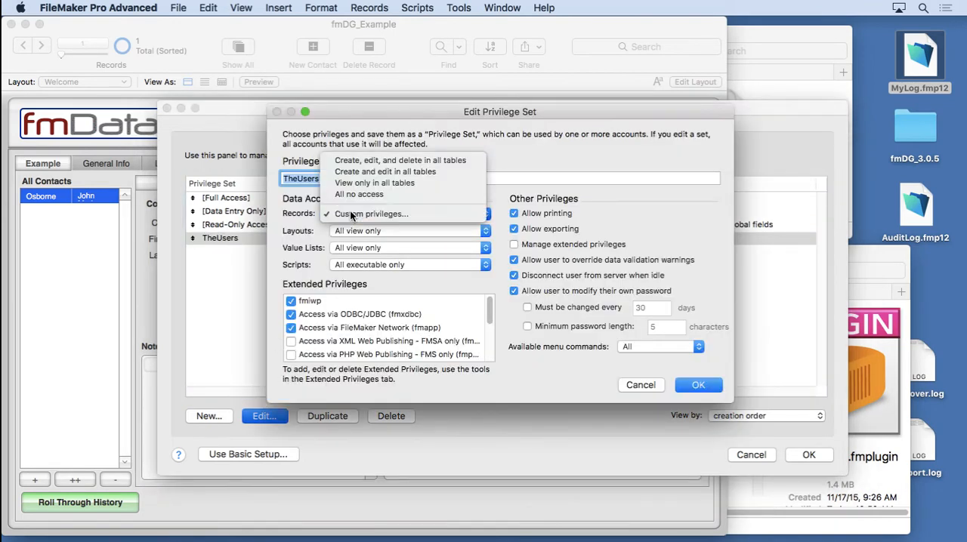
left_click(372, 214)
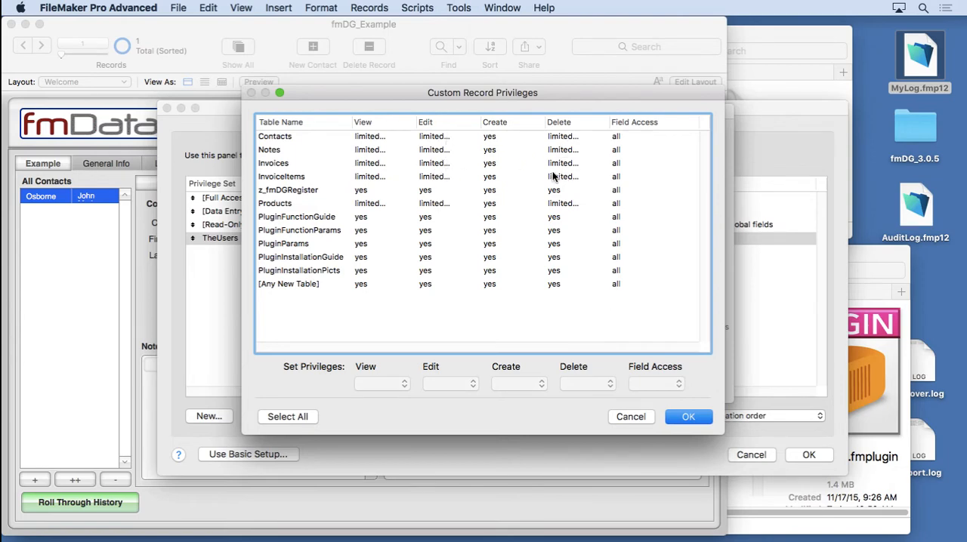
left_click(302, 149)
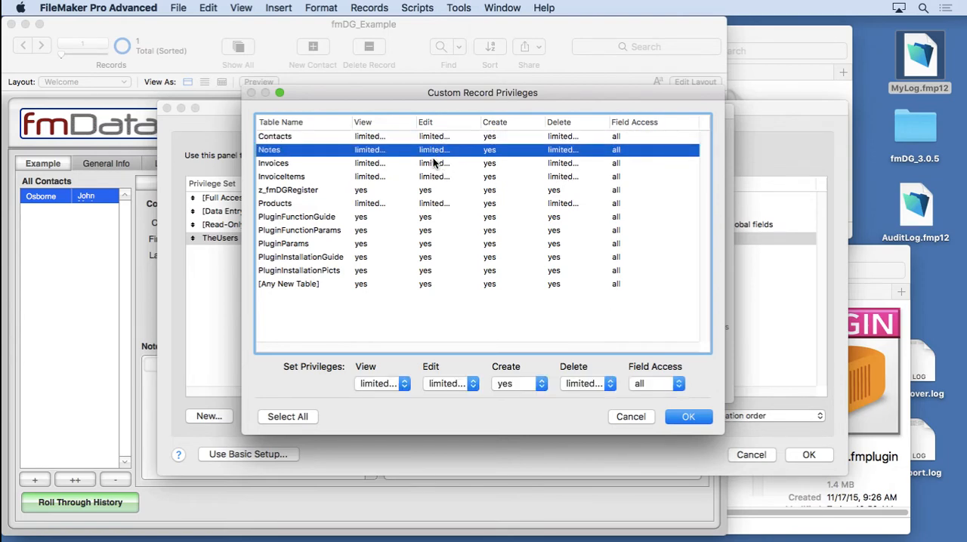
left_click(281, 175)
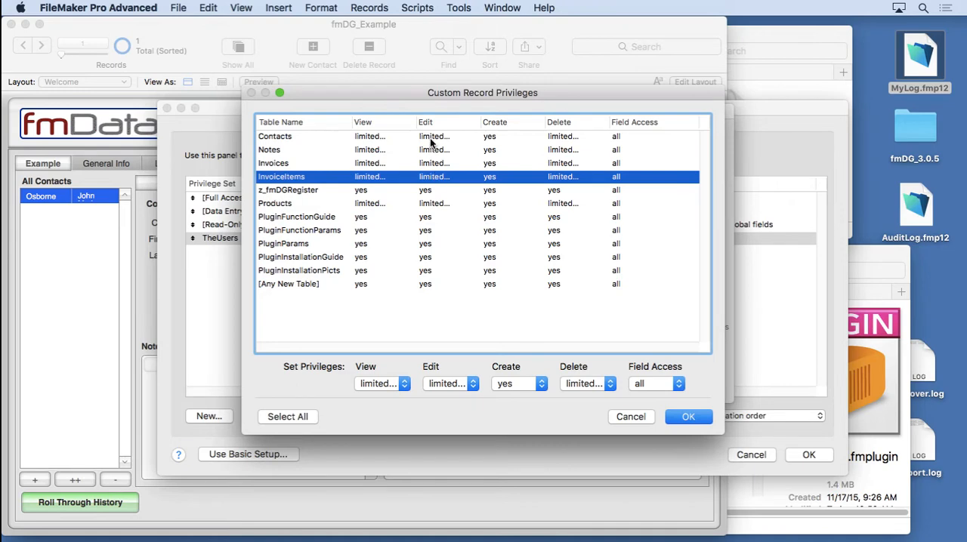
left_click(271, 163)
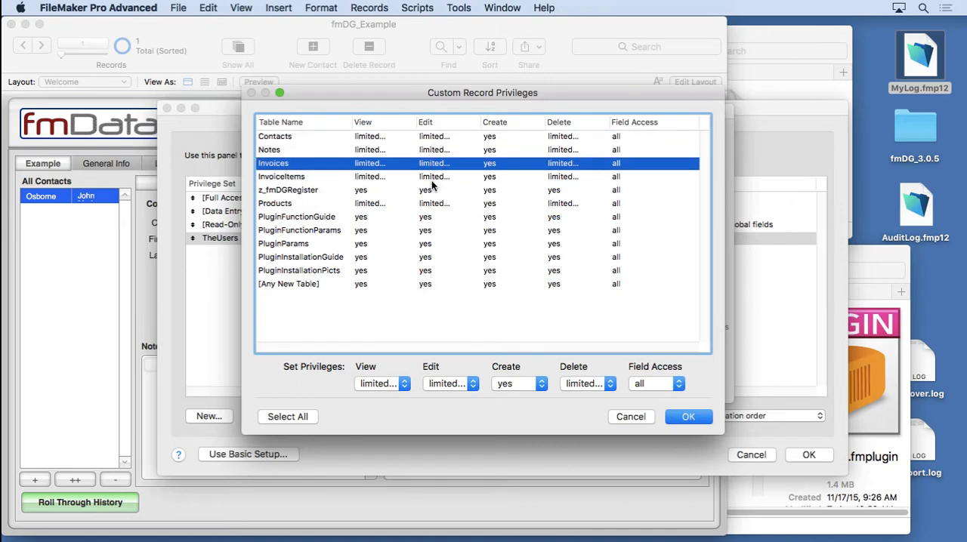
left_click(280, 175)
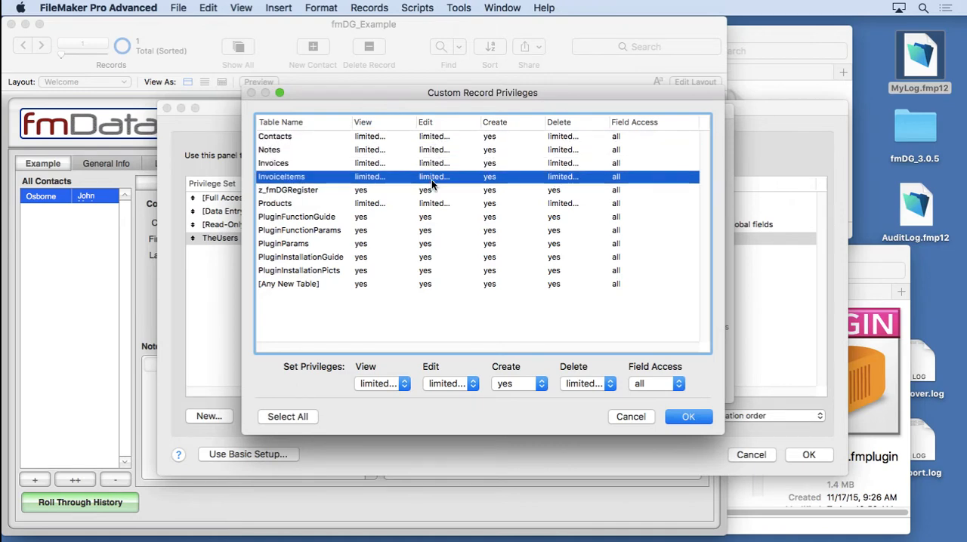
left_click(275, 136)
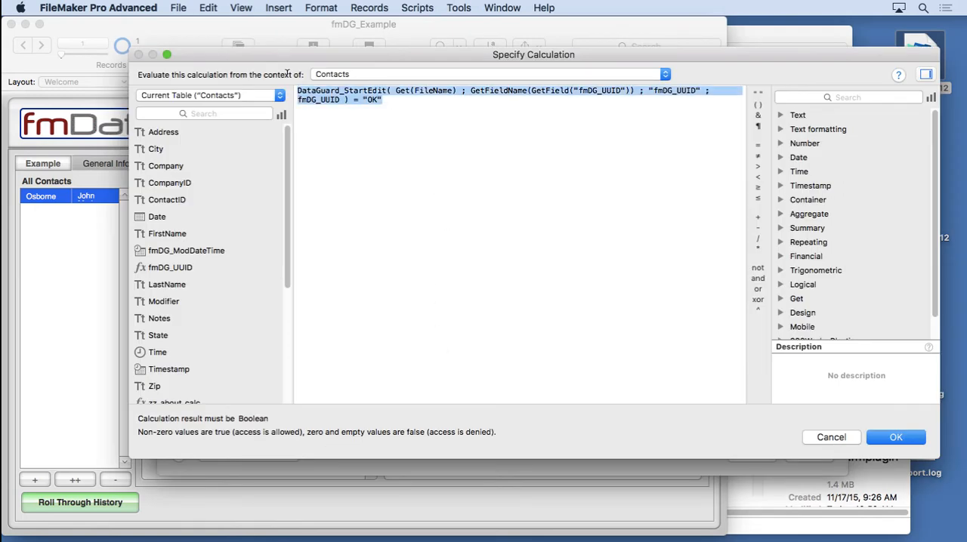
- Highlight the Get(FileName) and fmDG_UUID parts of the DataGuard_StartEdit formula, then cancel unchanged
left_click(208, 8)
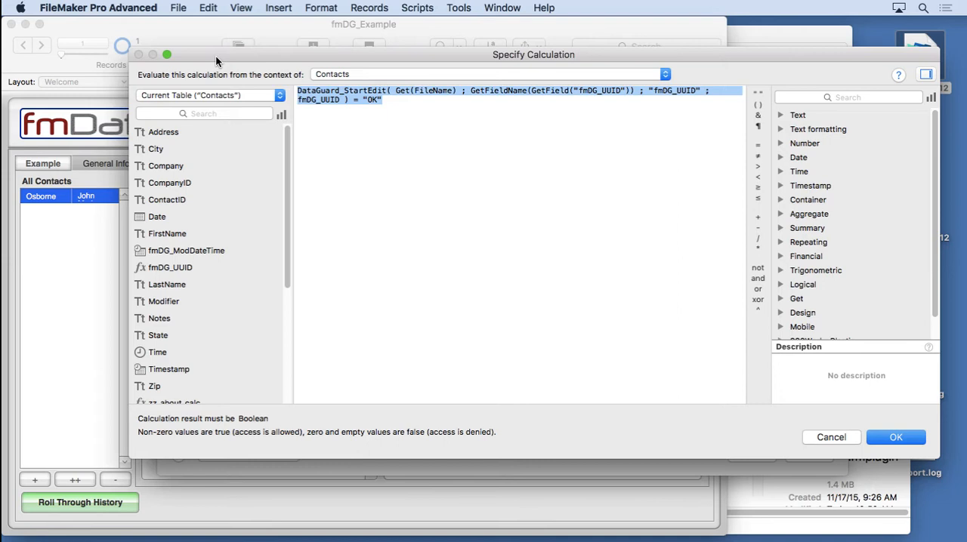
left_click(402, 112)
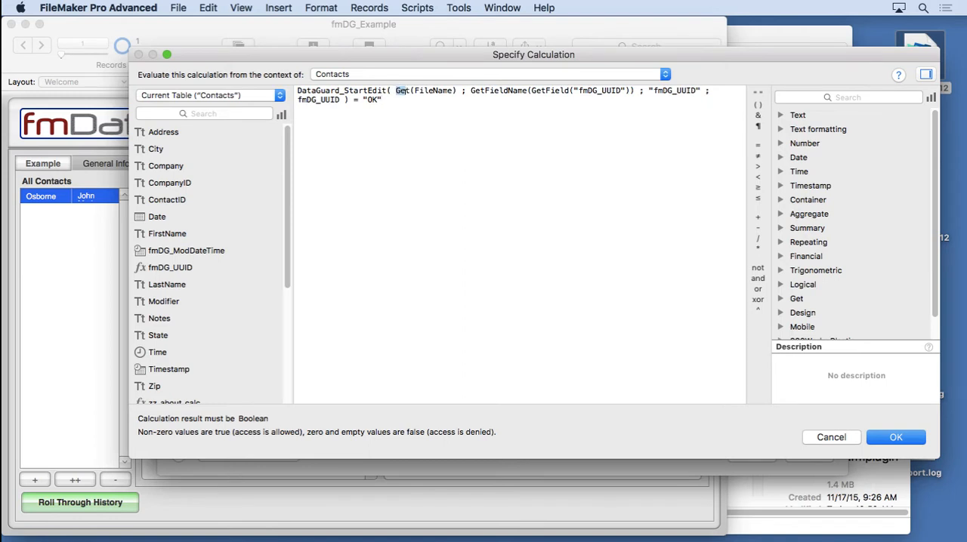
double_click(424, 90)
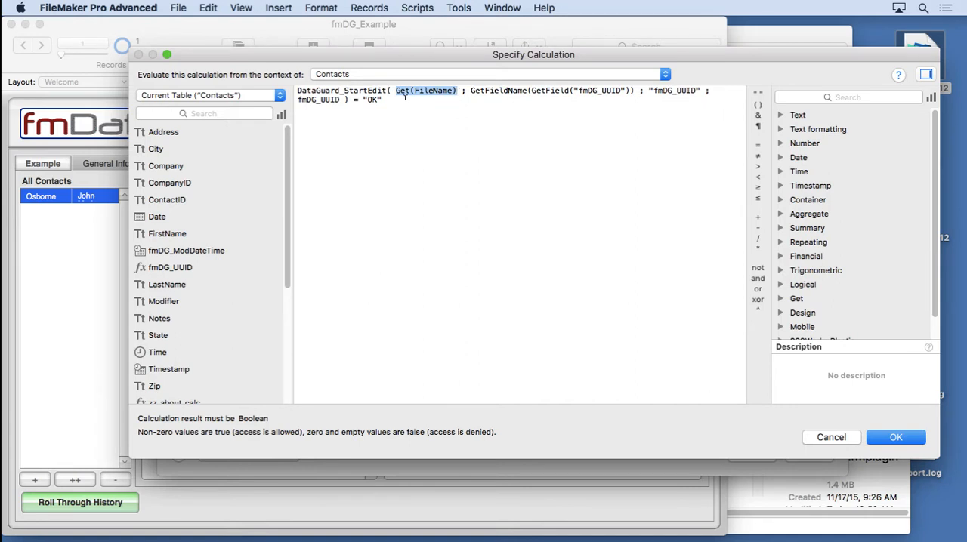
mouse_move(535, 91)
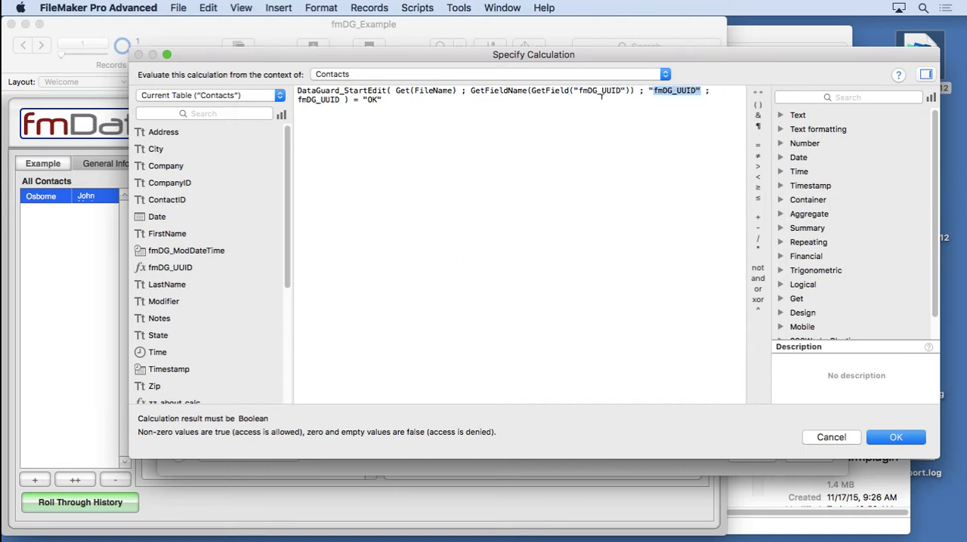
double_click(317, 99)
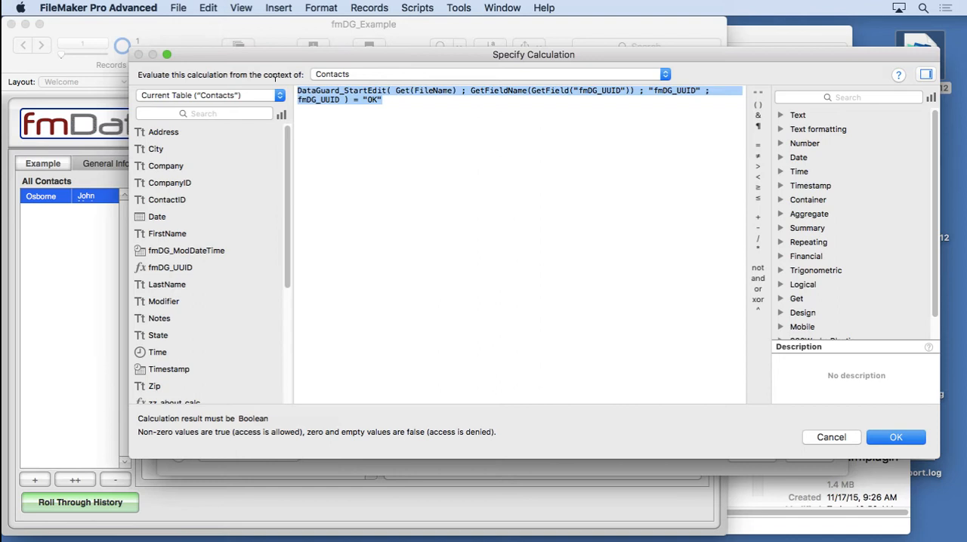
left_click(648, 94)
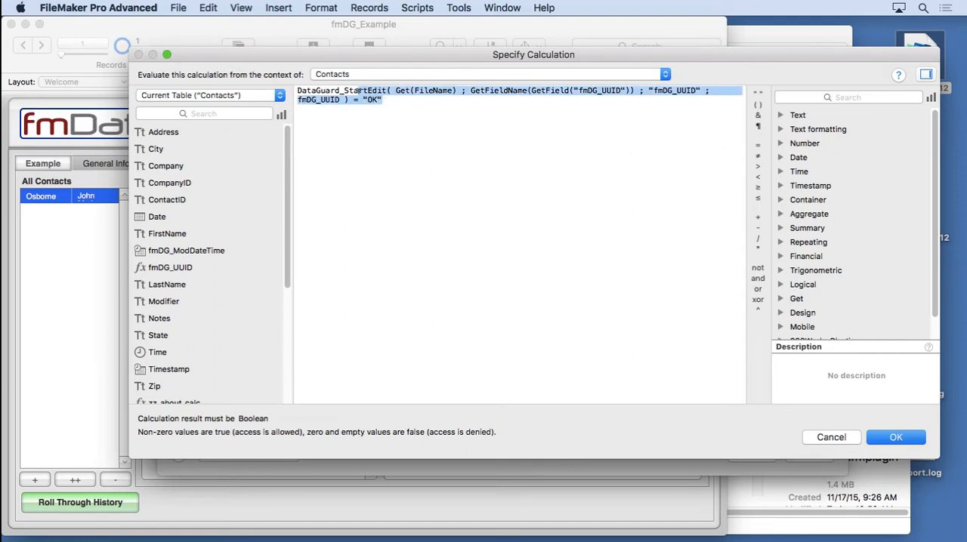
left_click(380, 100)
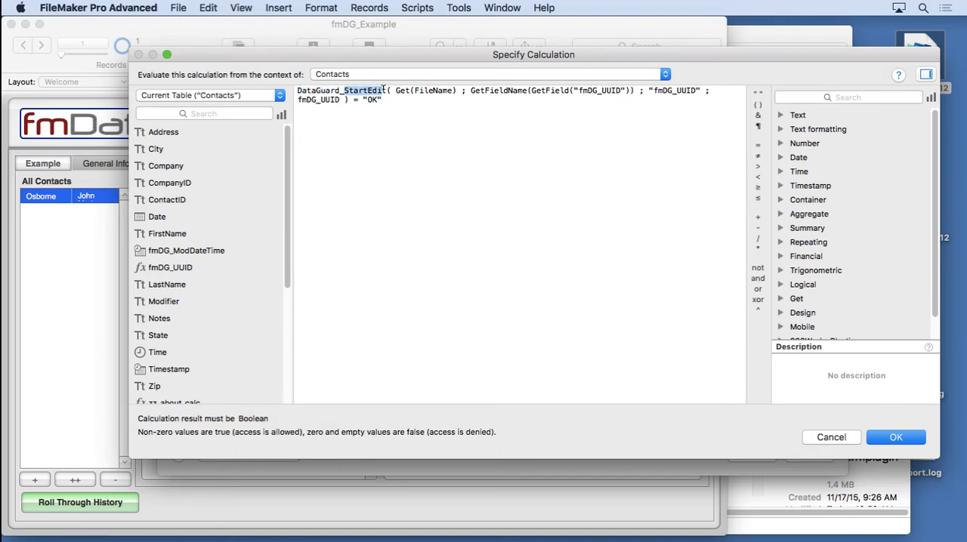
mouse_move(628, 248)
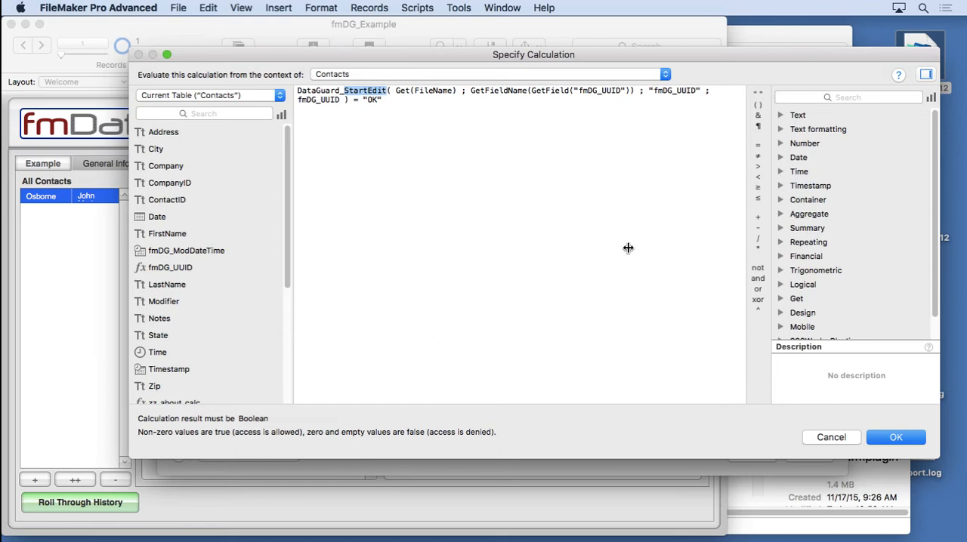
left_click(894, 436)
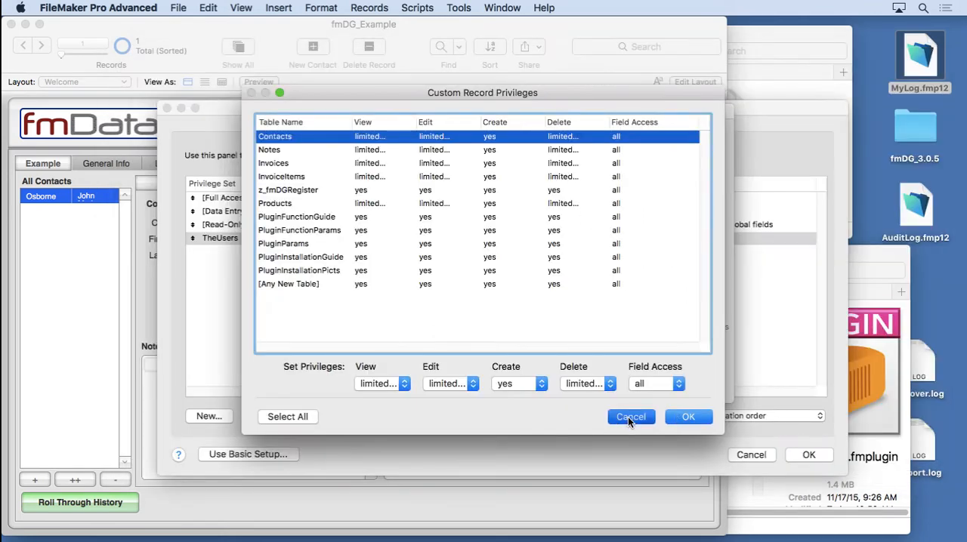
- Cancel the record privileges and open Manage Security for the MyLog file
left_click(632, 417)
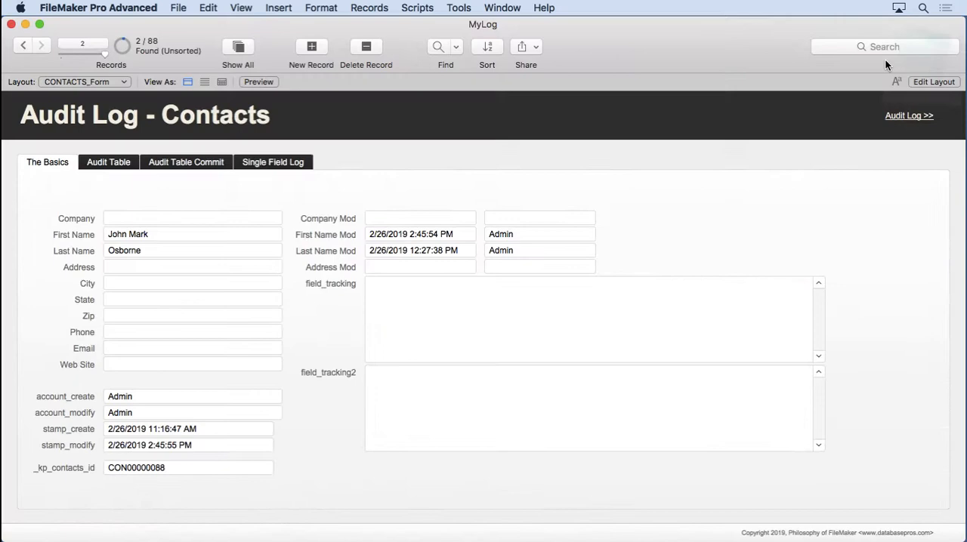
left_click(178, 7)
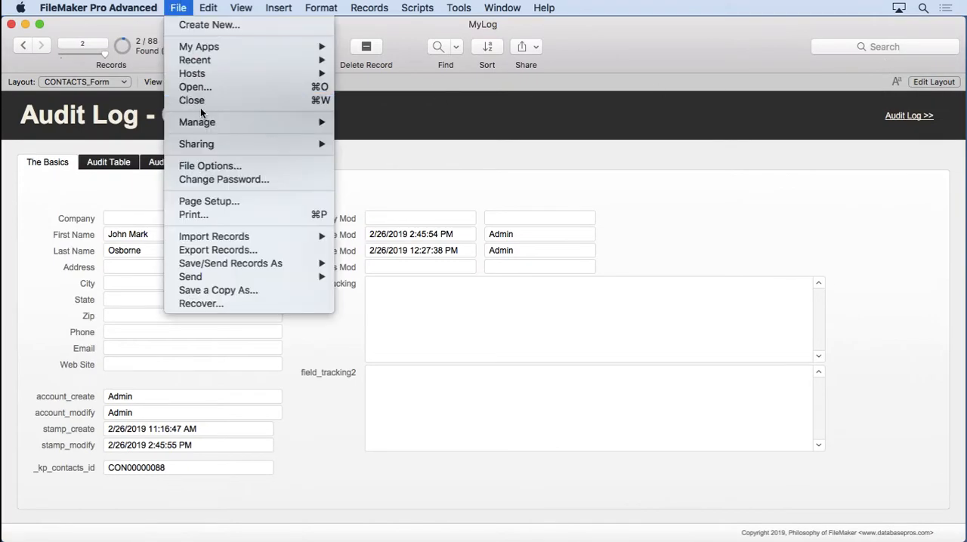
left_click(197, 121)
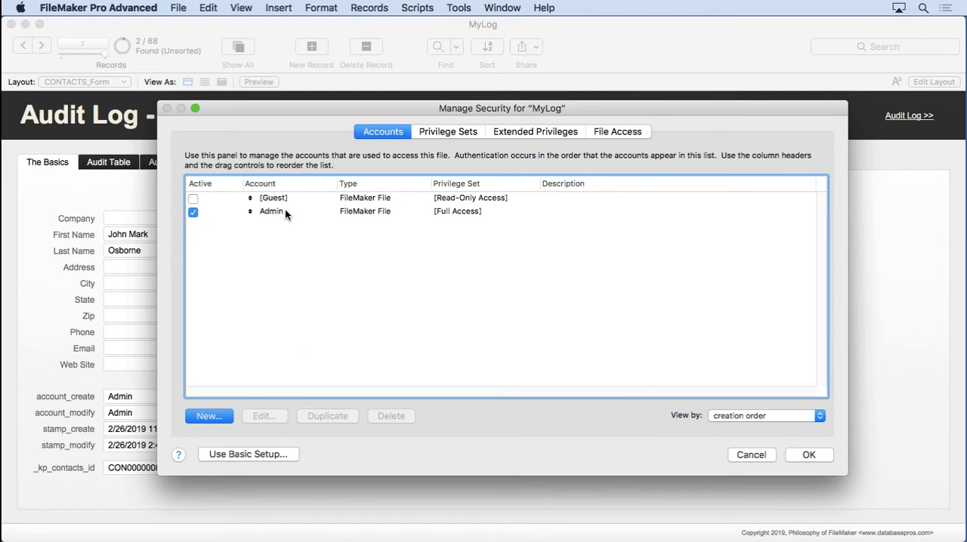
- Set a password on MyLog's Admin full-access account, save, and sign in to confirm
left_click(271, 212)
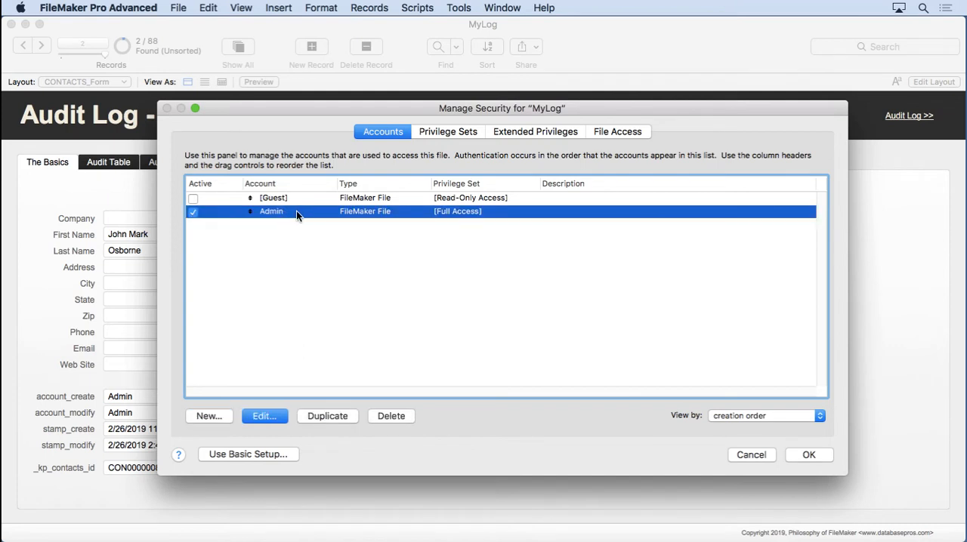
left_click(264, 417)
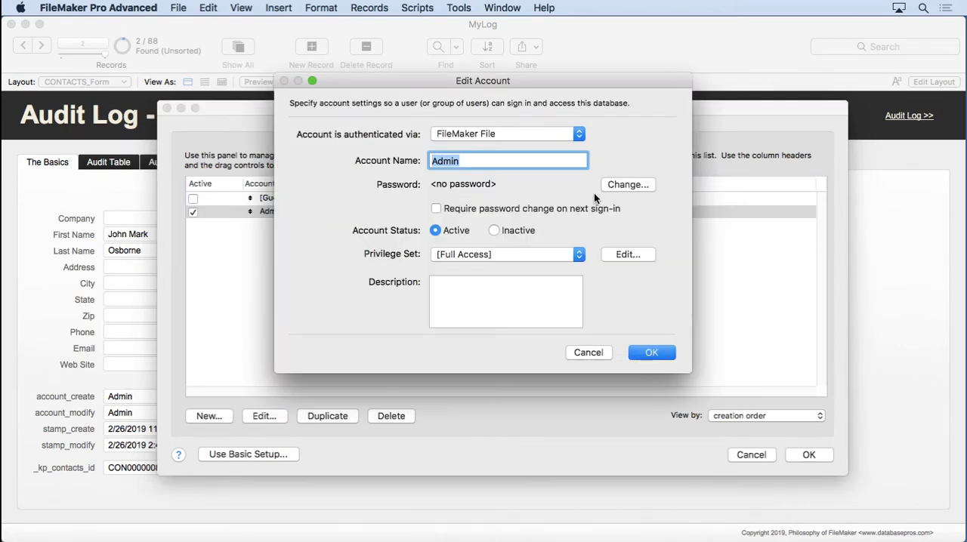
left_click(628, 185)
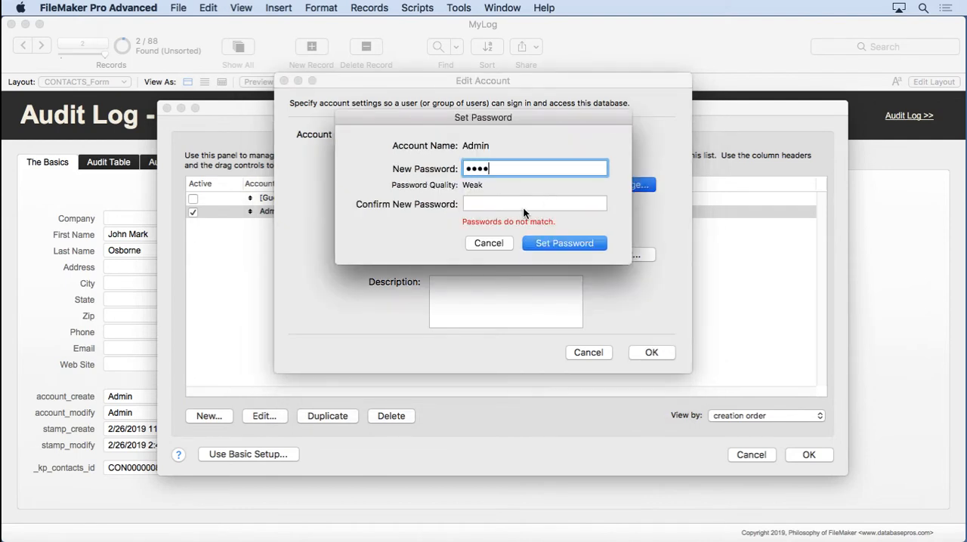
type("••••")
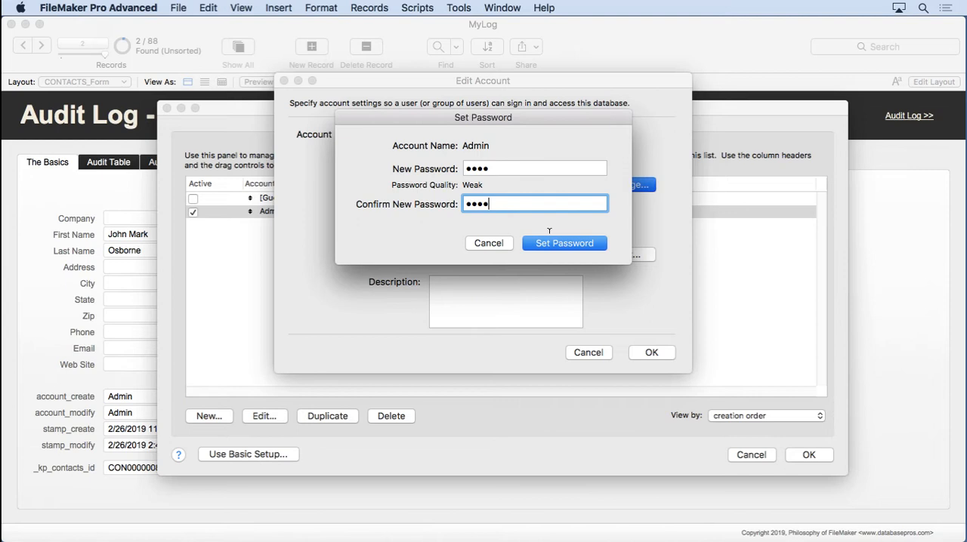
left_click(563, 241)
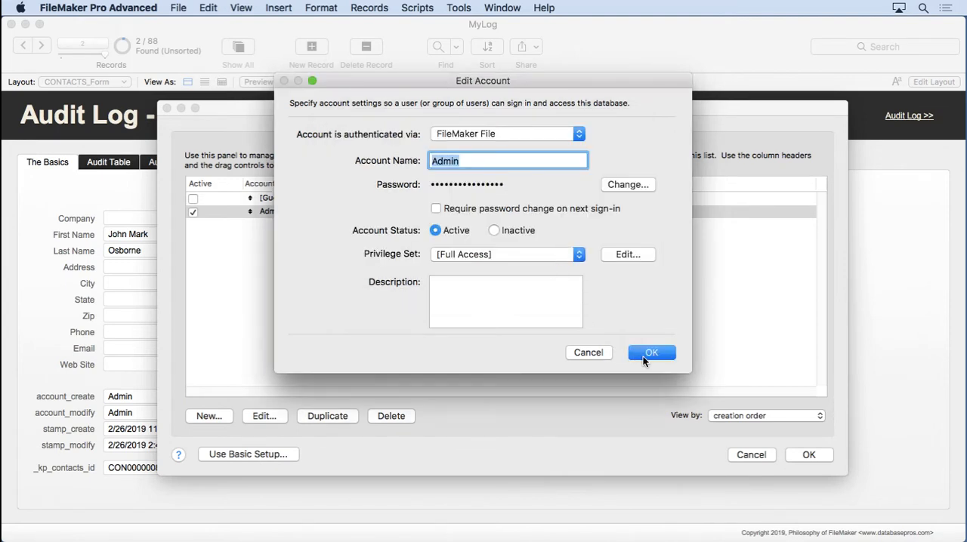
left_click(651, 352)
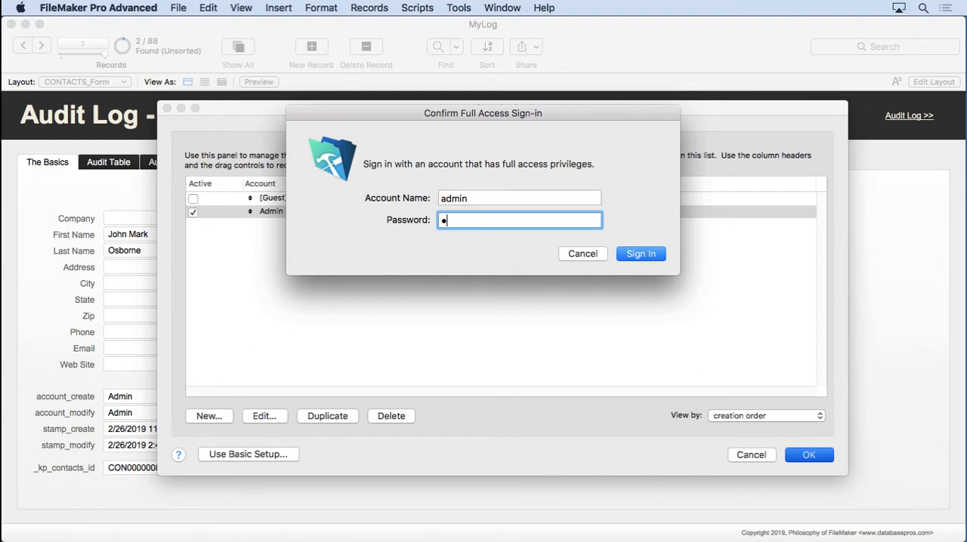
left_click(640, 254)
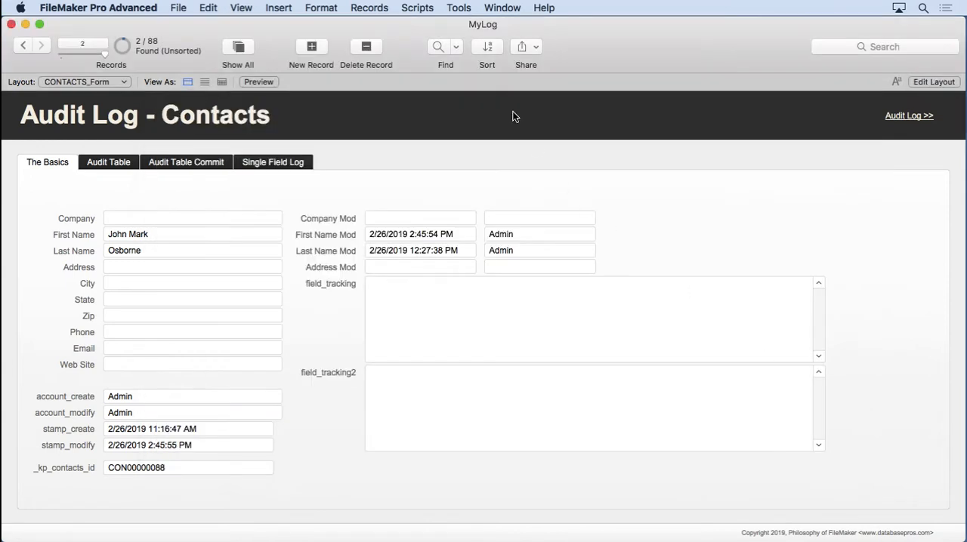
- Turn off 'Log in using' in MyLog's File Options so it no longer auto-signs in
left_click(178, 8)
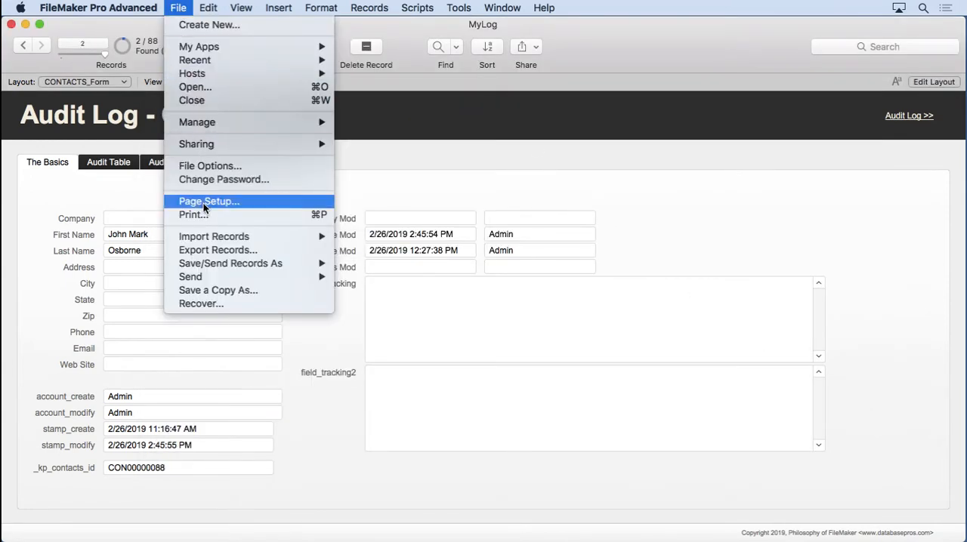
mouse_move(204, 197)
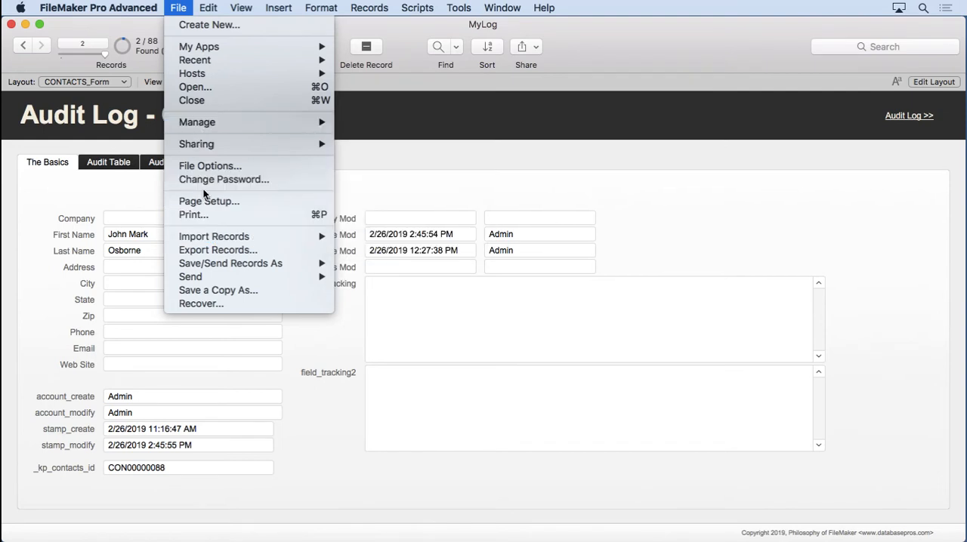
left_click(209, 166)
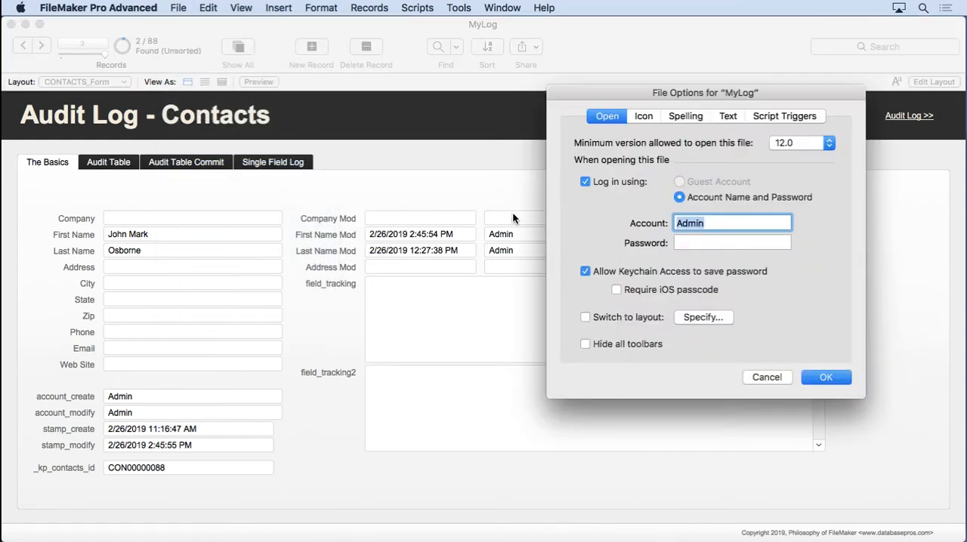
left_click(585, 181)
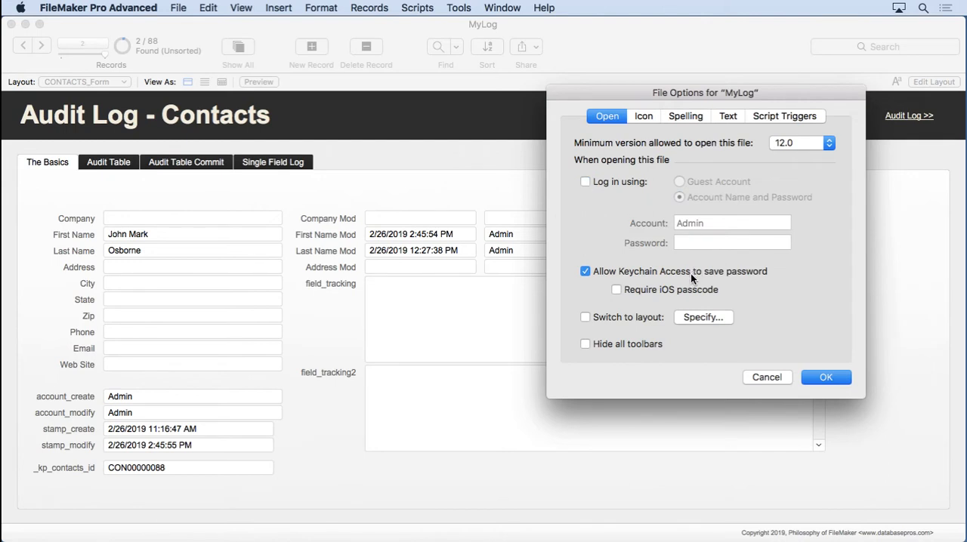
left_click(825, 377)
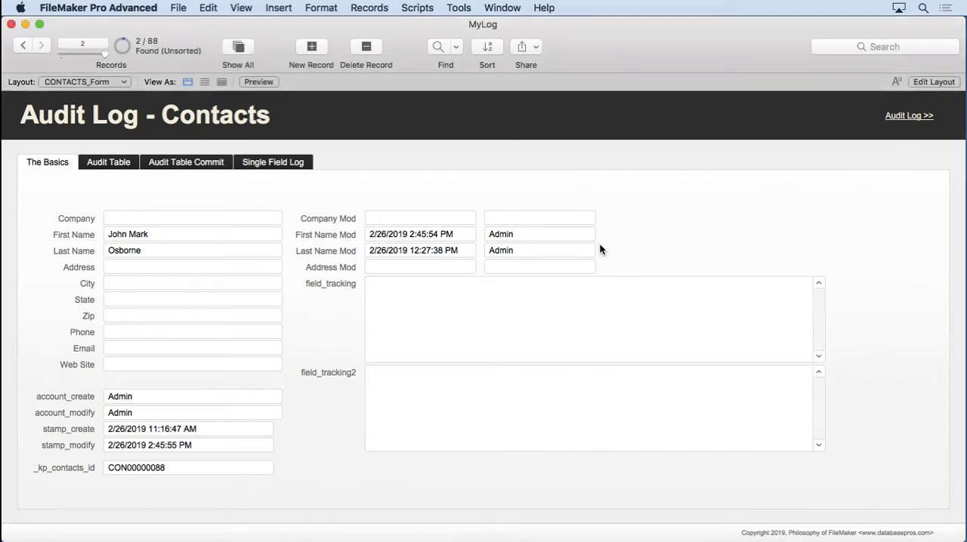
mouse_move(230, 94)
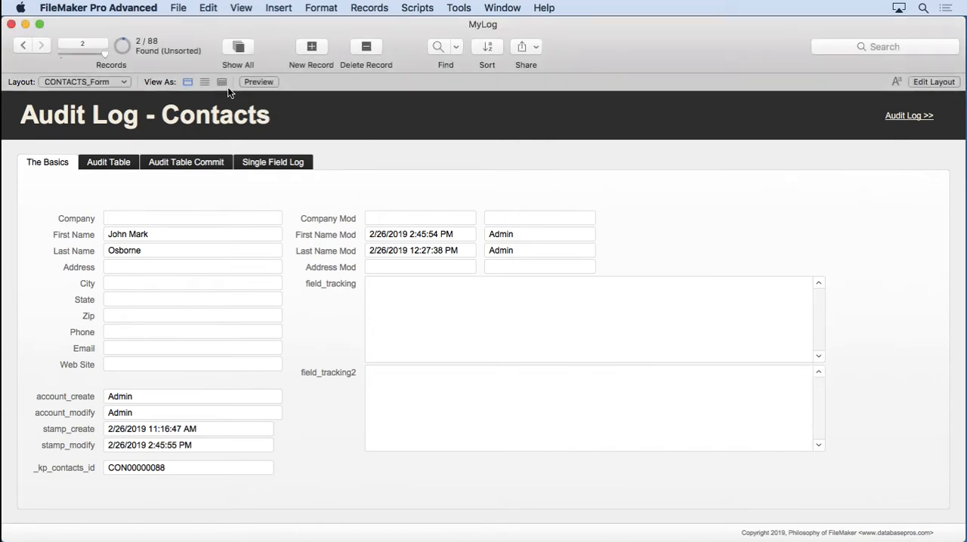
- Sign in as admin to Manage Security for MyLog and go to the Privilege Sets list
left_click(178, 8)
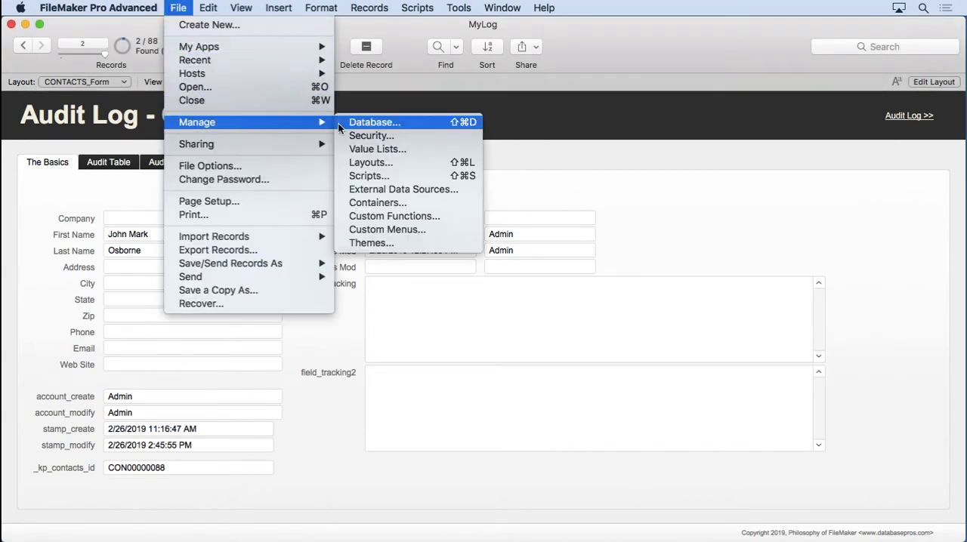
left_click(374, 120)
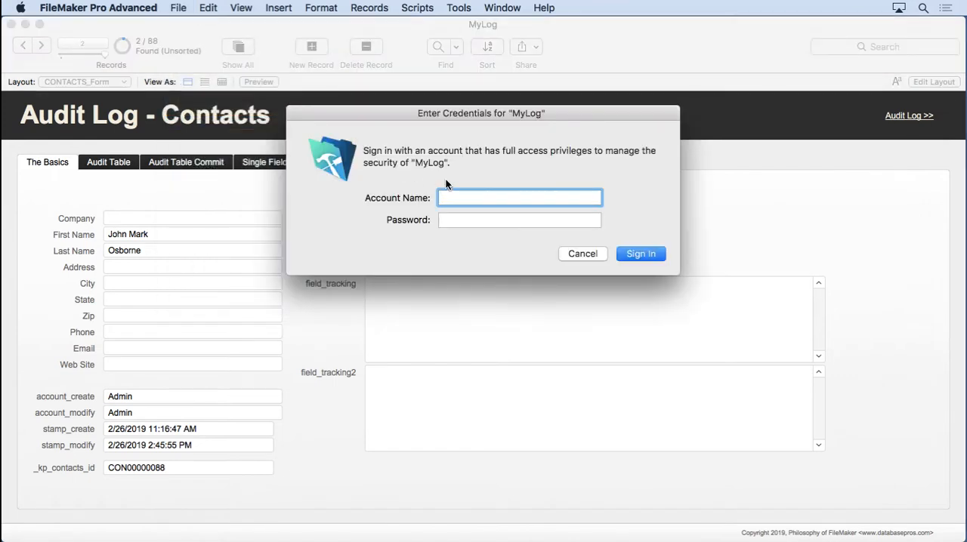
type("admin")
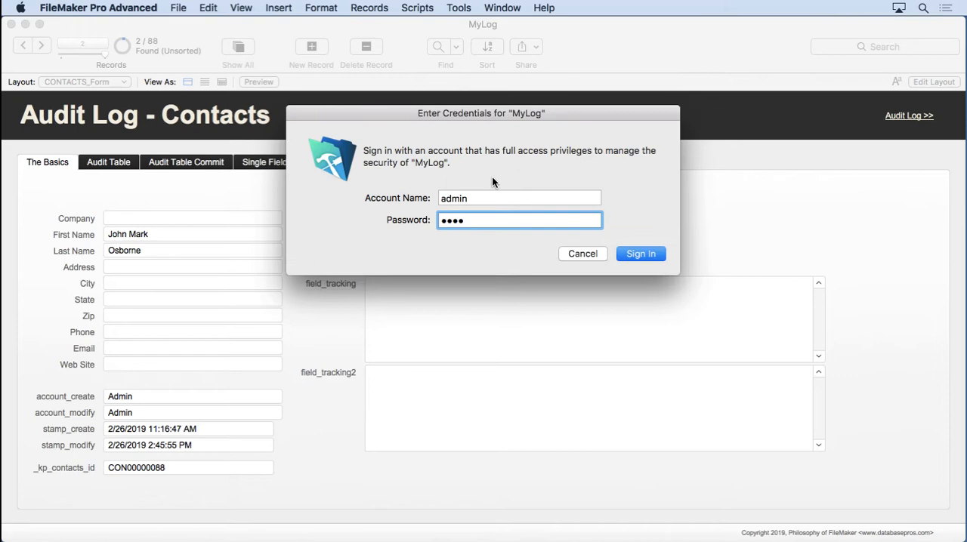
left_click(640, 253)
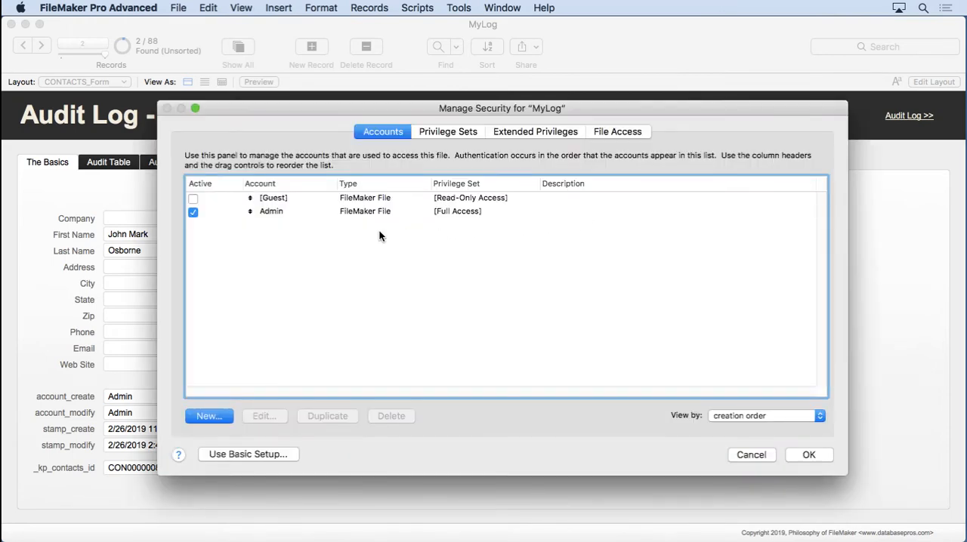
left_click(447, 131)
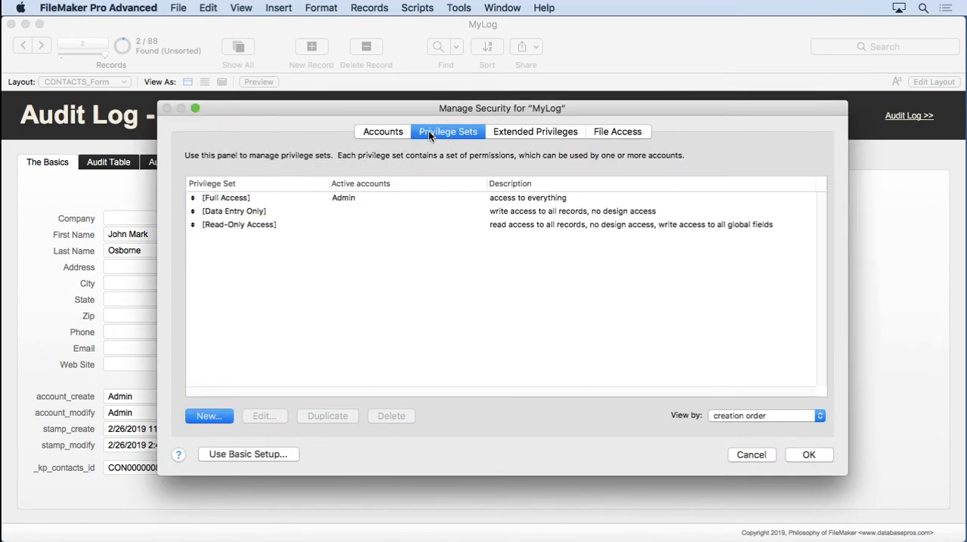
- Create a privilege set named Data Entry with full record access, view-only layouts, then choose custom record privileges
left_click(208, 417)
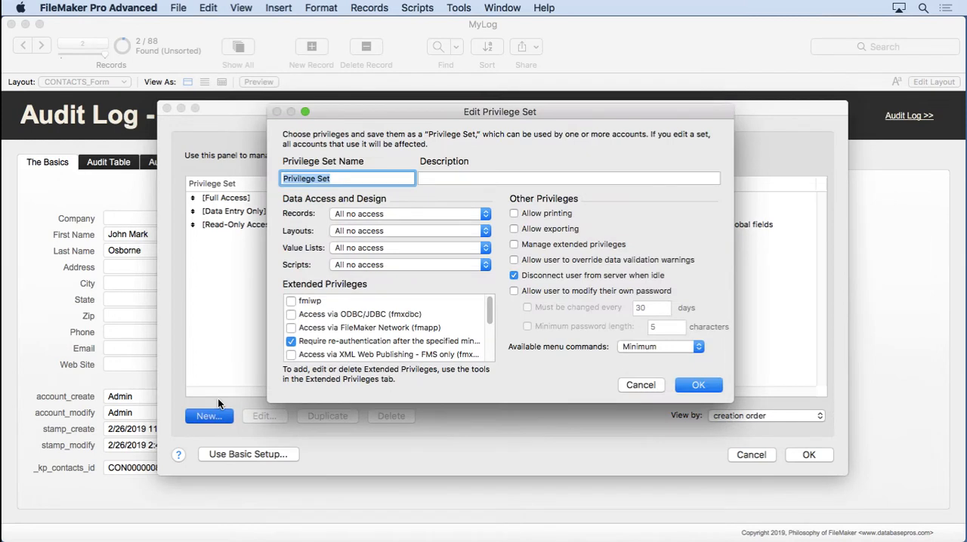
key("Delete")
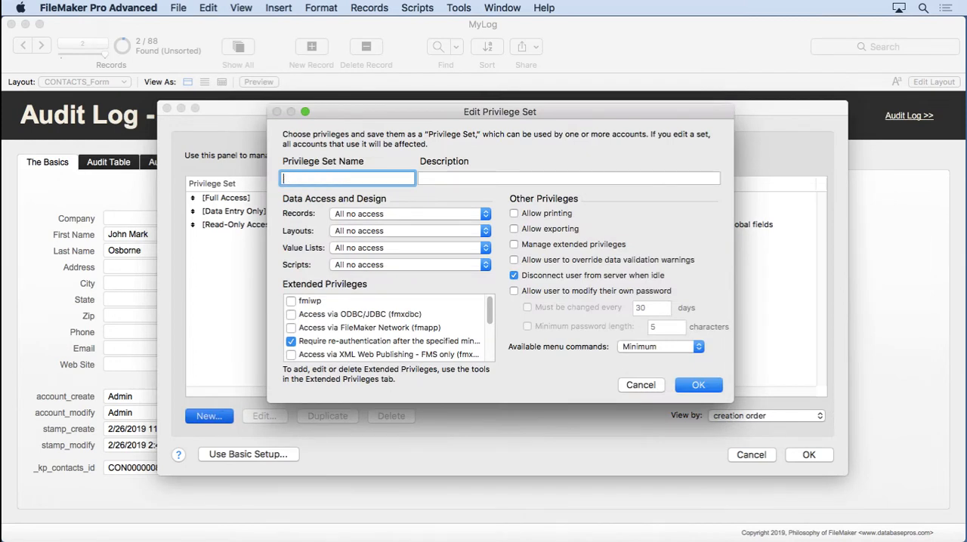
type("Data Entry")
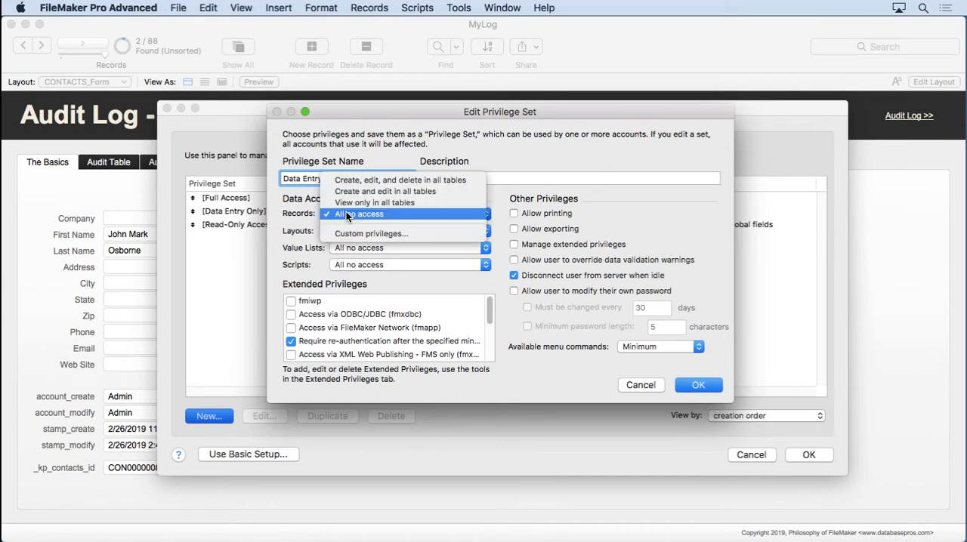
left_click(400, 180)
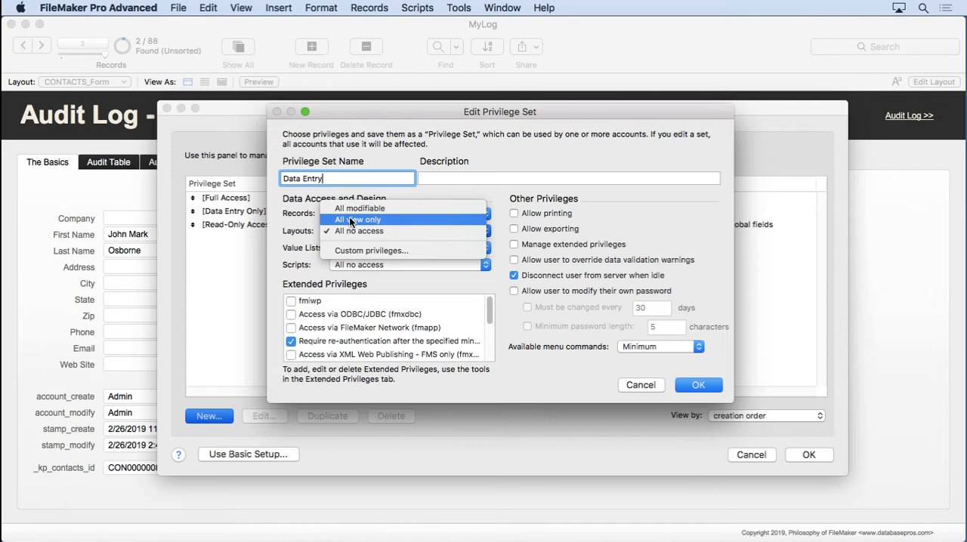
left_click(359, 208)
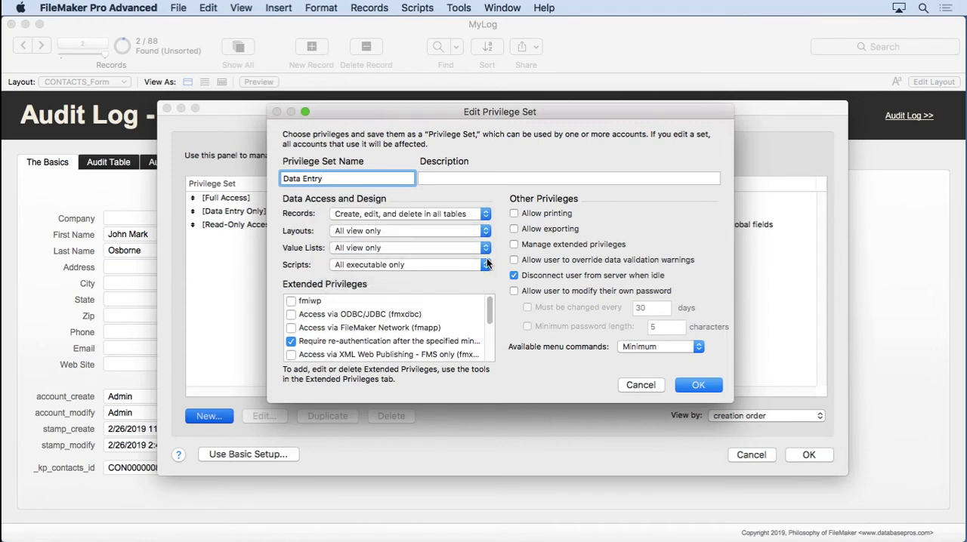
mouse_move(400, 260)
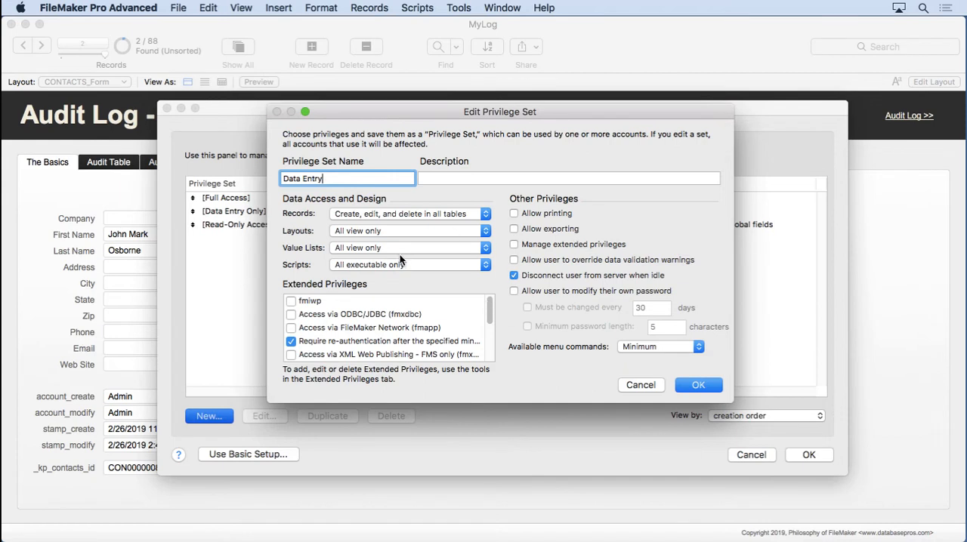
mouse_move(437, 274)
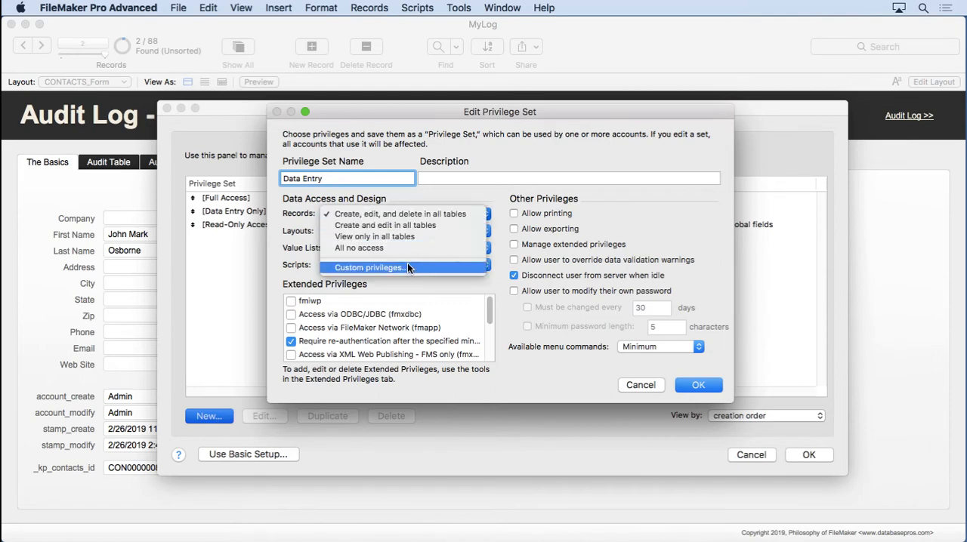
left_click(370, 268)
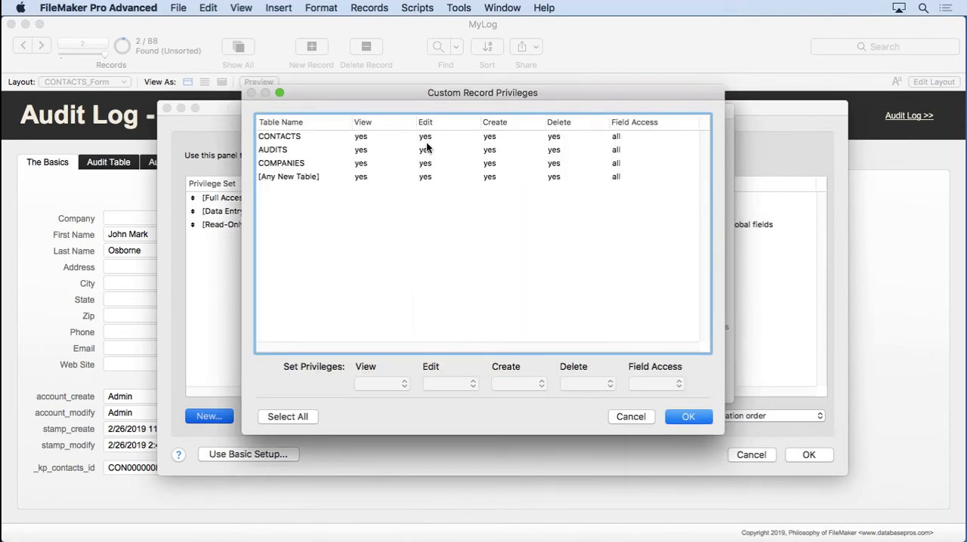
- Limit editing of CONTACTS records with the DataGuard_StartEdit( Get(FileName) ; ... fmDG_UUID ) calculation
left_click(445, 384)
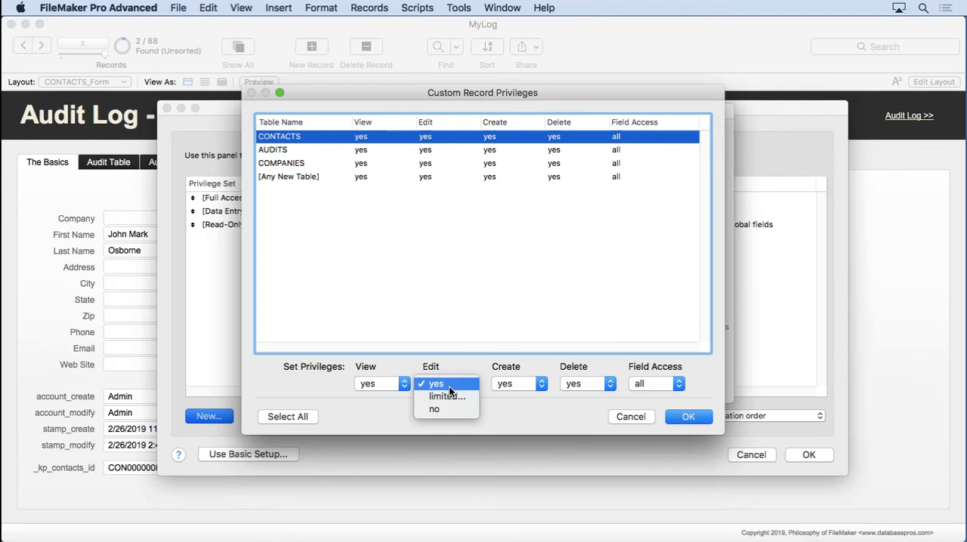
left_click(447, 396)
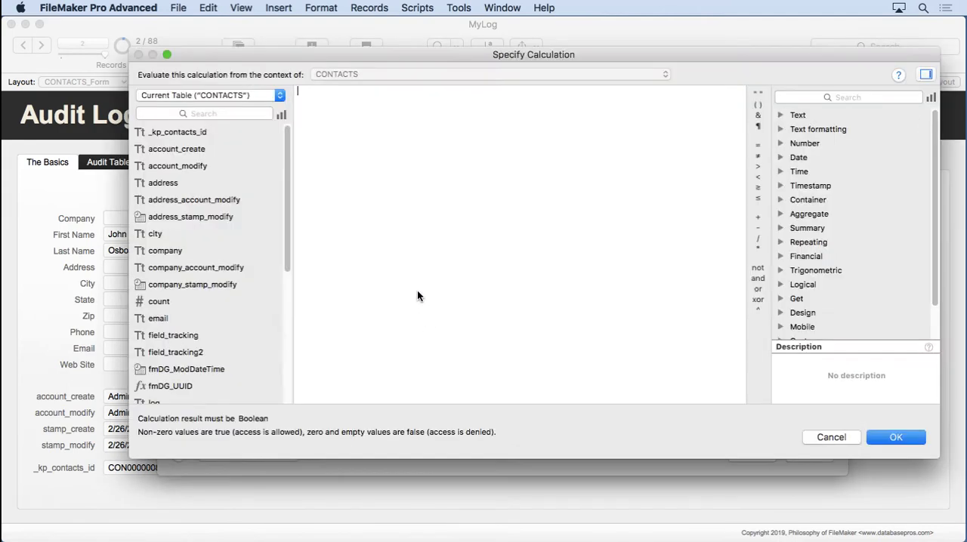
type("DataGuard_StartEdit( Get(FileName) ; GetFieldName(GetField(\"fmDG_UUID\")) ; \"fmDG_UUID\" ; fmDG_UUID ) = \"OK\"")
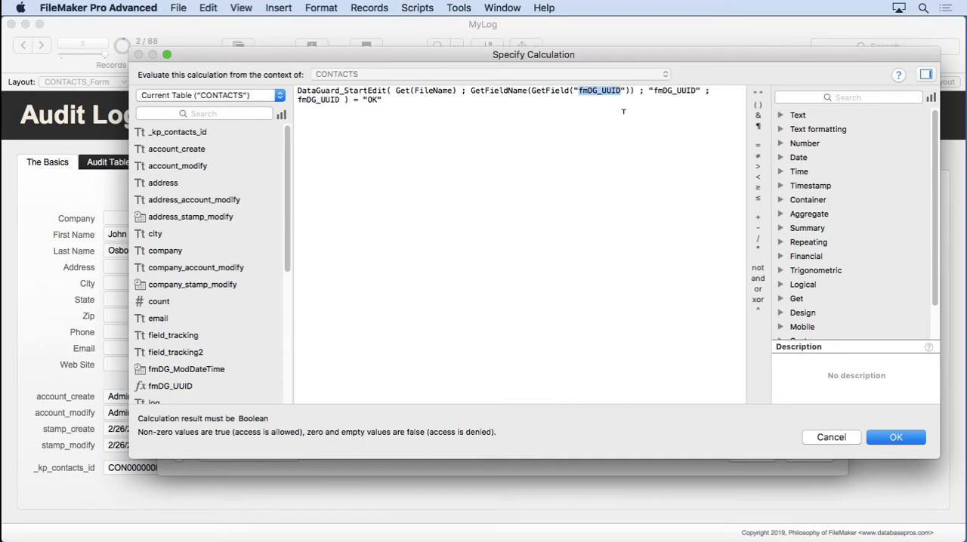
mouse_move(508, 247)
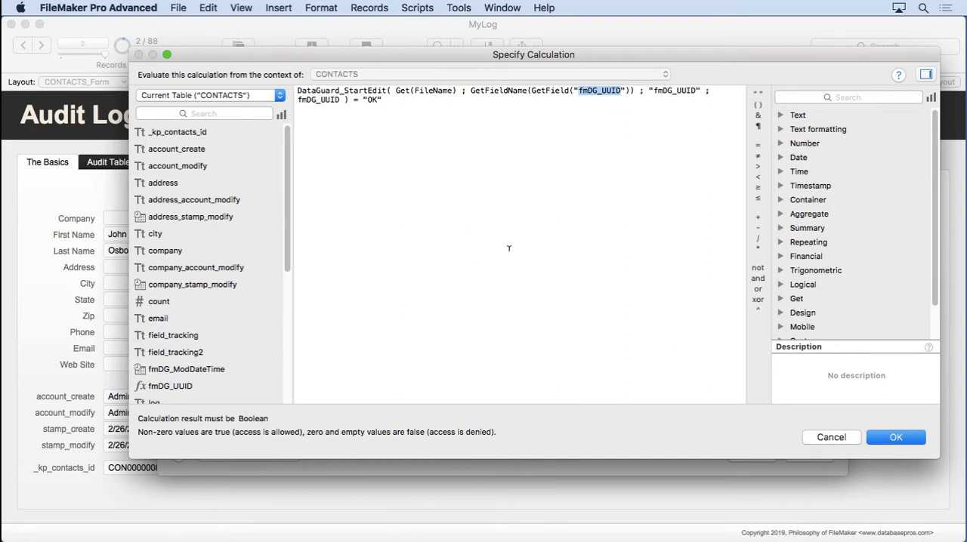
left_click(894, 437)
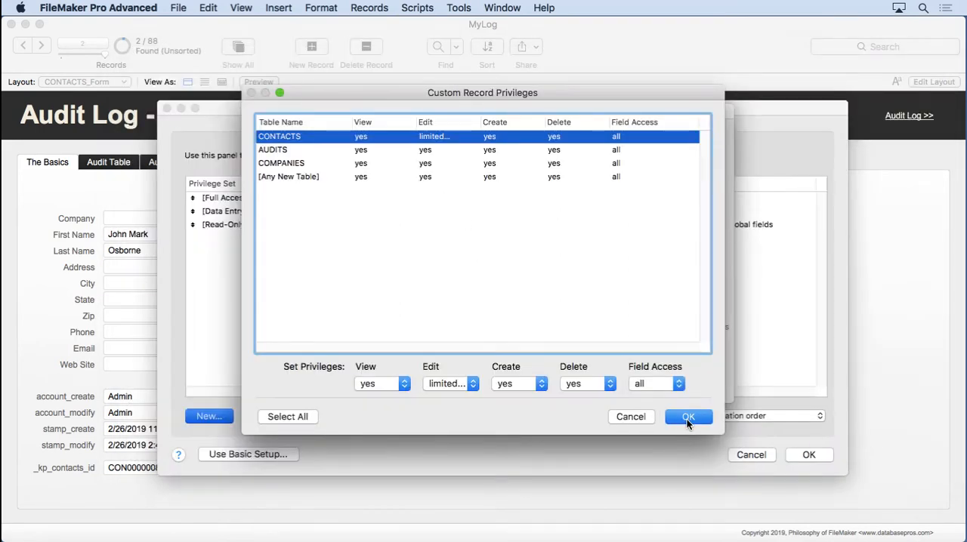
- Save the custom privileges and the Data Entry set, confirming with the full-access password
left_click(687, 417)
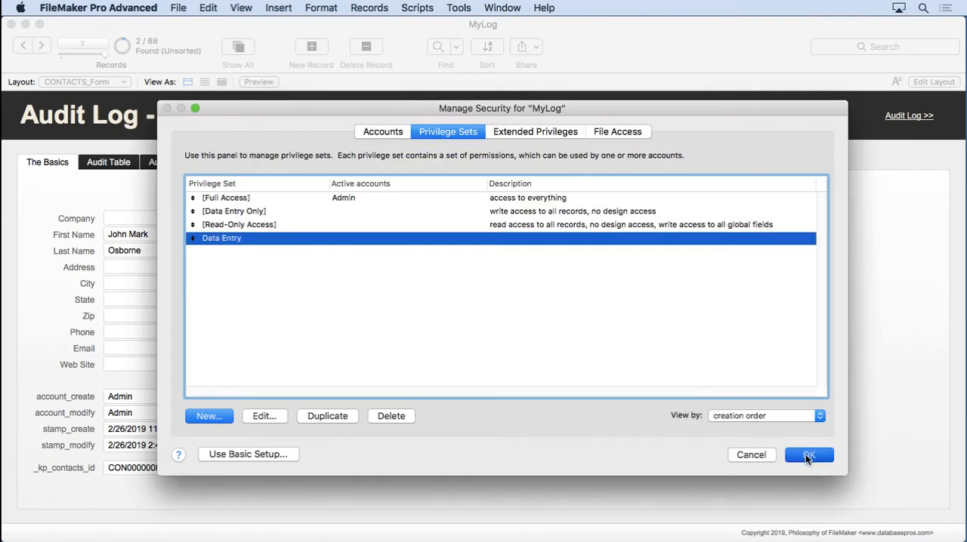
left_click(810, 455)
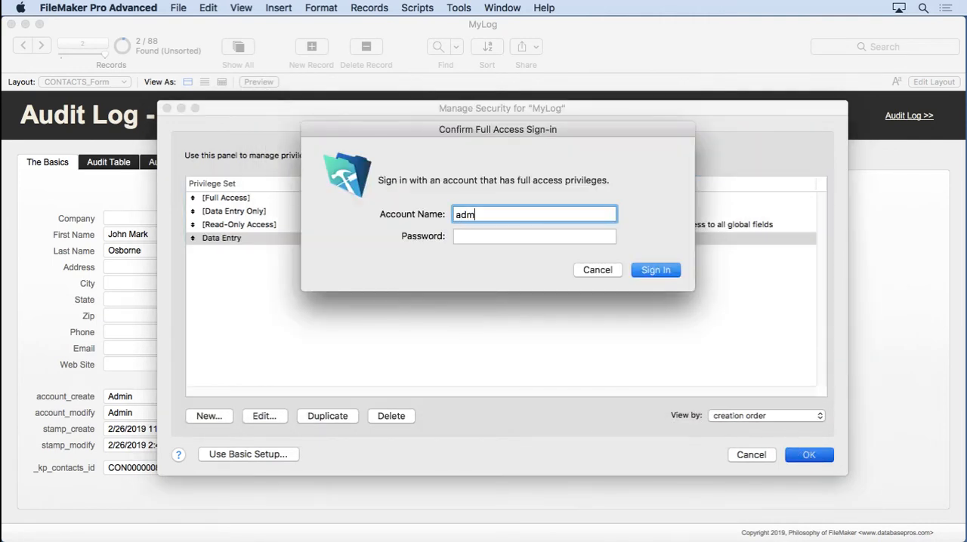
type("••••")
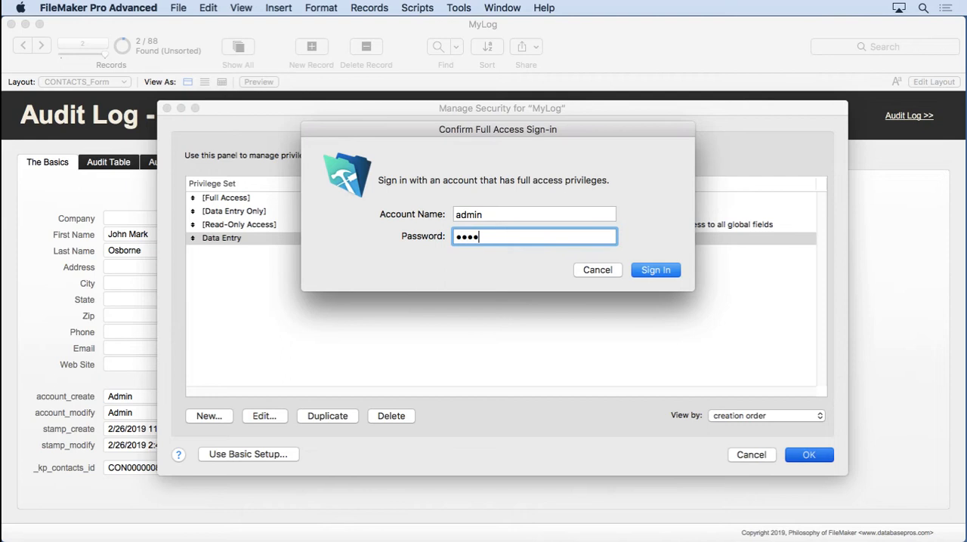
left_click(656, 269)
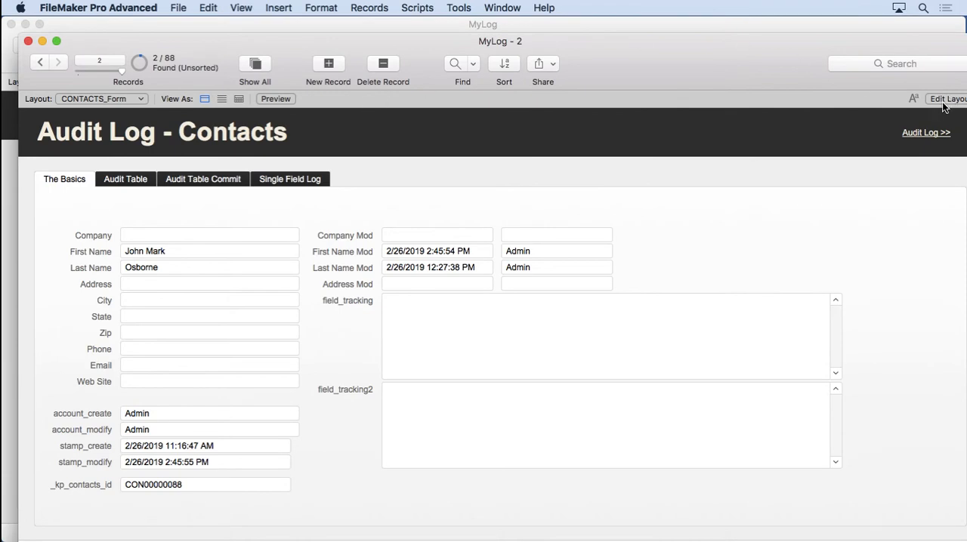
left_click(945, 98)
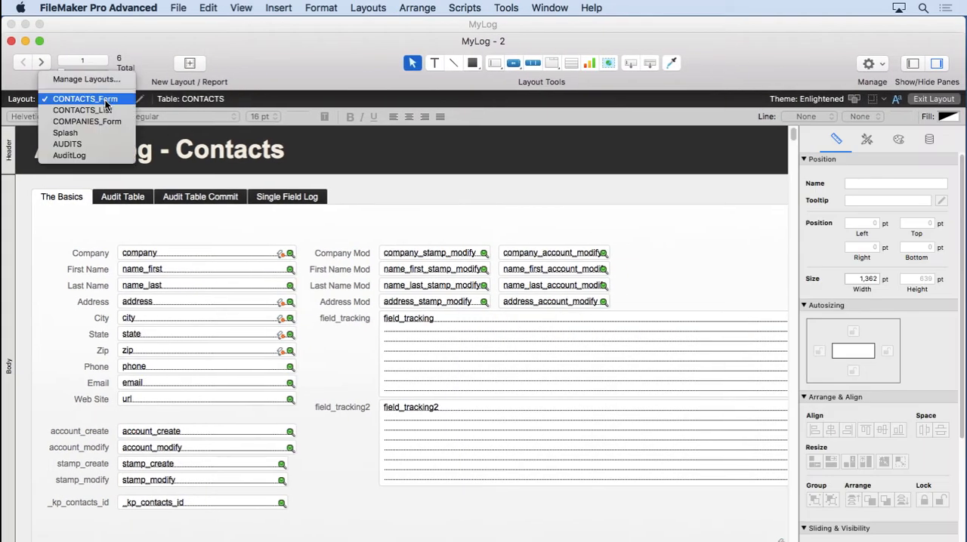
left_click(242, 7)
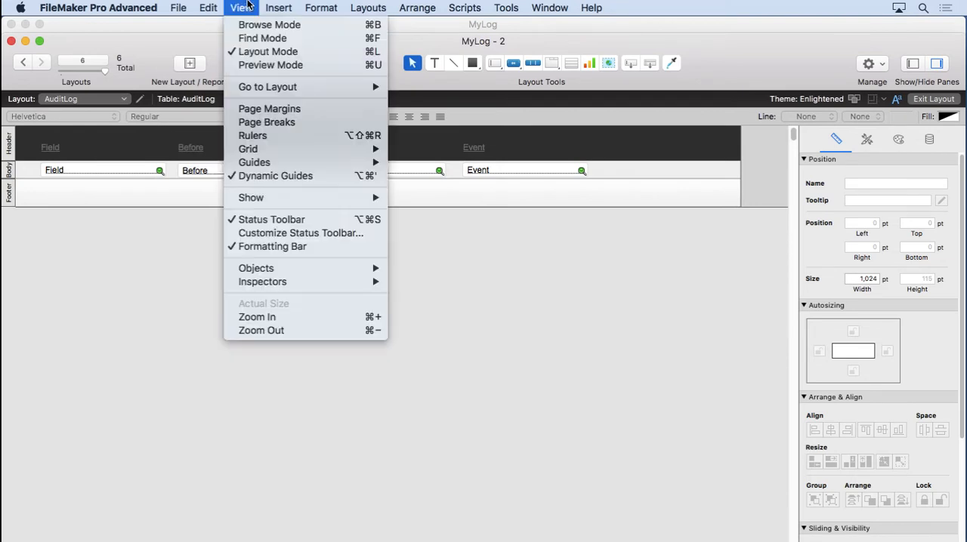
left_click(269, 24)
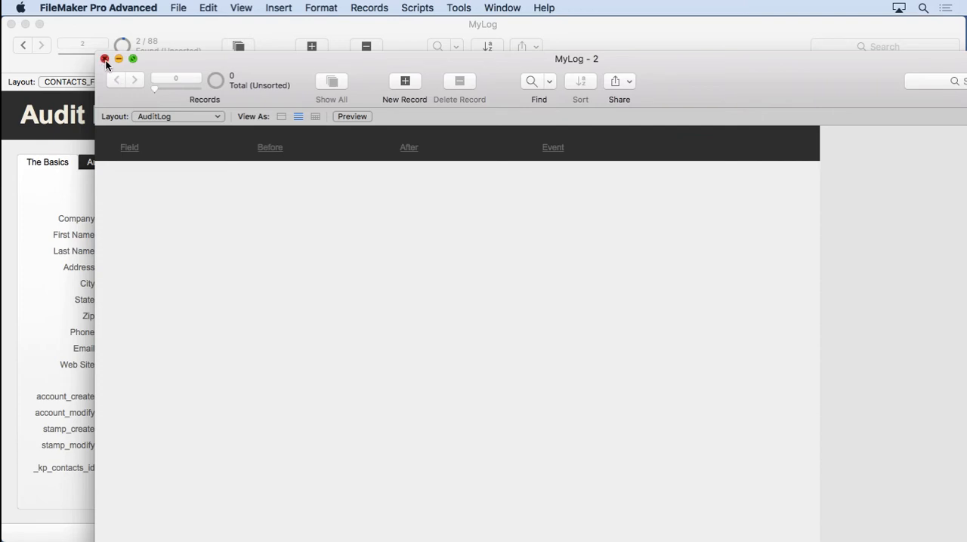
left_click(178, 8)
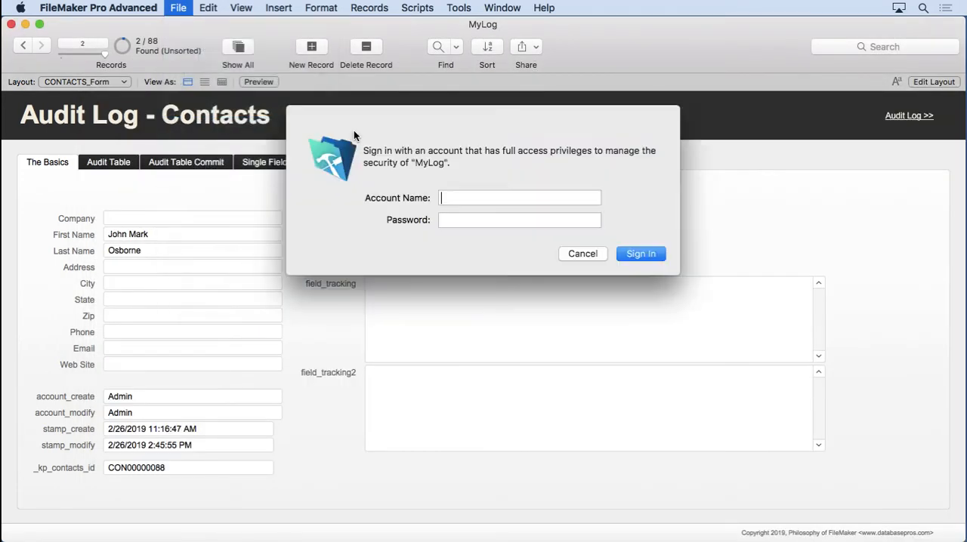
- Sign in as admin to manage the file's accounts
left_click(520, 196)
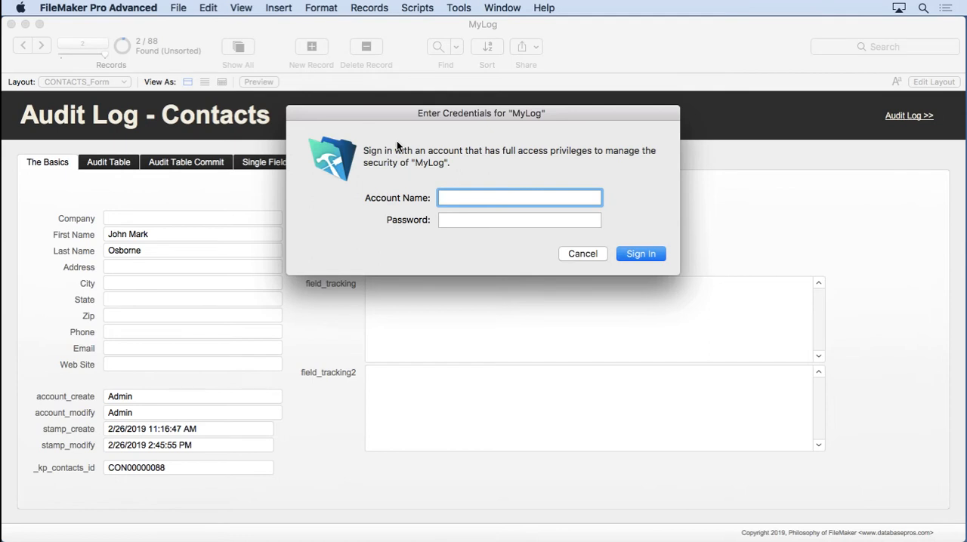
type("admin")
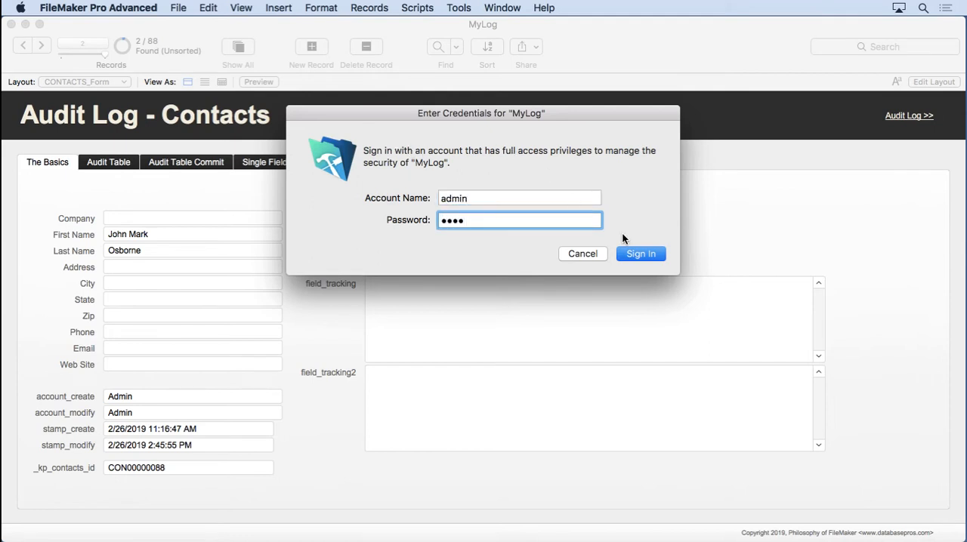
left_click(641, 254)
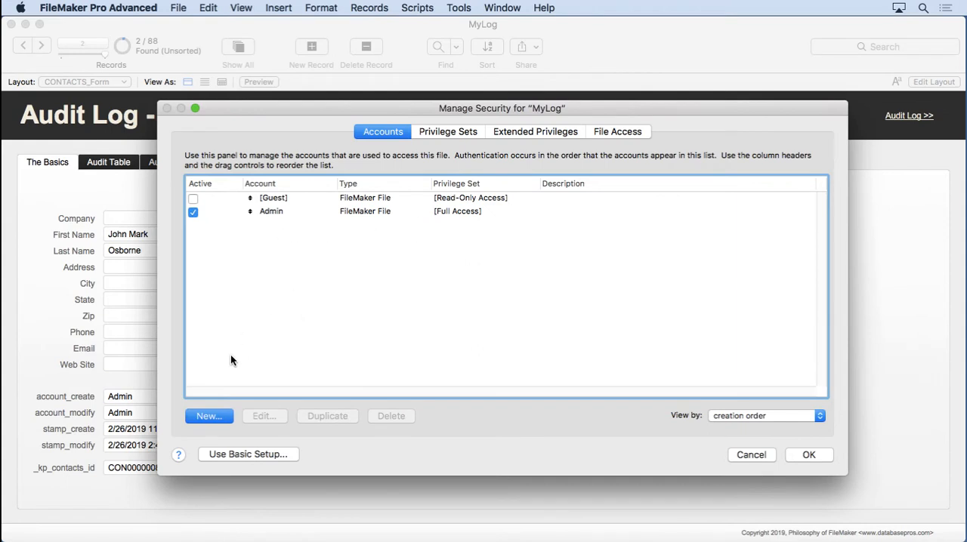
- Create a user account jmo with a password and the Data Entry privilege set
left_click(208, 417)
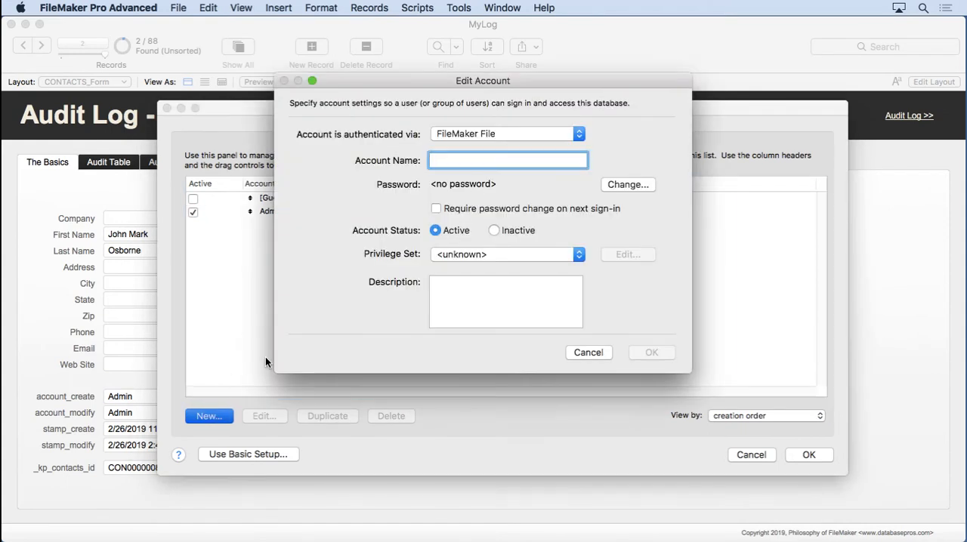
type("jmo")
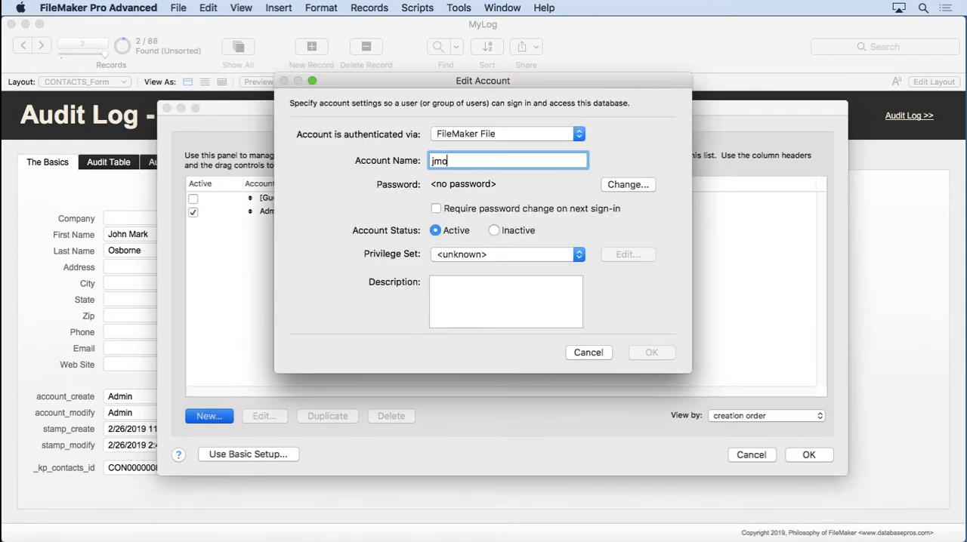
left_click(628, 185)
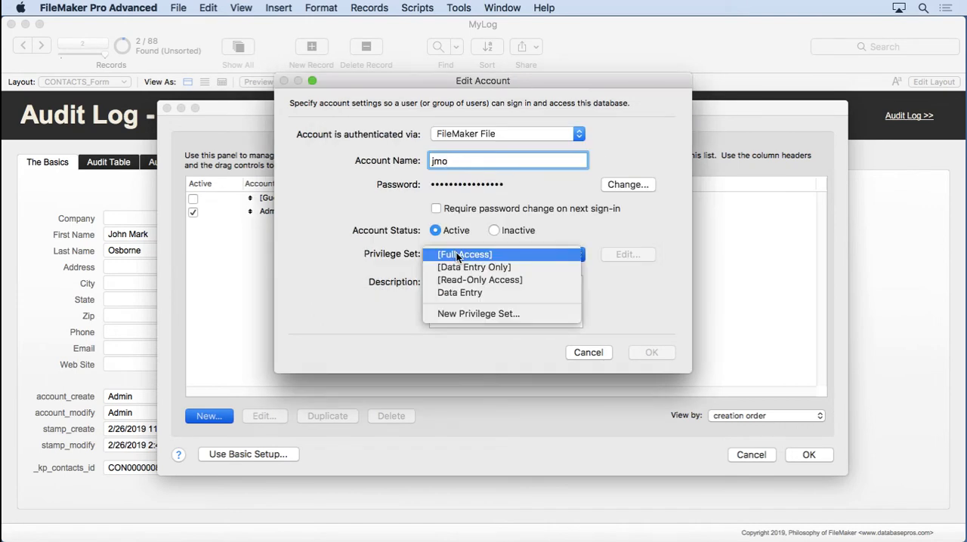
left_click(459, 293)
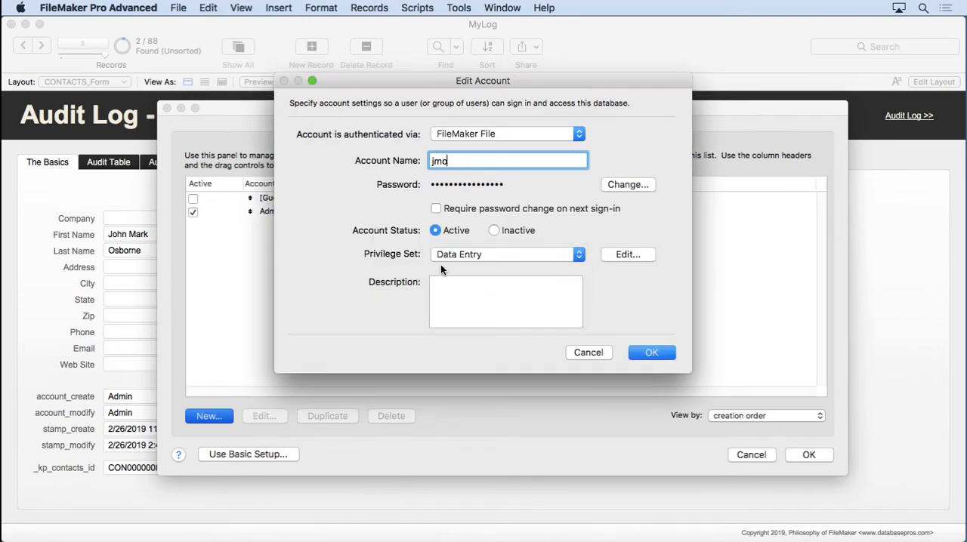
left_click(651, 352)
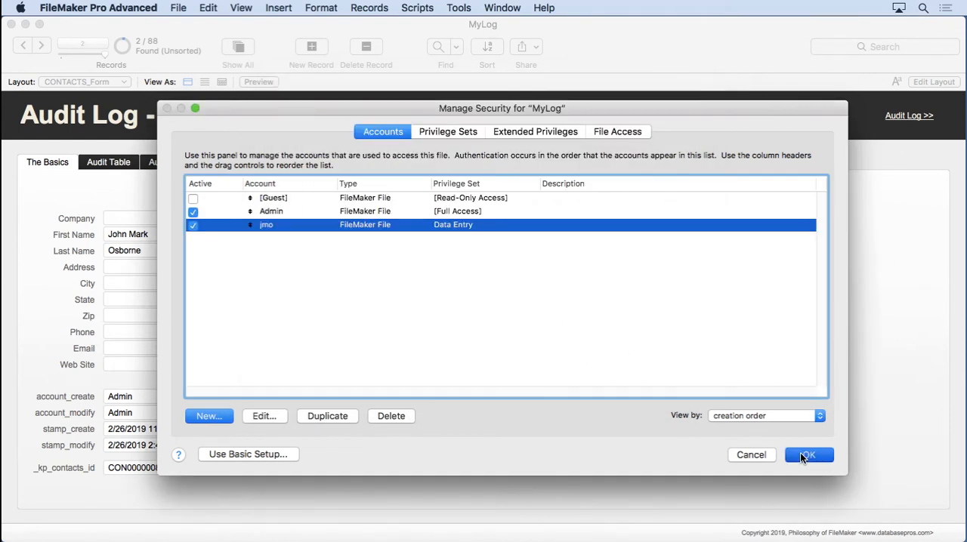
- Save the security changes, confirming with the full-access password
left_click(808, 455)
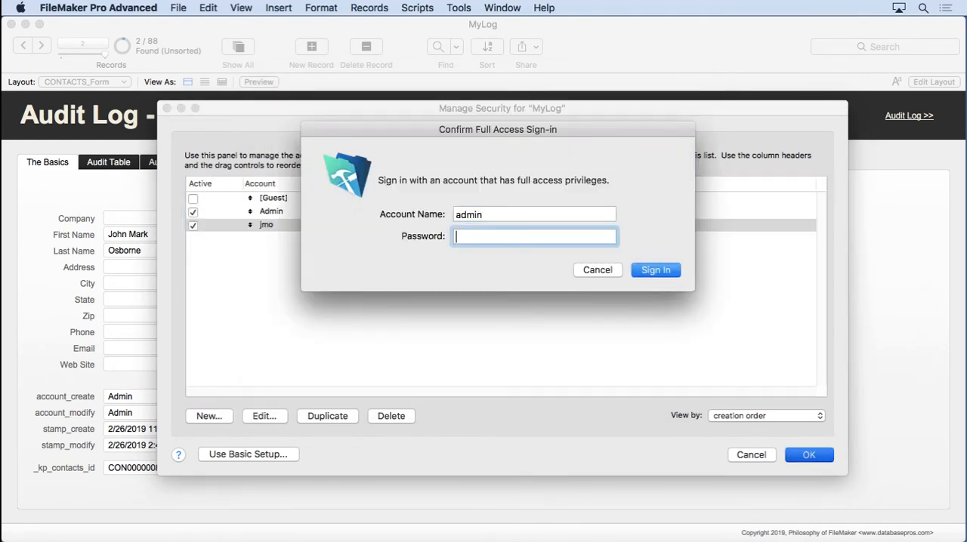
type("••••")
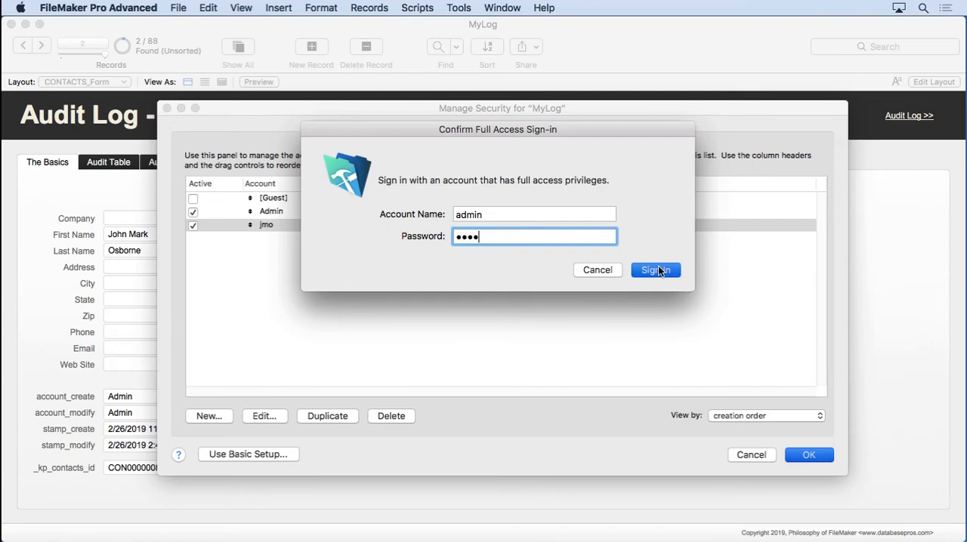
left_click(656, 269)
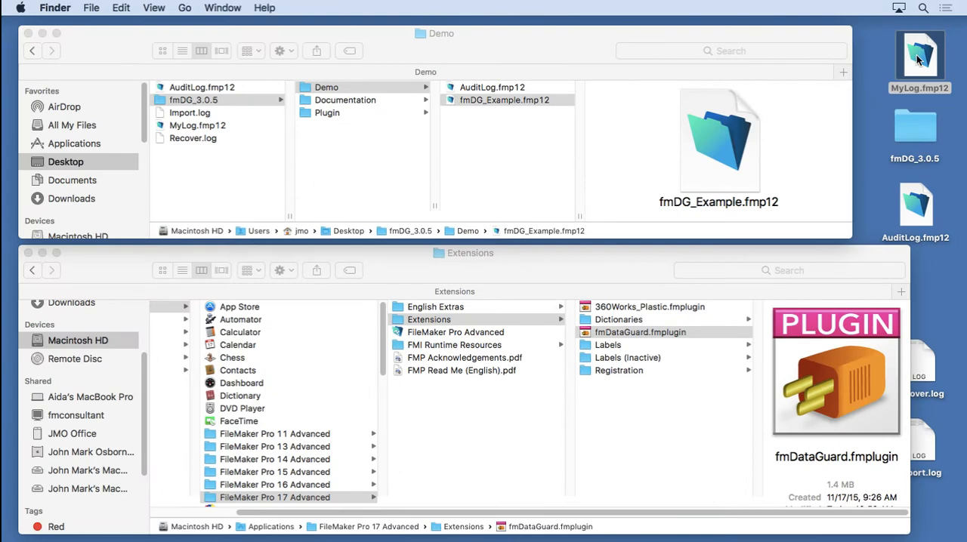
- Reopen MyLog.fmp12 from Finder and sign in as jmo
double_click(918, 58)
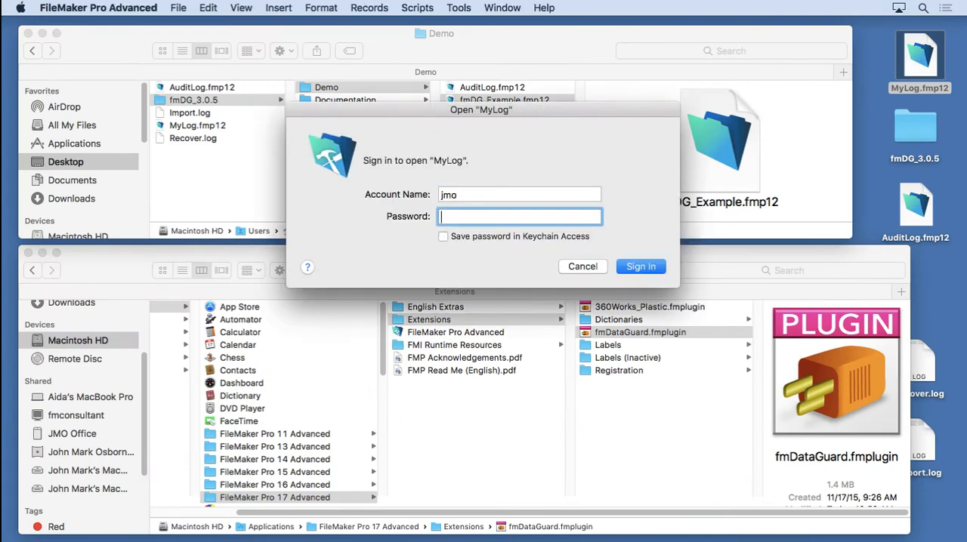
type("••••")
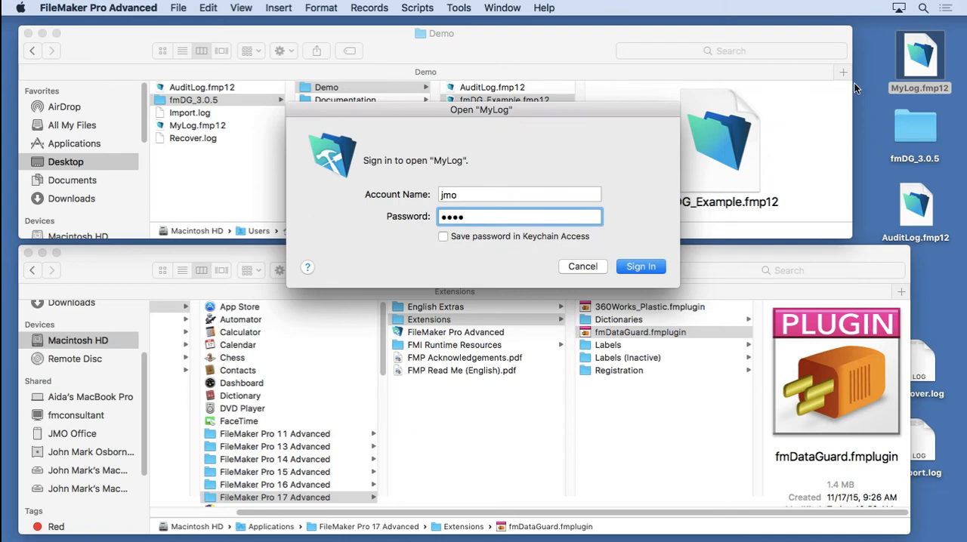
left_click(641, 266)
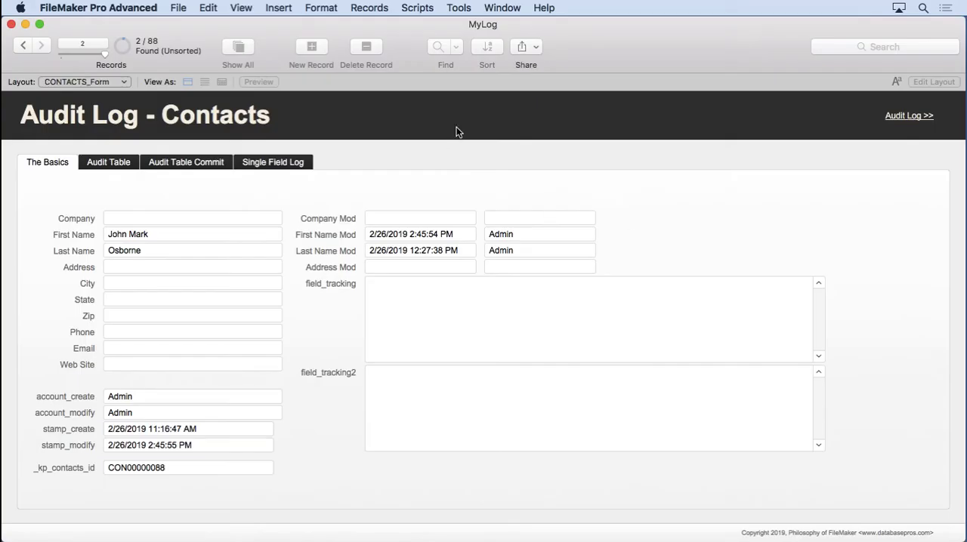
- Edit the contact's First Name field from John Mark to John
left_click(501, 7)
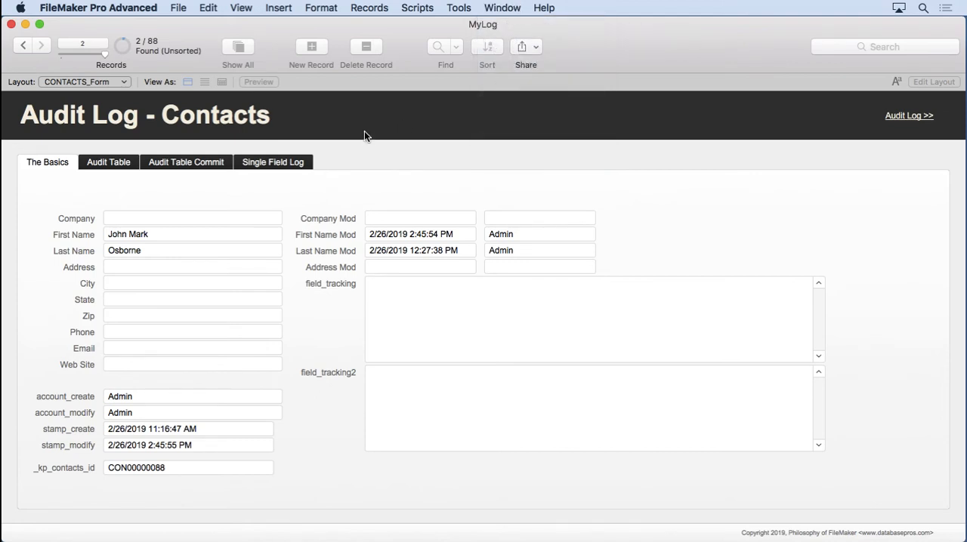
left_click(192, 234)
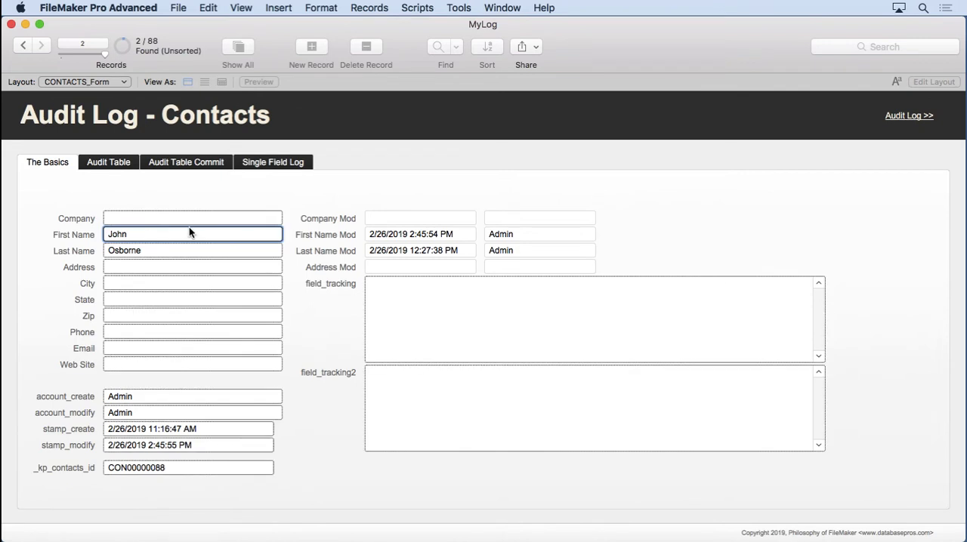
left_click(192, 250)
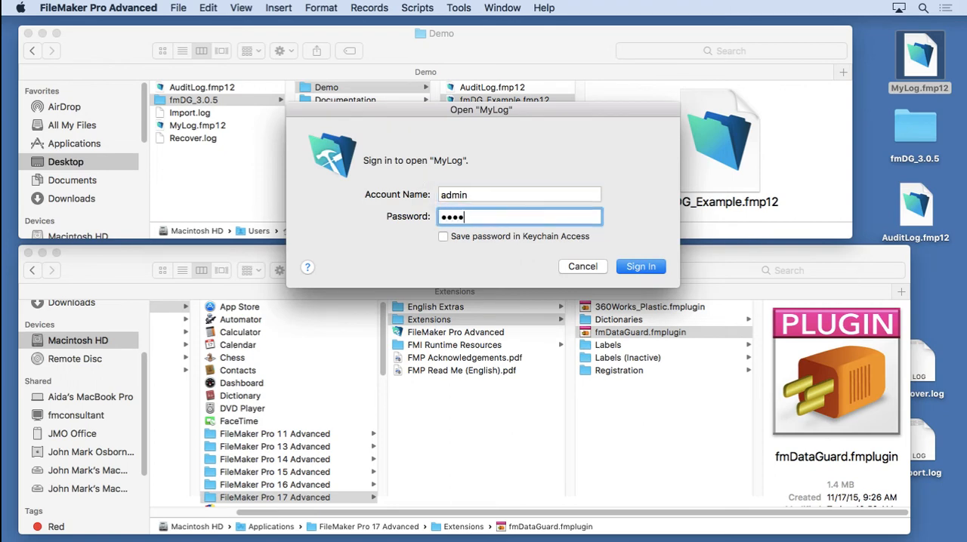
left_click(640, 266)
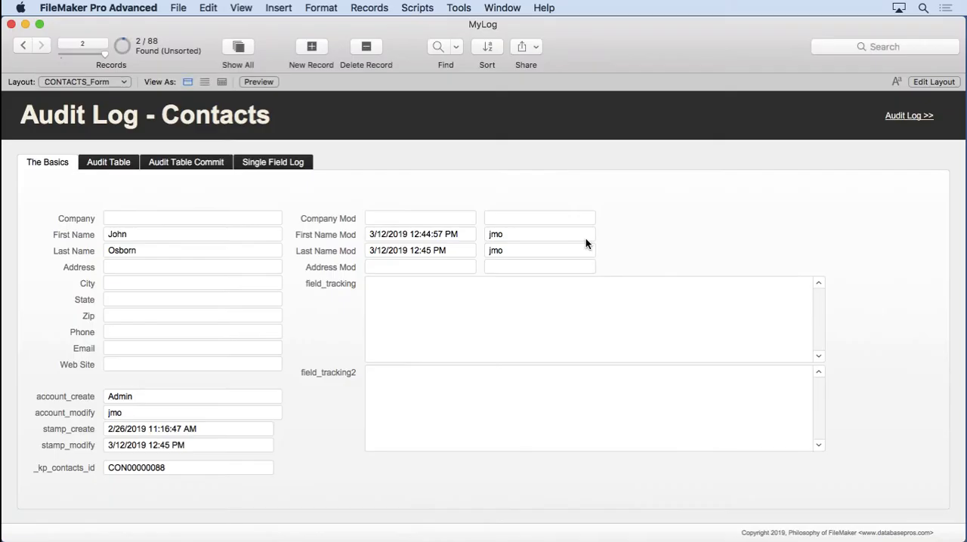
mouse_move(722, 115)
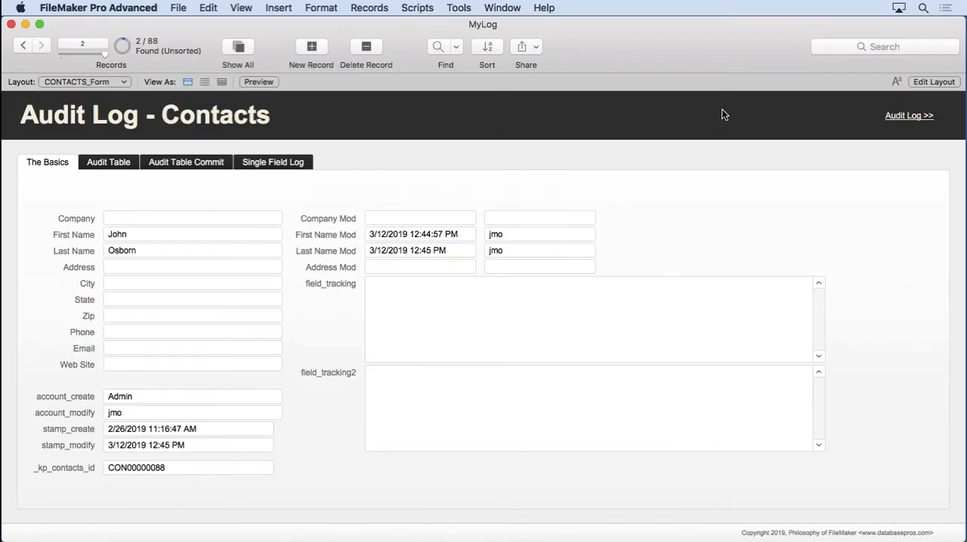
left_click(502, 8)
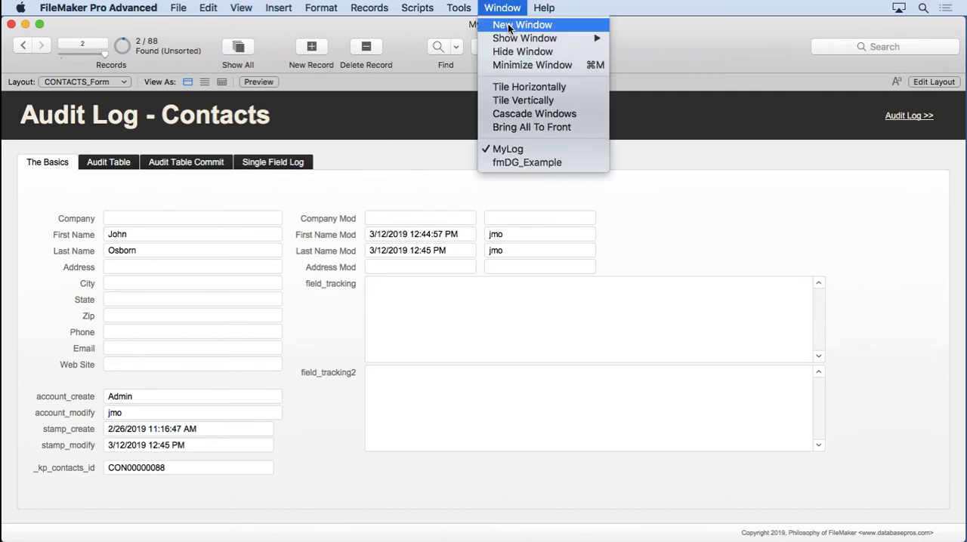
- Open a second window in Browse mode on the AuditLog layout and check the Table_Schema entry
left_click(522, 24)
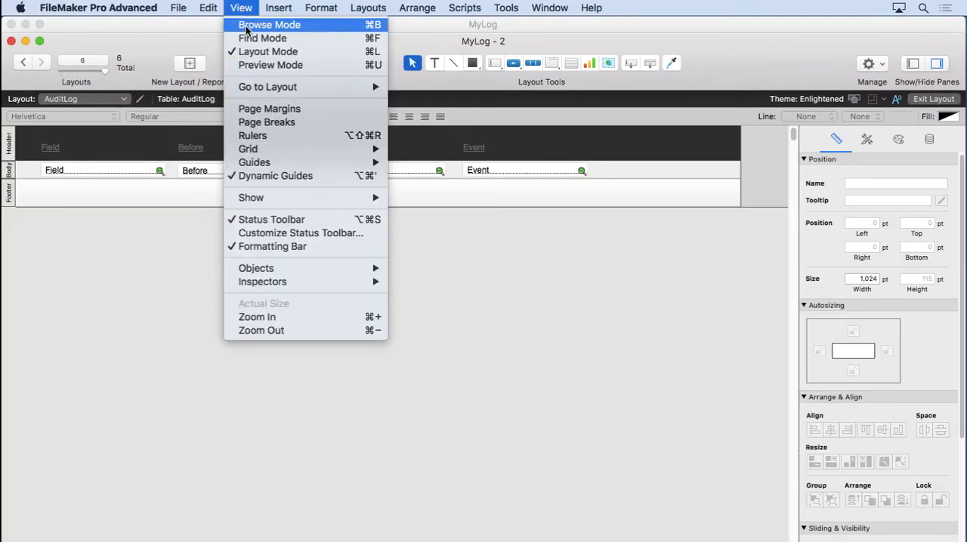
left_click(268, 25)
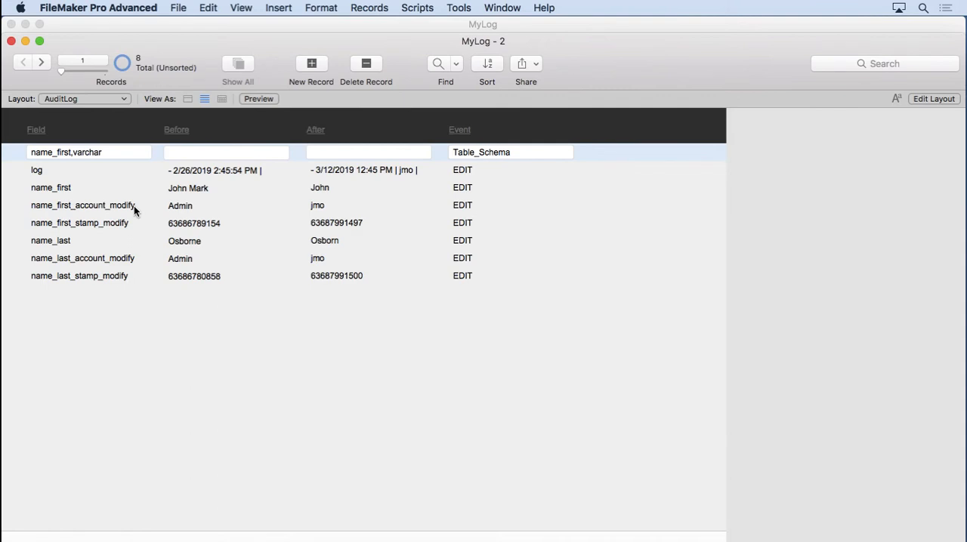
mouse_move(447, 168)
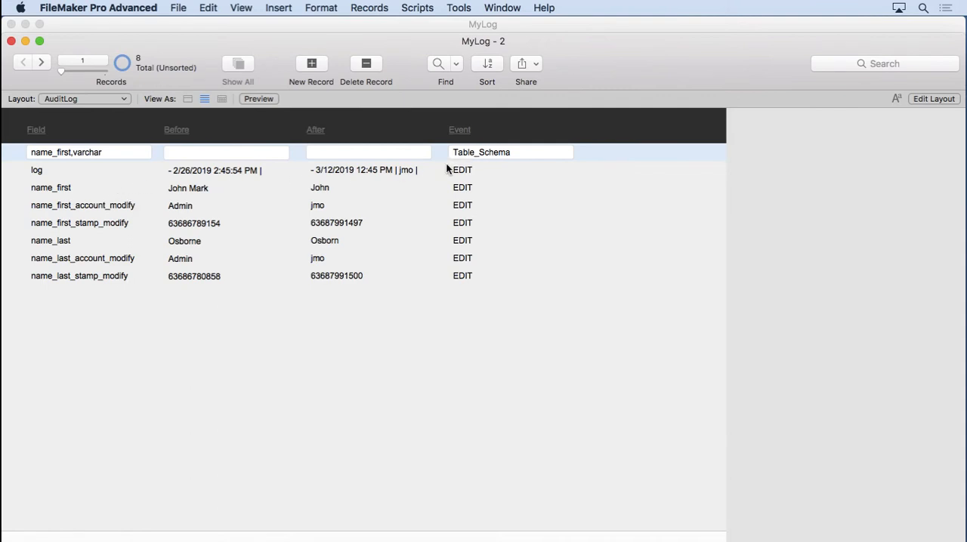
left_click(511, 151)
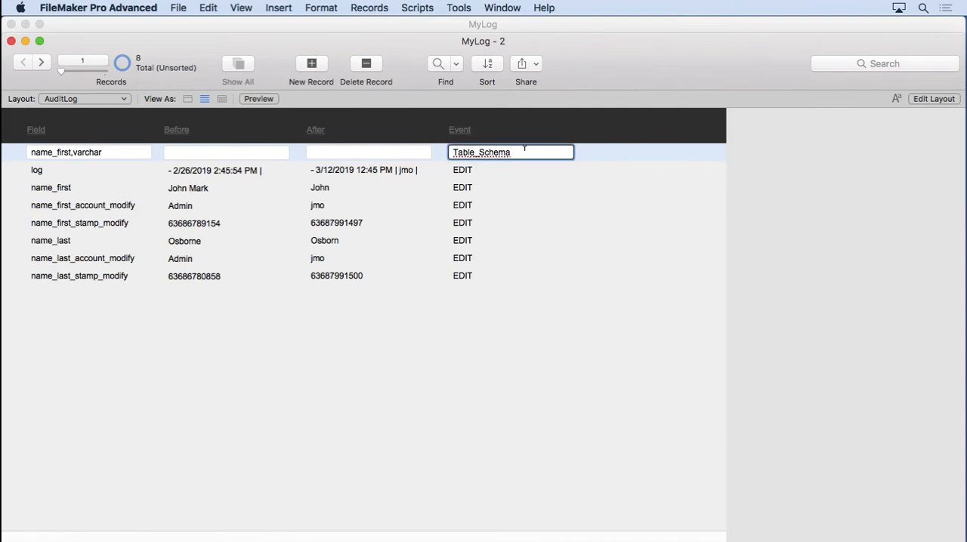
left_click(87, 151)
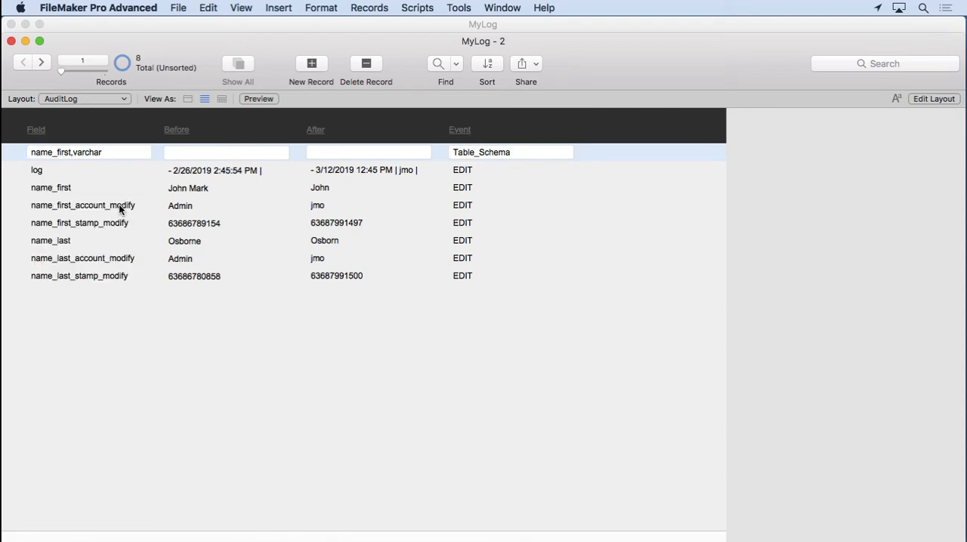
mouse_move(140, 208)
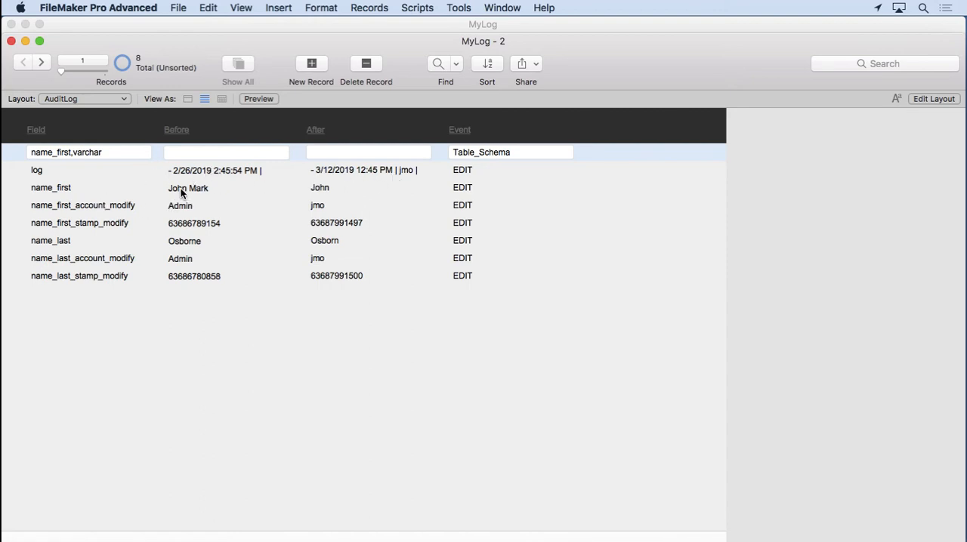
- Inspect the name_first change from John Mark to John and the account modify entries
left_click(225, 187)
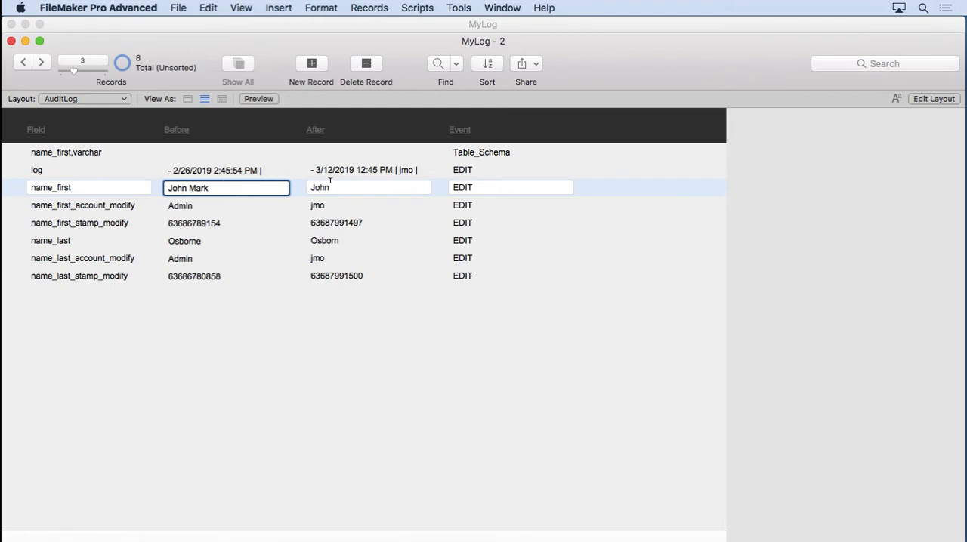
left_click(226, 205)
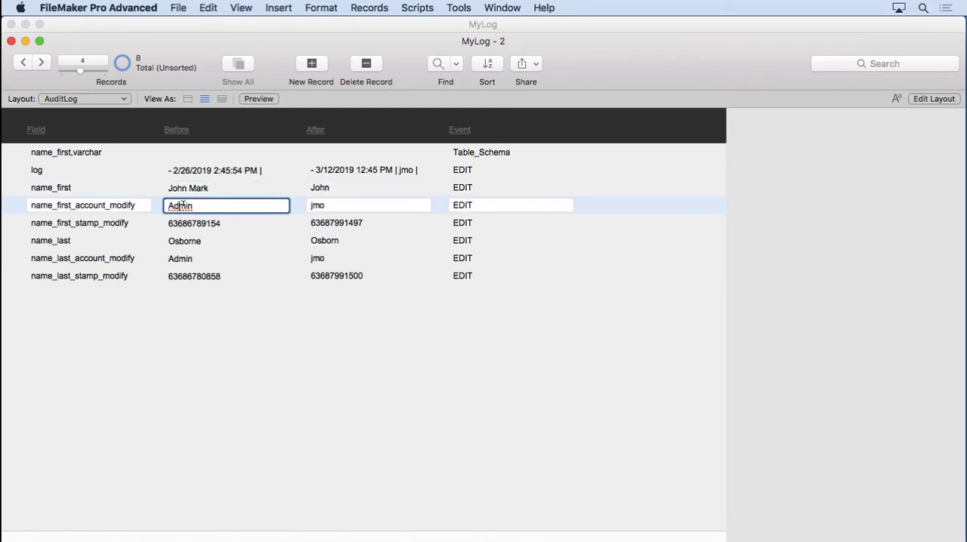
left_click(368, 206)
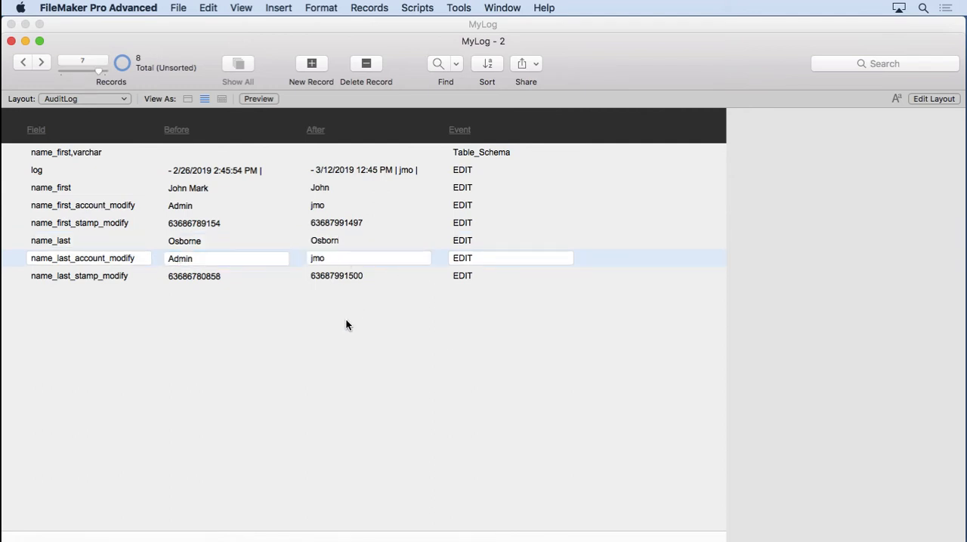
mouse_move(326, 314)
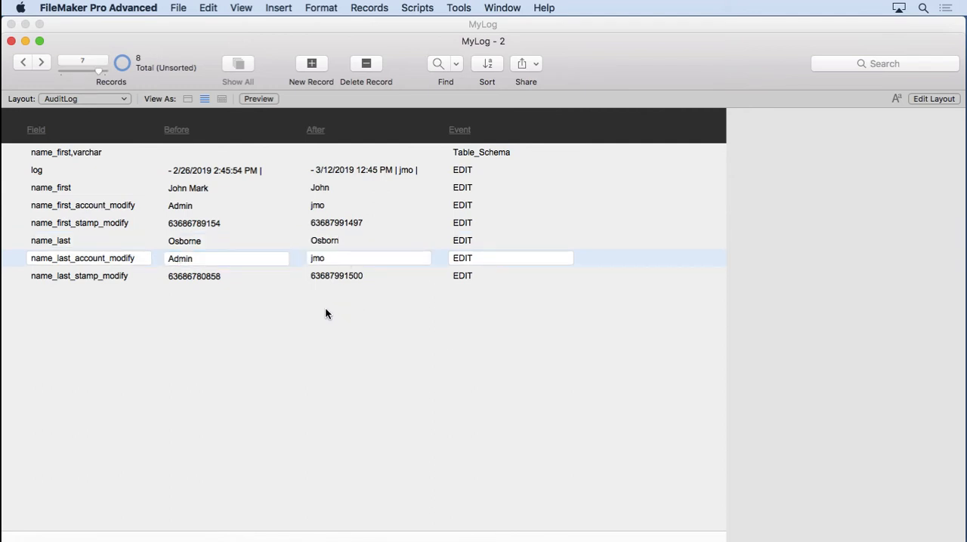
mouse_move(234, 275)
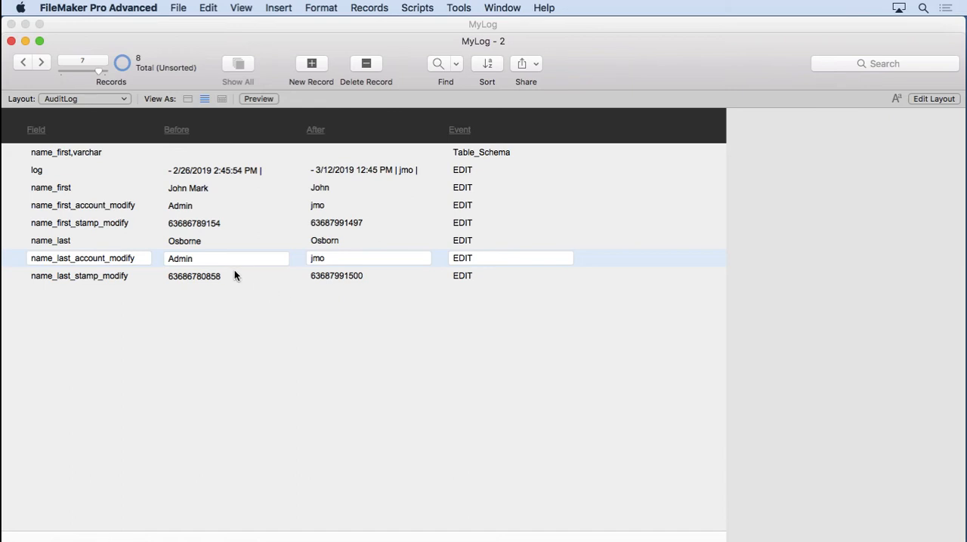
mouse_move(203, 257)
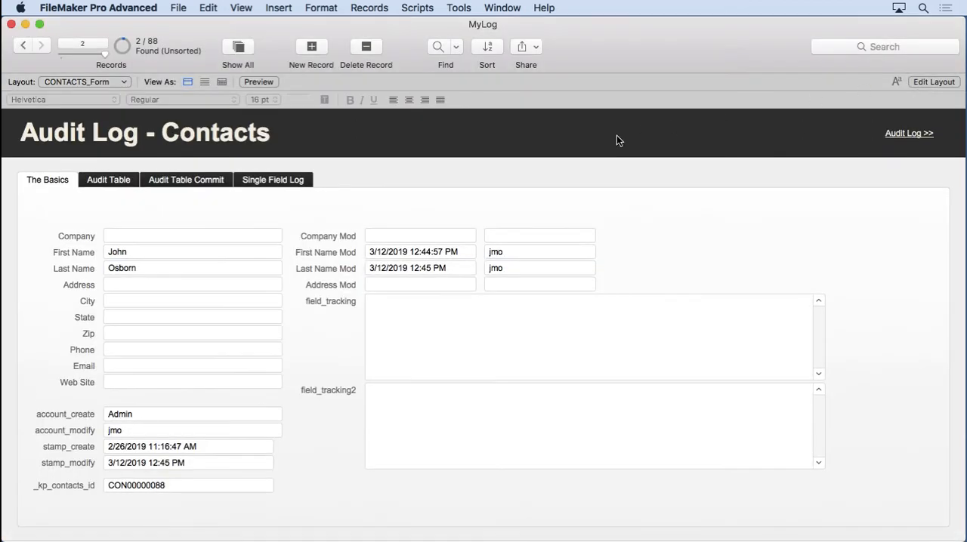
- In Manage Database Relationships, relate CONTACTS _kp_contacts_id to AuditLog PrimaryKey and accept
left_click(178, 8)
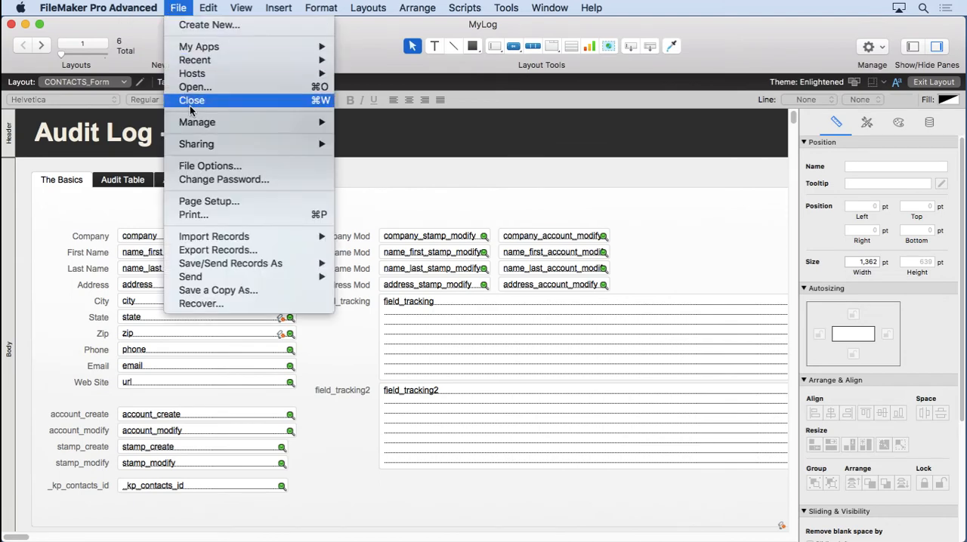
left_click(197, 121)
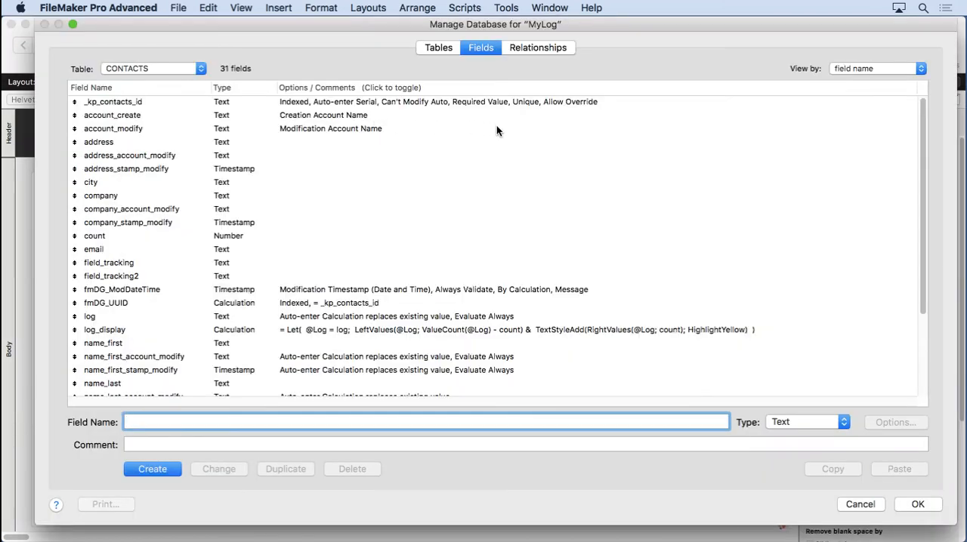
left_click(538, 47)
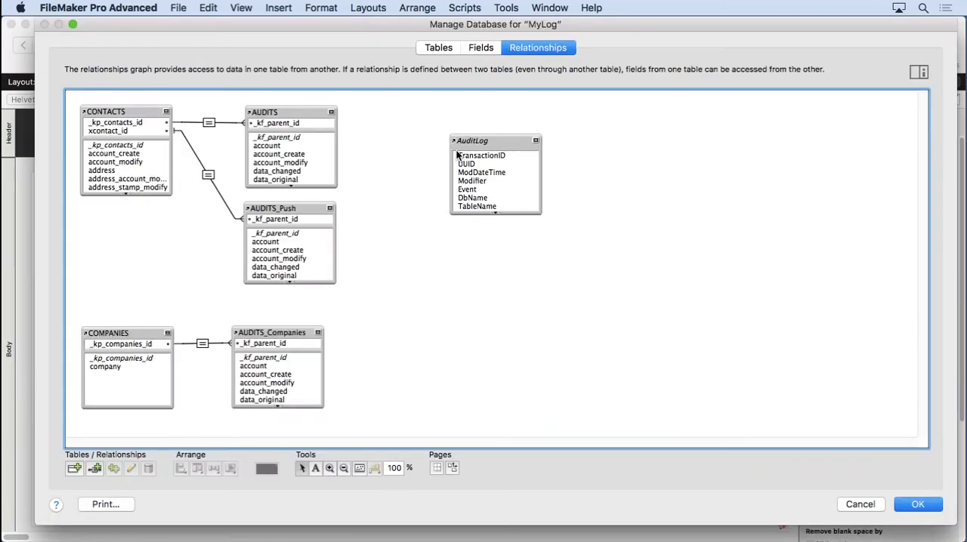
left_click_drag(496, 141, 456, 137)
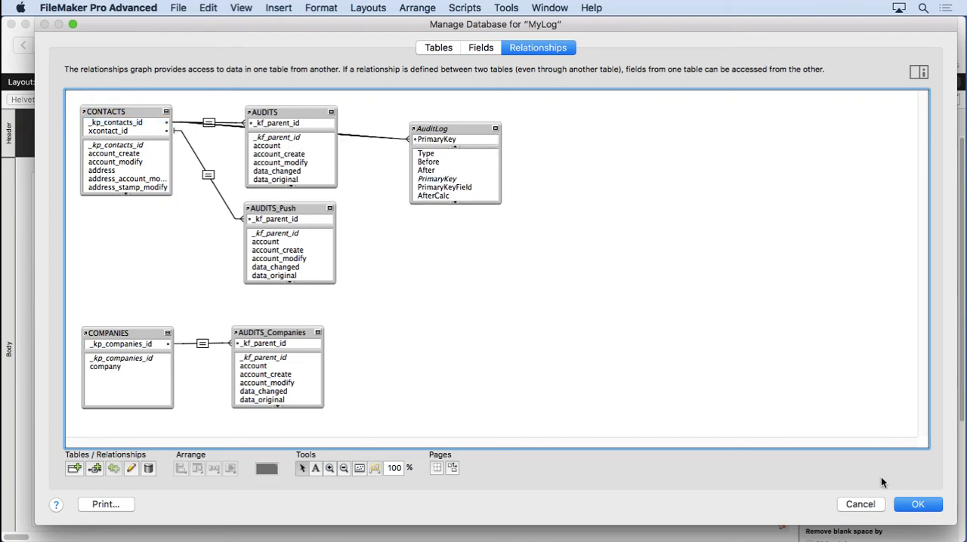
left_click(917, 505)
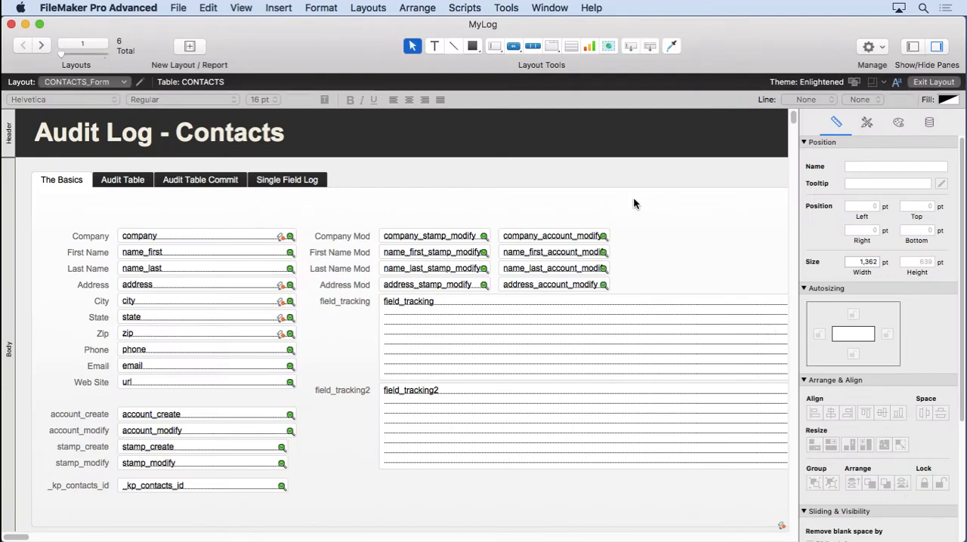
mouse_move(163, 103)
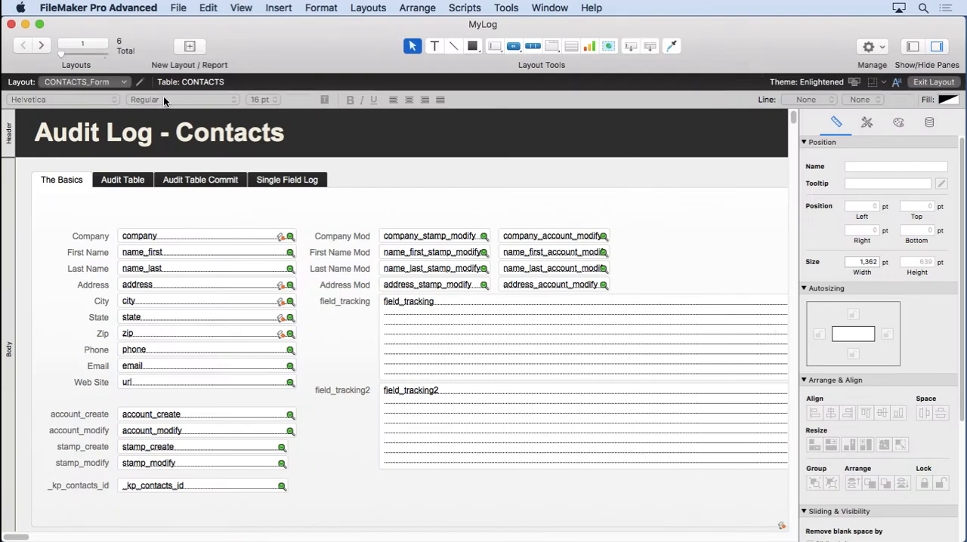
- On the AuditLog layout, move the PrimaryKey label into the header and exit to view the records
left_click(83, 81)
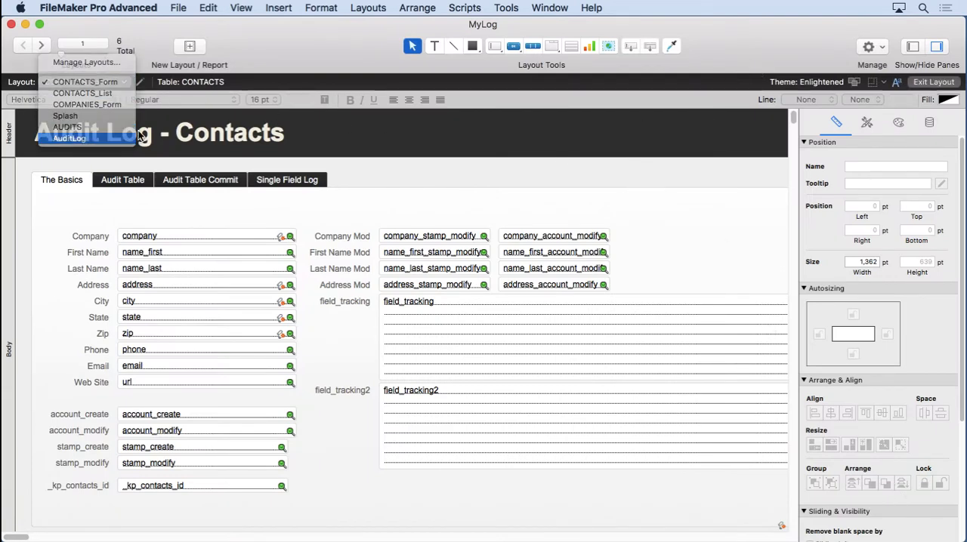
left_click(68, 138)
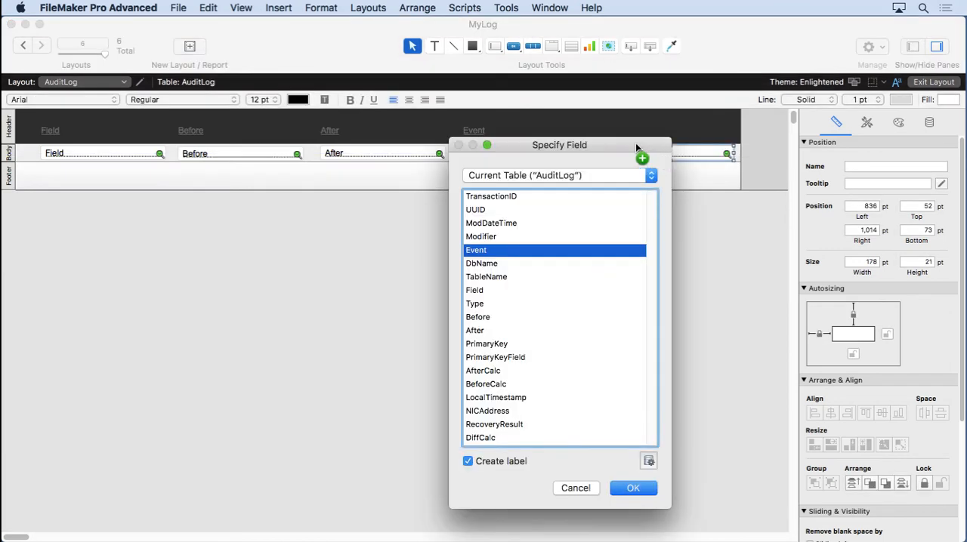
mouse_move(501, 396)
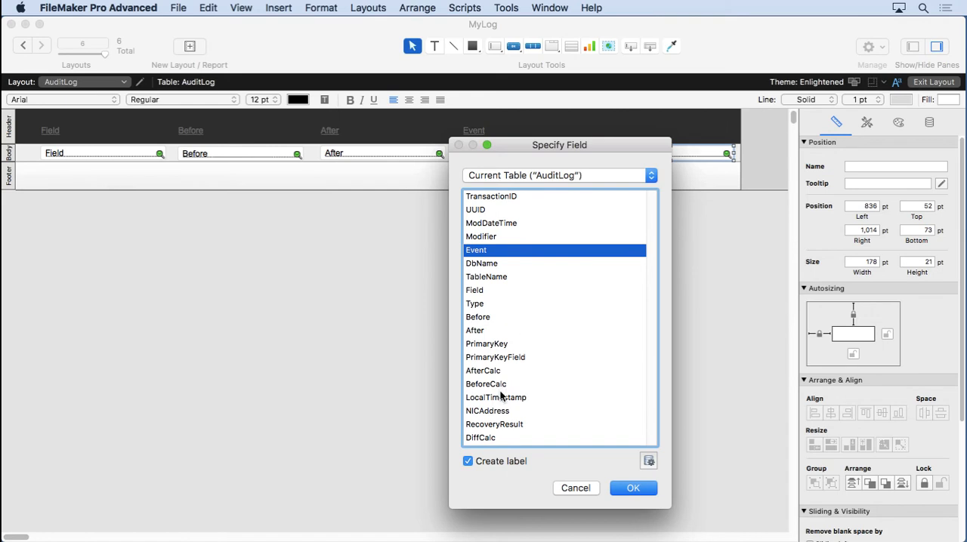
left_click(633, 487)
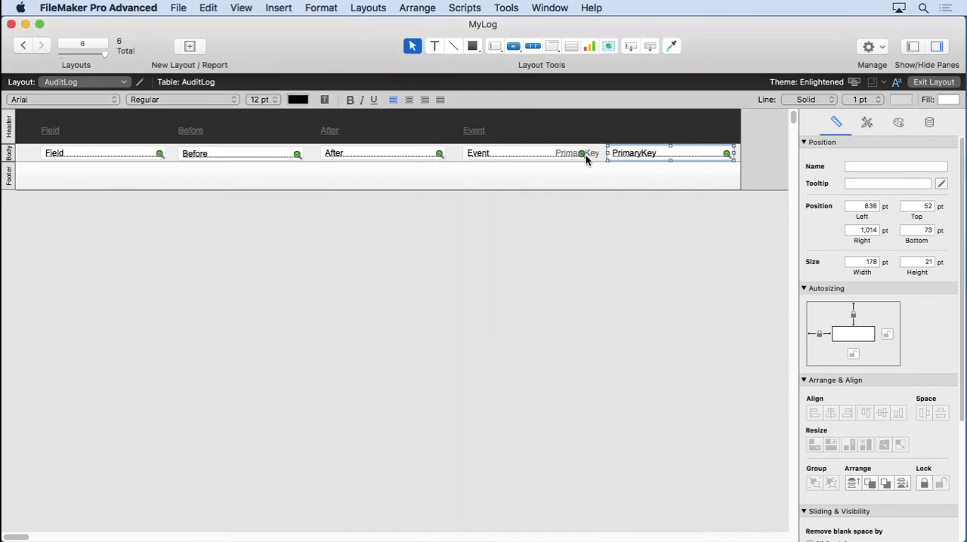
left_click(633, 130)
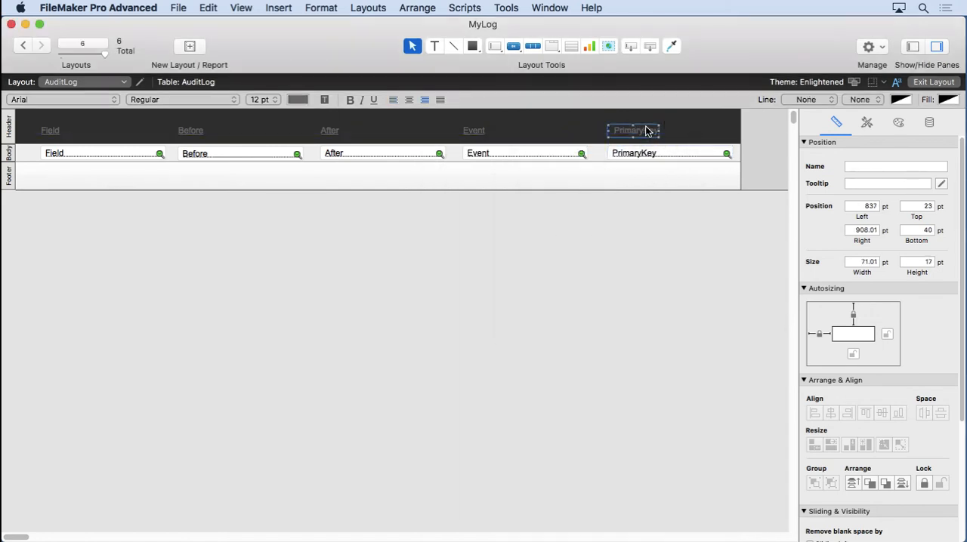
left_click(933, 82)
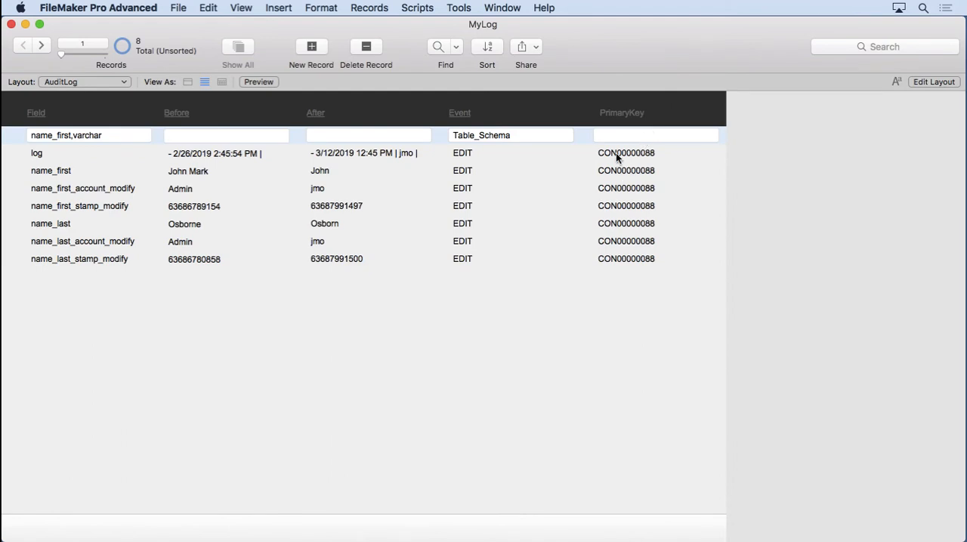
left_click(656, 259)
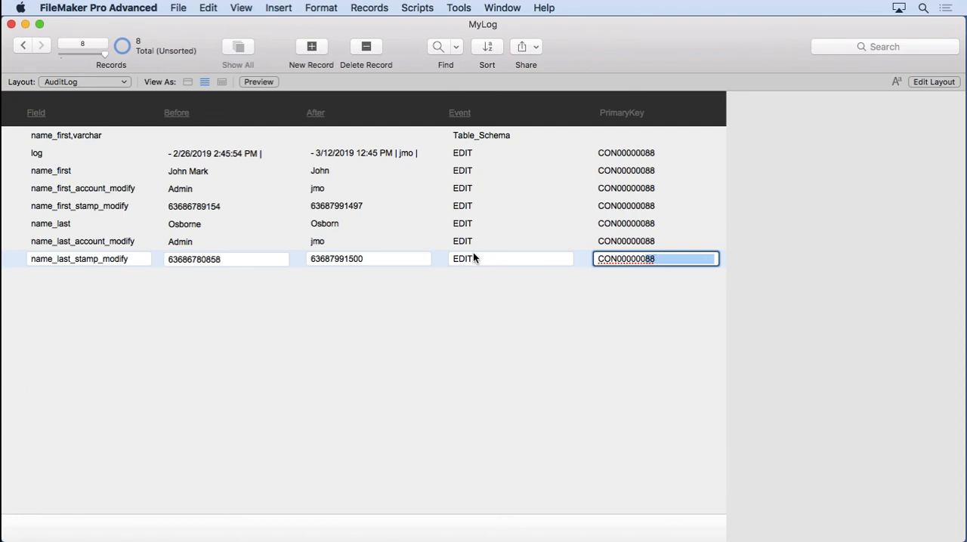
mouse_move(468, 291)
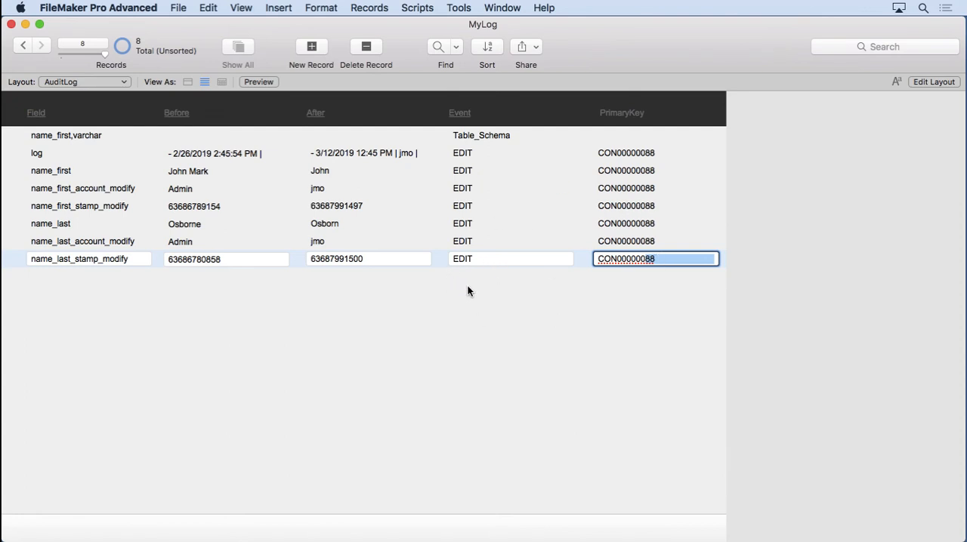
mouse_move(474, 294)
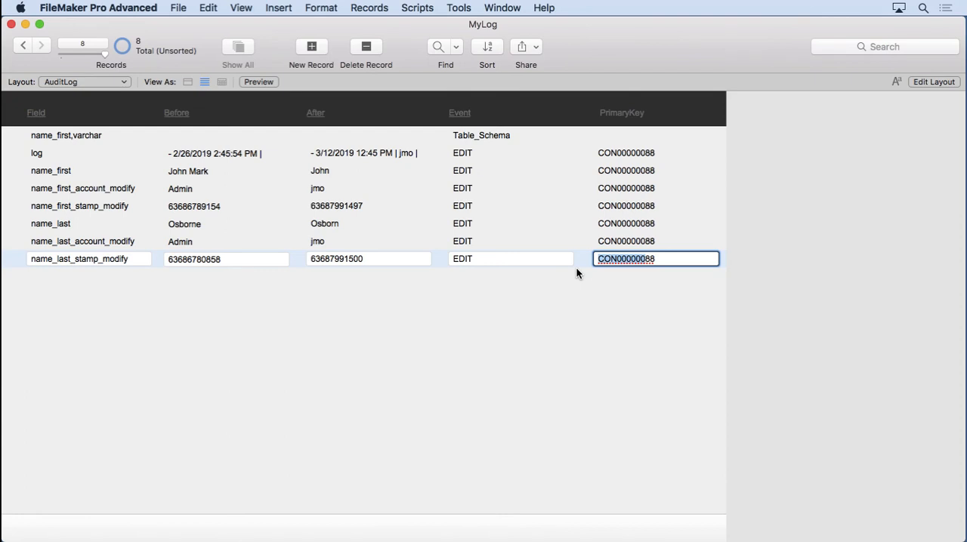
mouse_move(154, 183)
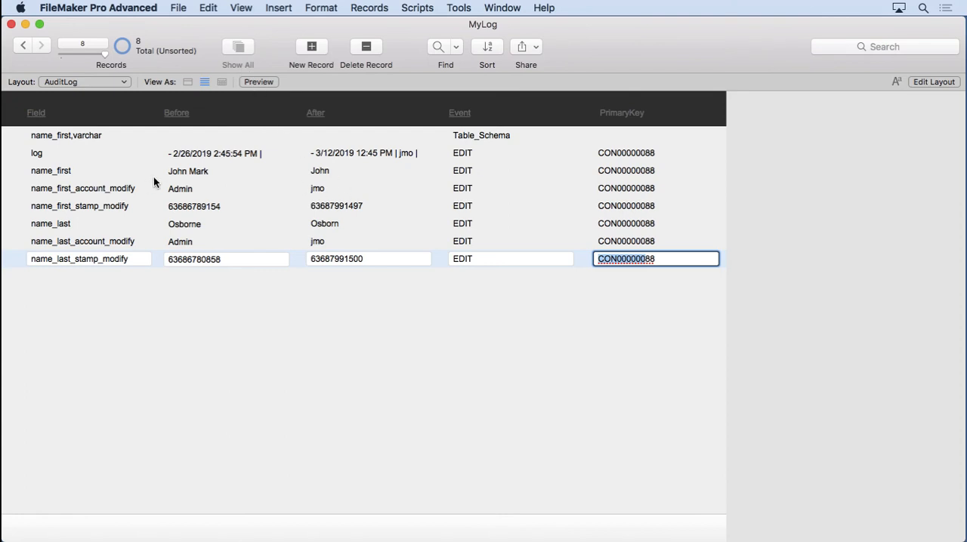
mouse_move(278, 211)
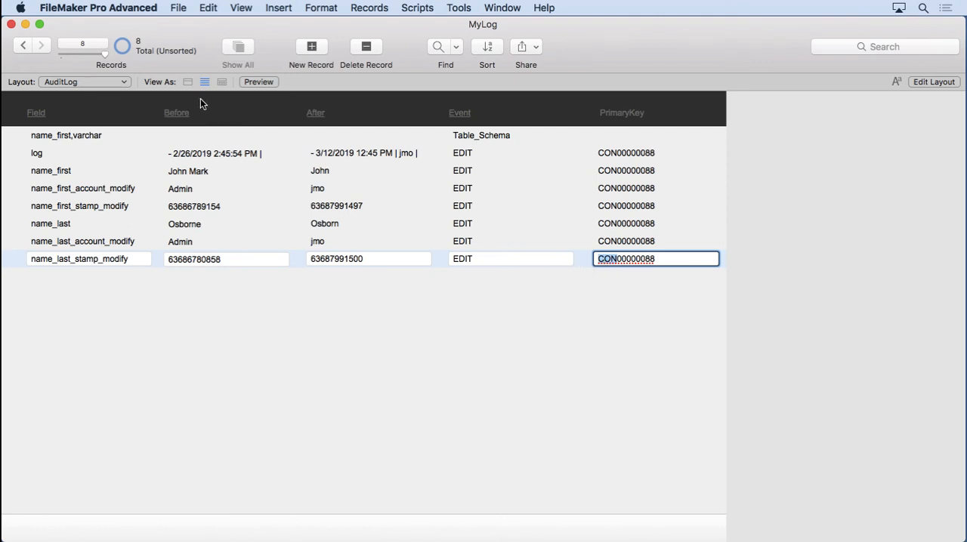
mouse_move(918, 87)
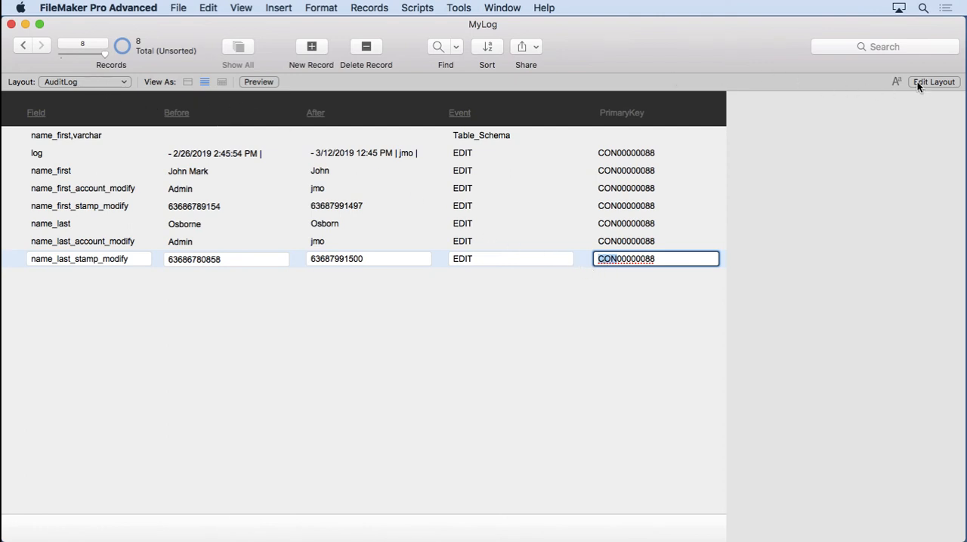
- On CONTACTS_Form, create a Plug-in tab in the tab control and bring it to the front
left_click(934, 82)
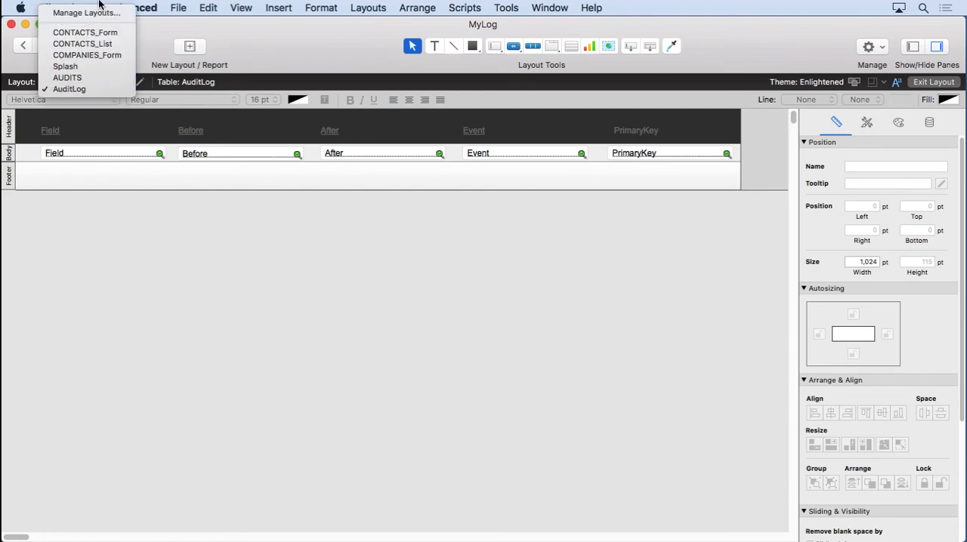
left_click(85, 32)
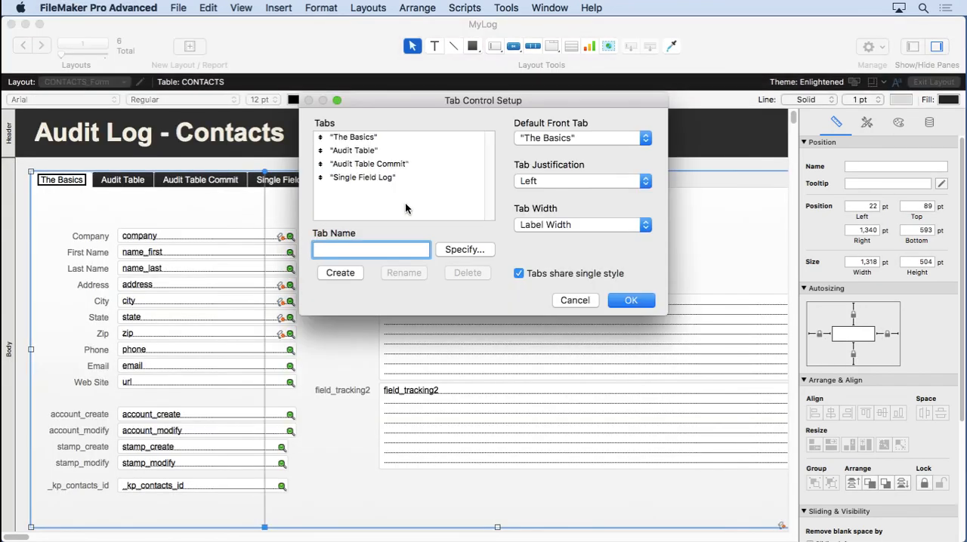
type("Plug-")
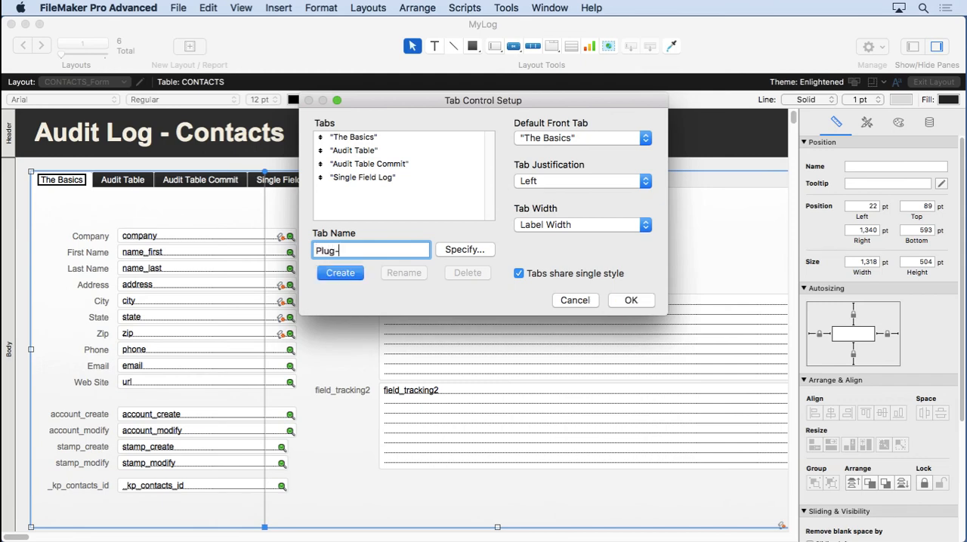
left_click(340, 272)
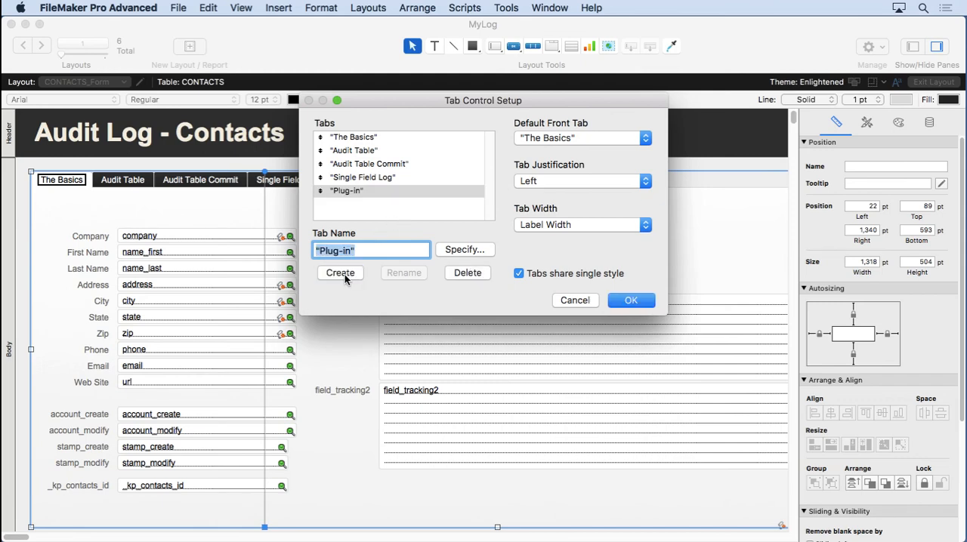
left_click(631, 299)
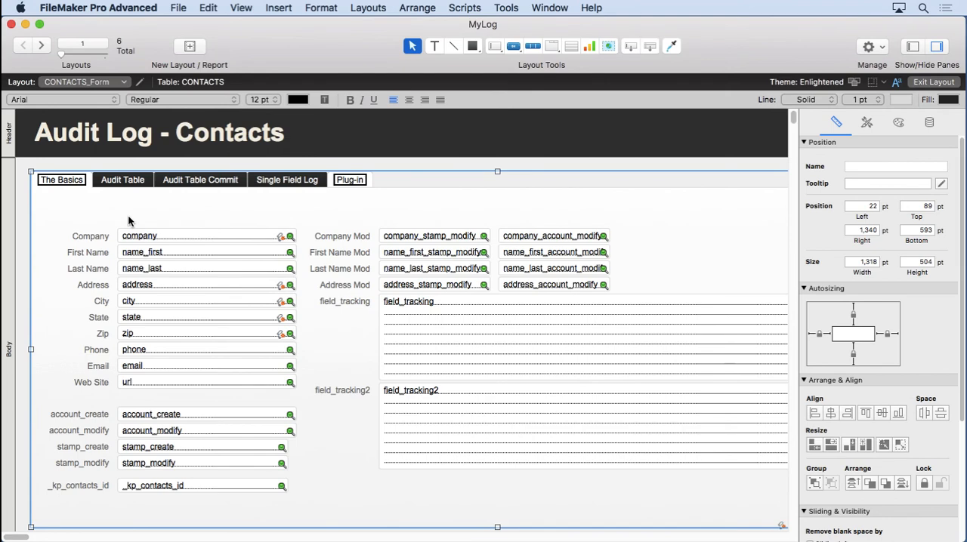
left_click(287, 180)
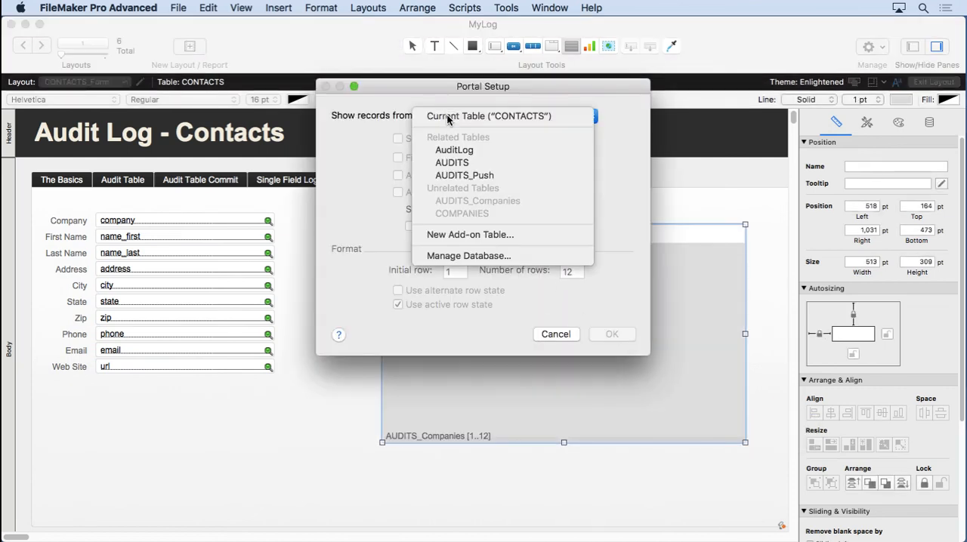
- Set the new portal to show AuditLog records with vertical scrolling allowed
left_click(453, 150)
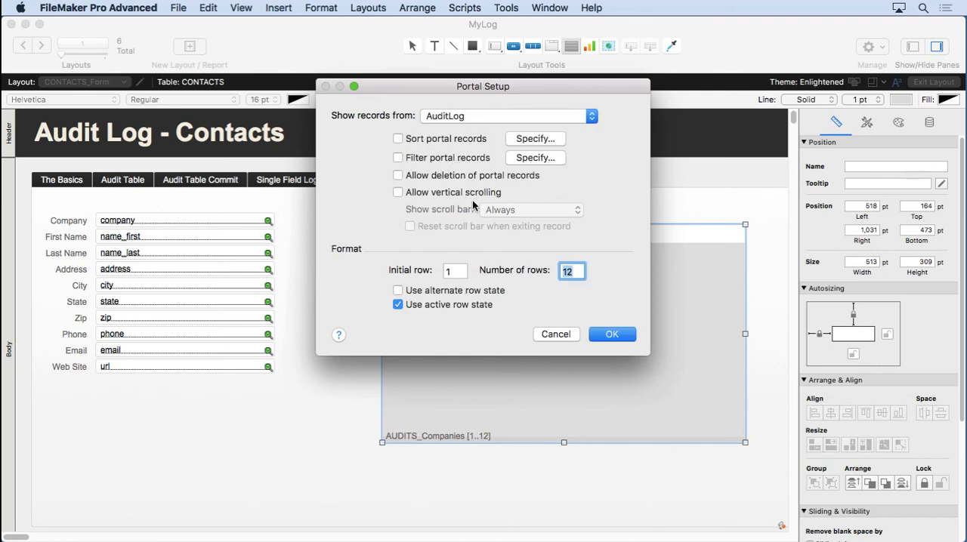
left_click(399, 192)
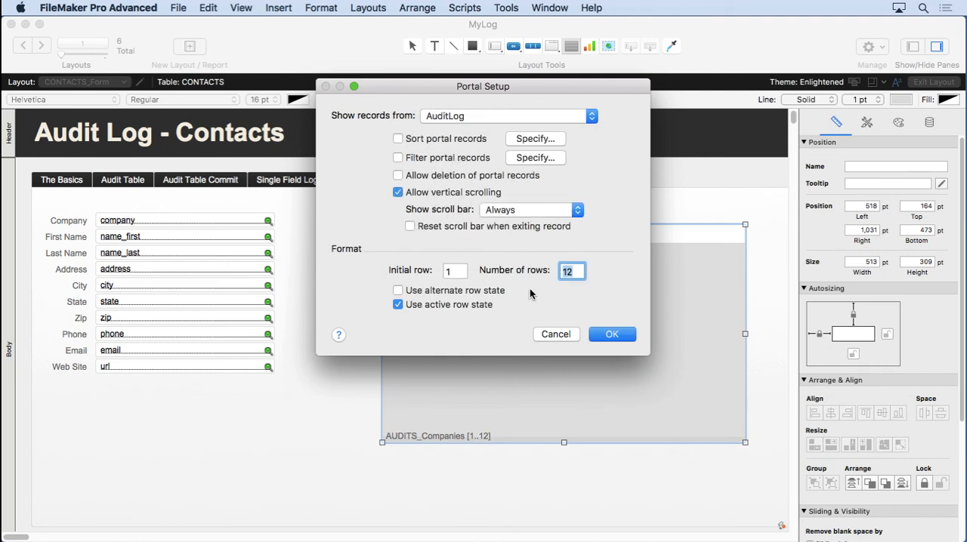
left_click(611, 334)
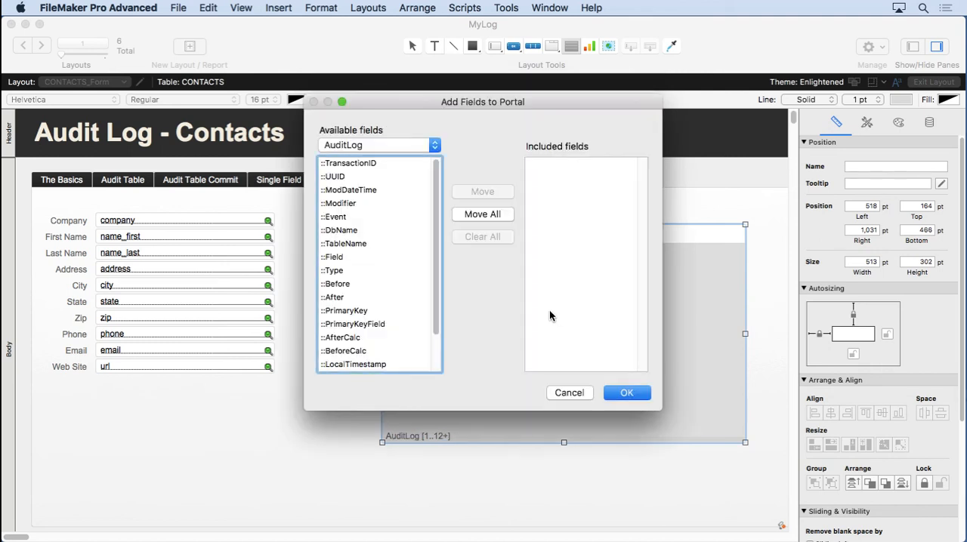
- Include Field, Before and After in the portal, then exit layout to browse the Contacts form
left_click(332, 257)
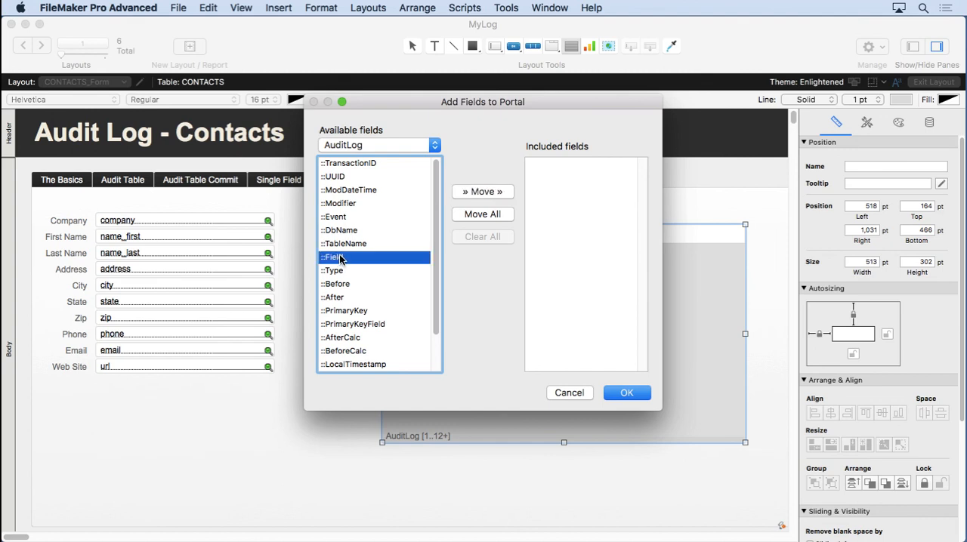
left_click(481, 190)
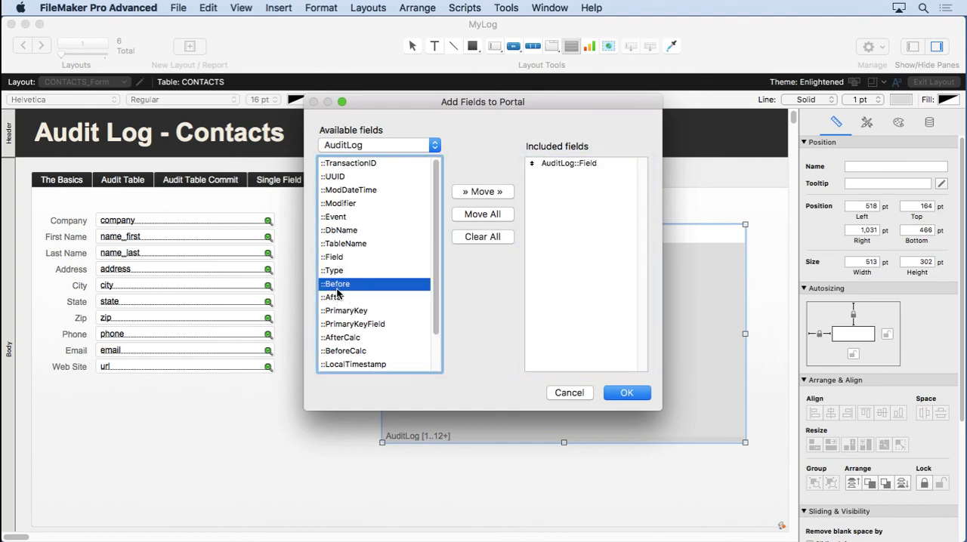
left_click(483, 191)
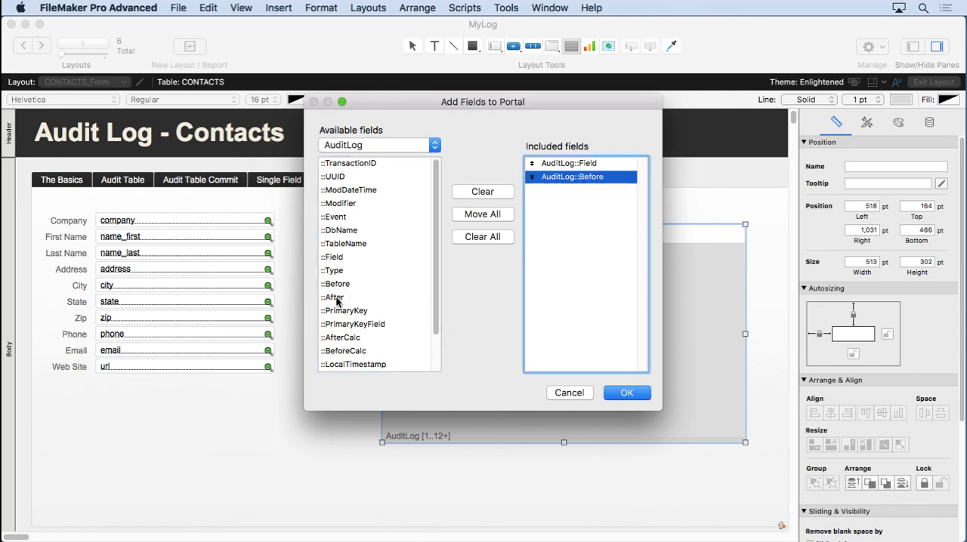
left_click(625, 393)
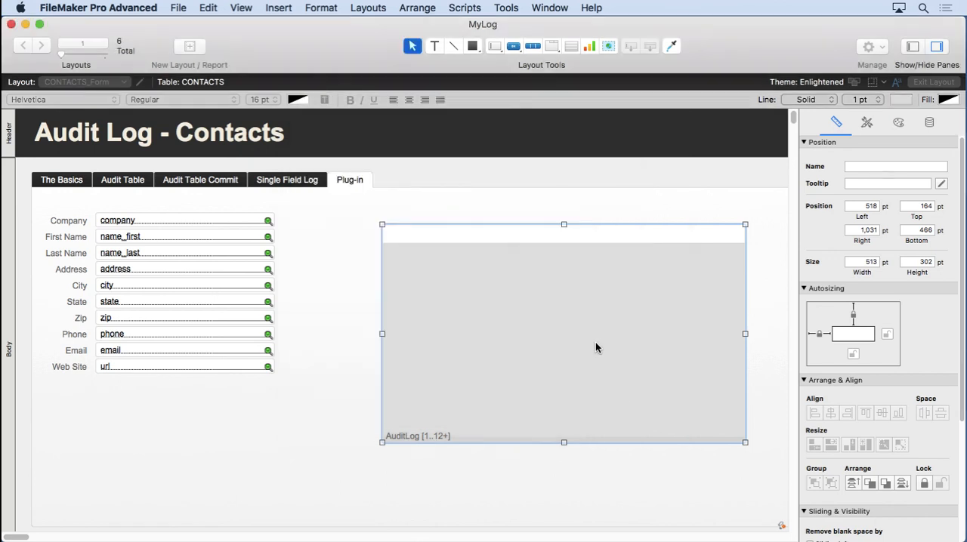
left_click(242, 8)
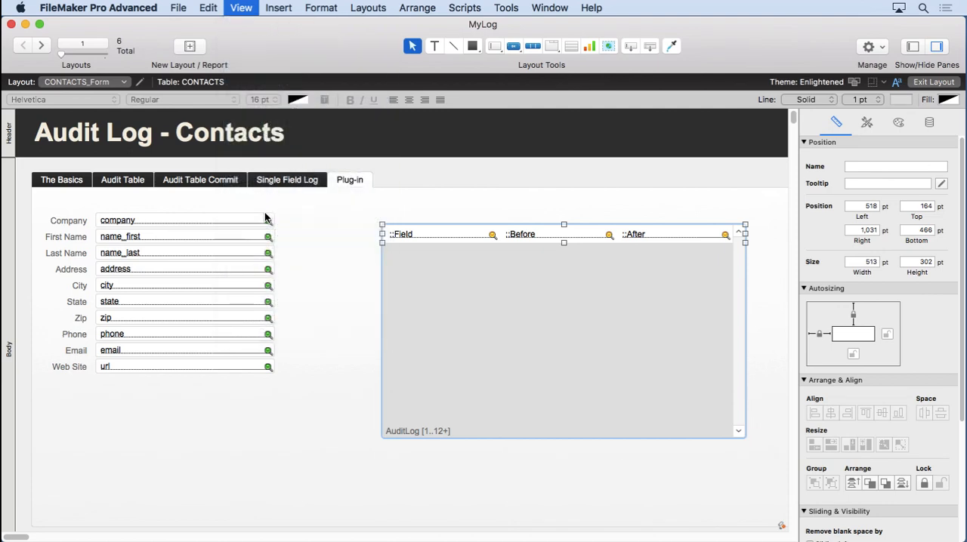
left_click(934, 82)
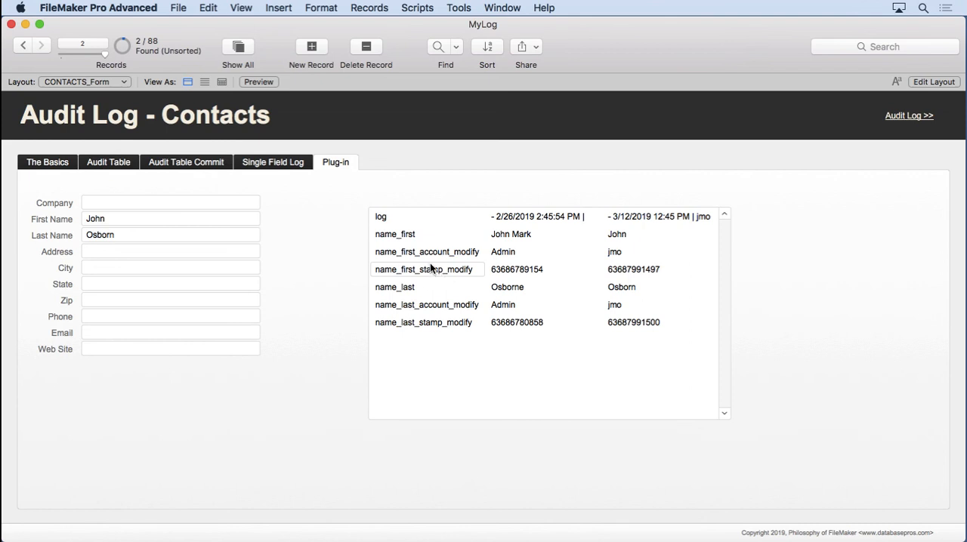
mouse_move(402, 274)
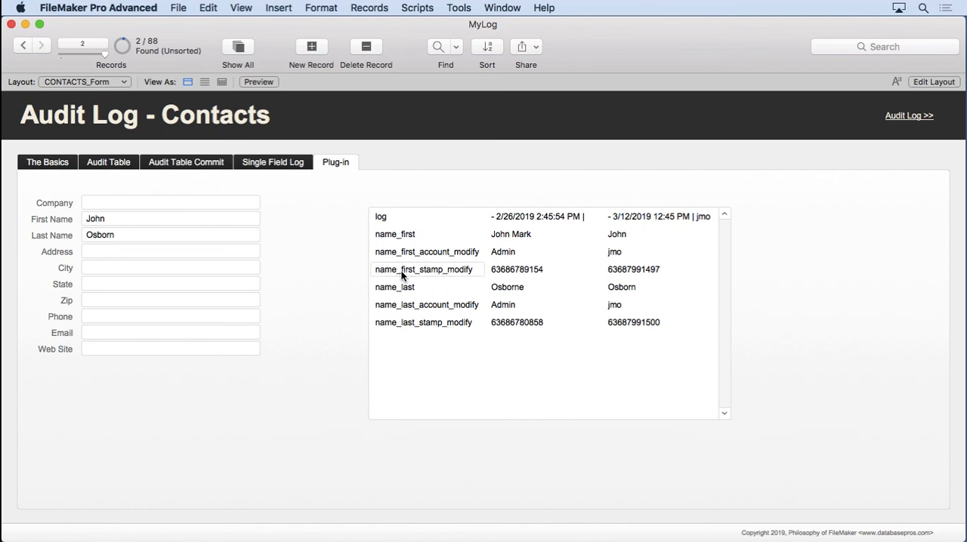
mouse_move(347, 230)
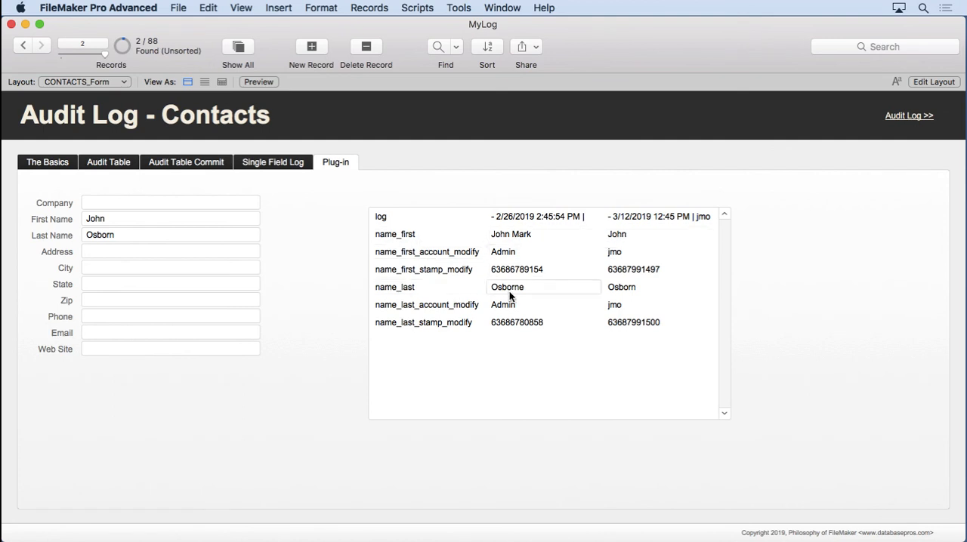
mouse_move(342, 235)
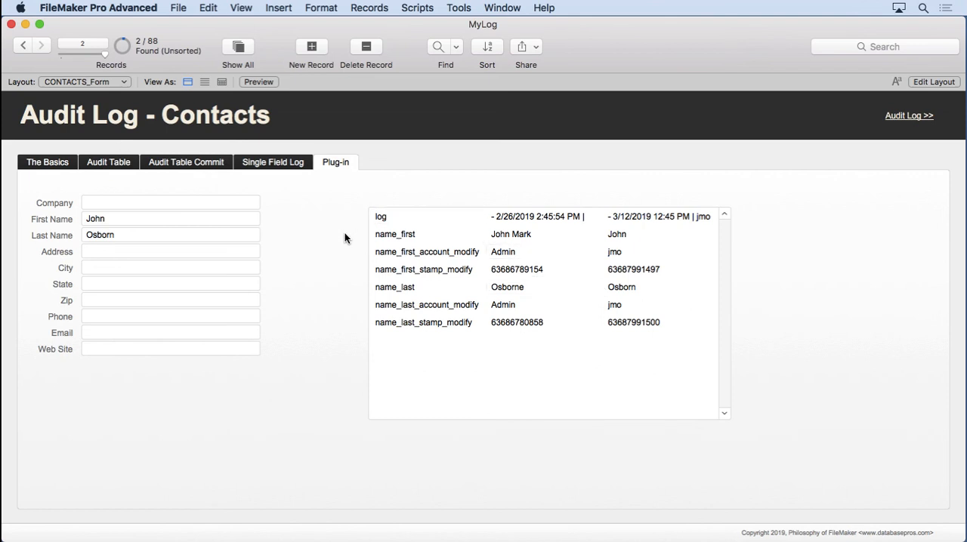
mouse_move(326, 216)
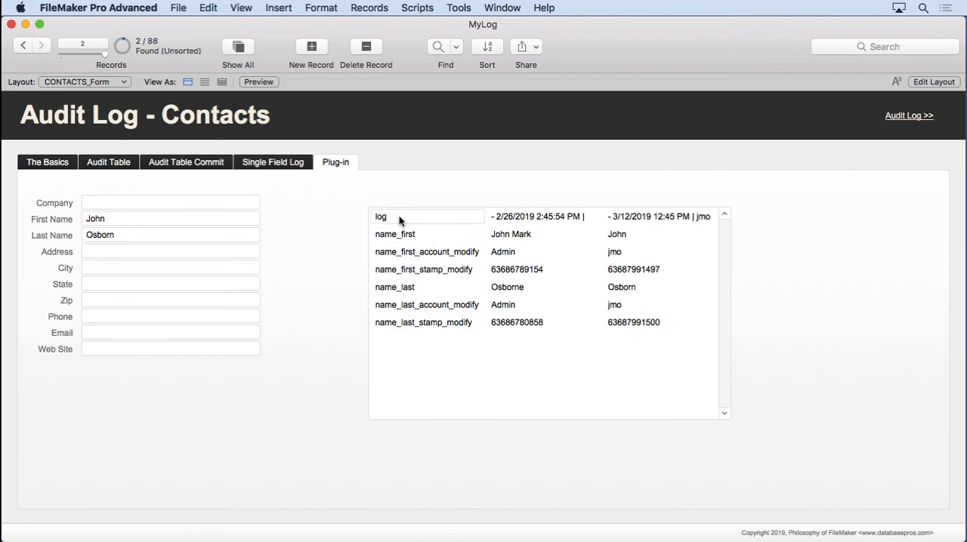
mouse_move(323, 287)
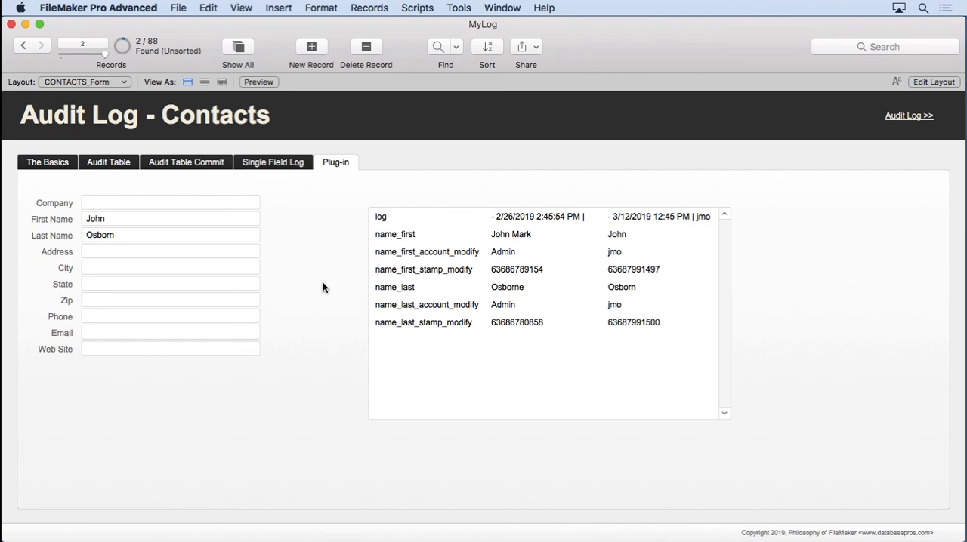